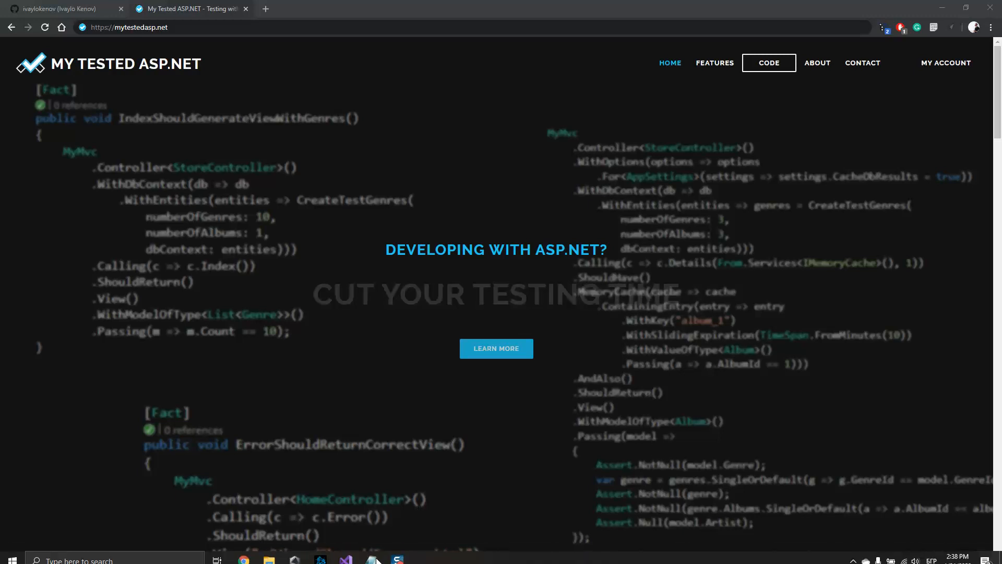
# Switch from Chrome to the NullableReferenceTypes project's Program.cs in Visual Studio.
pyautogui.click(369, 561)
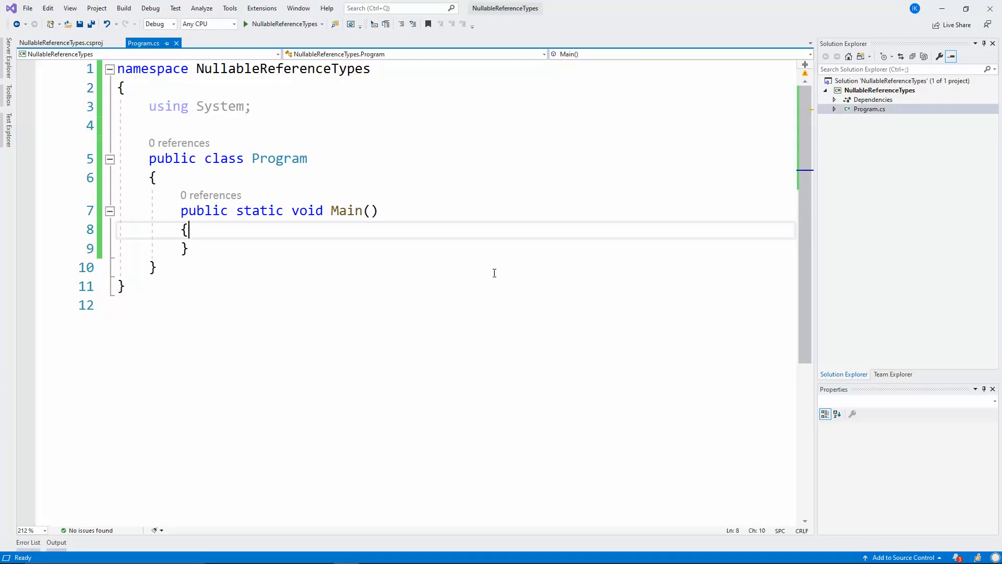
# Highlight TreatWarningsAsErrors, LangVersion latest and Nullable enable in NullableReferenceTypes.csproj.
pyautogui.click(61, 43)
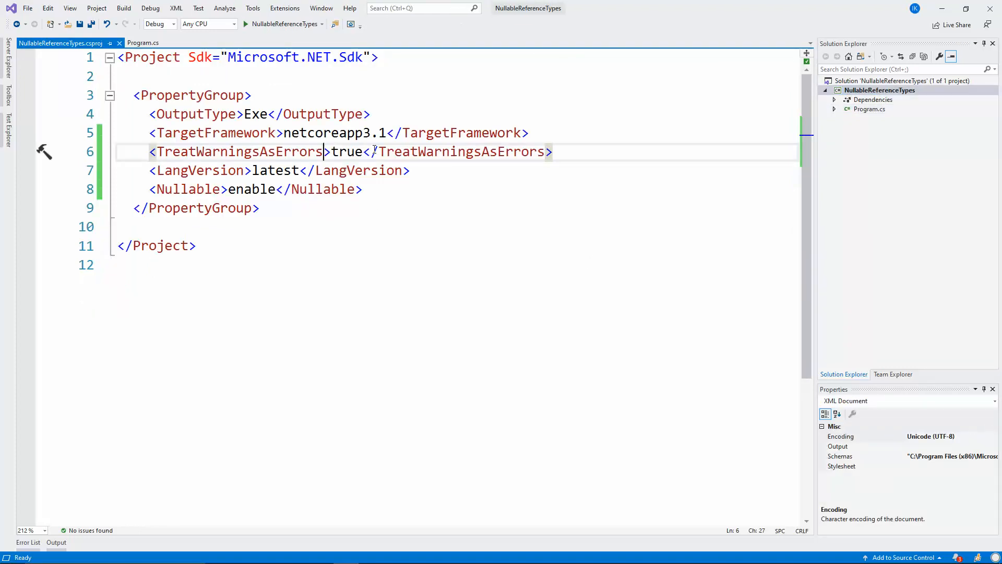
pyautogui.moveTo(205, 94); pyautogui.dragTo(261, 208)
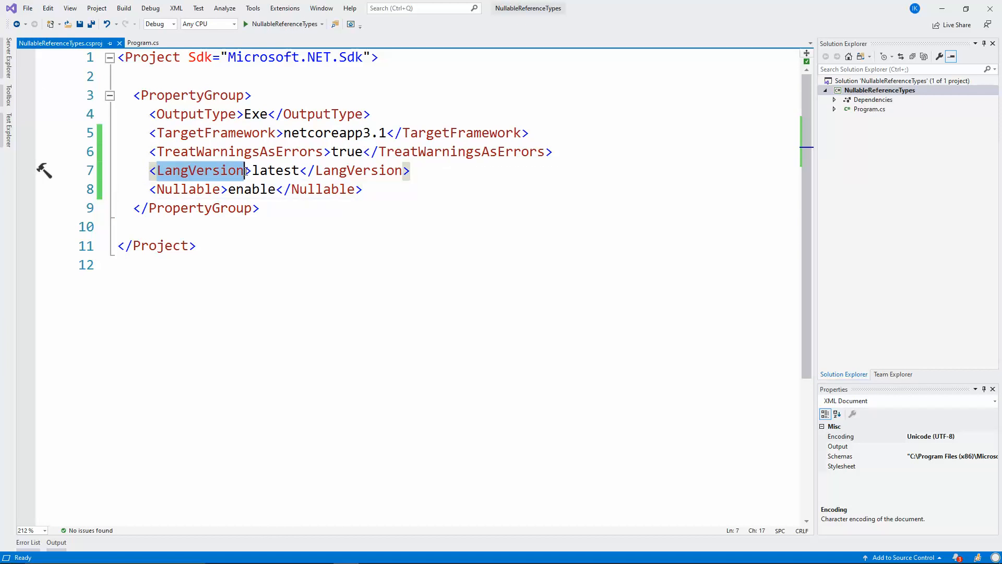
pyautogui.click(407, 170)
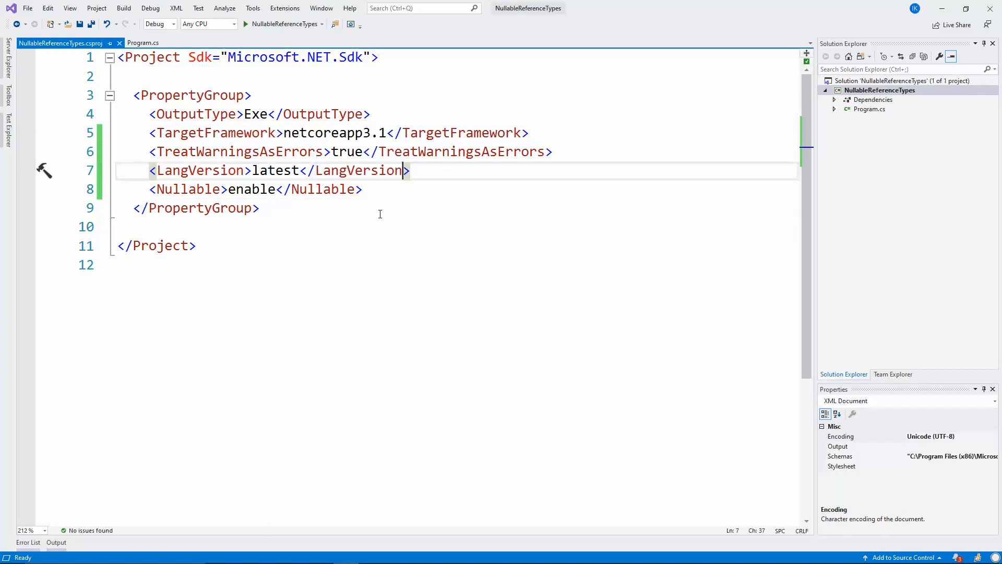
pyautogui.moveTo(305, 165)
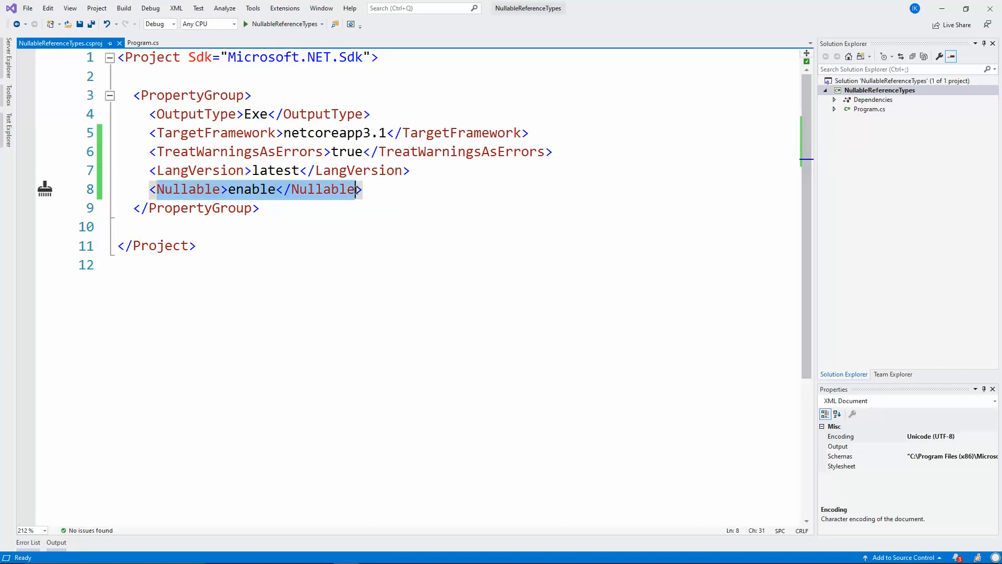
pyautogui.click(150, 188)
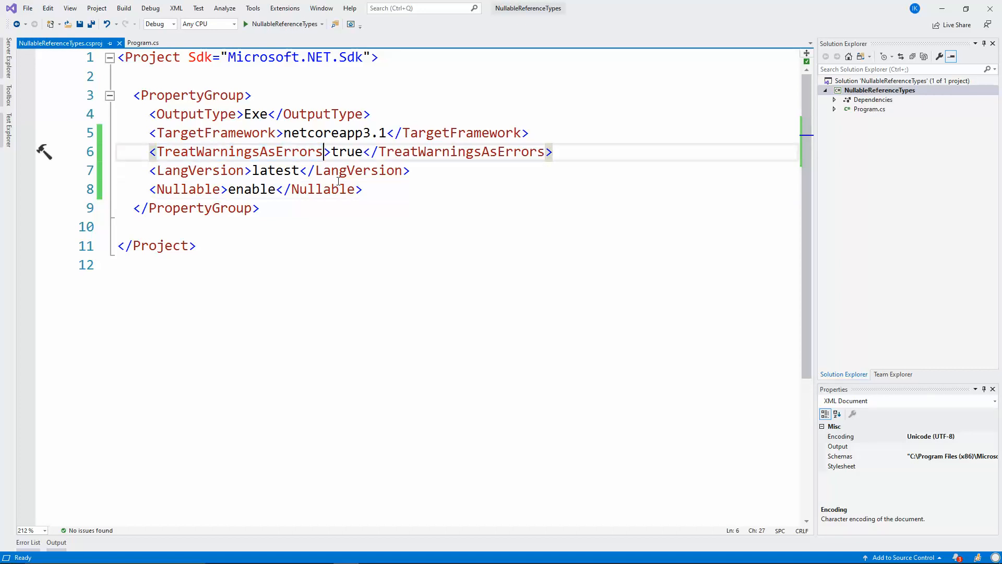
pyautogui.moveTo(672, 223)
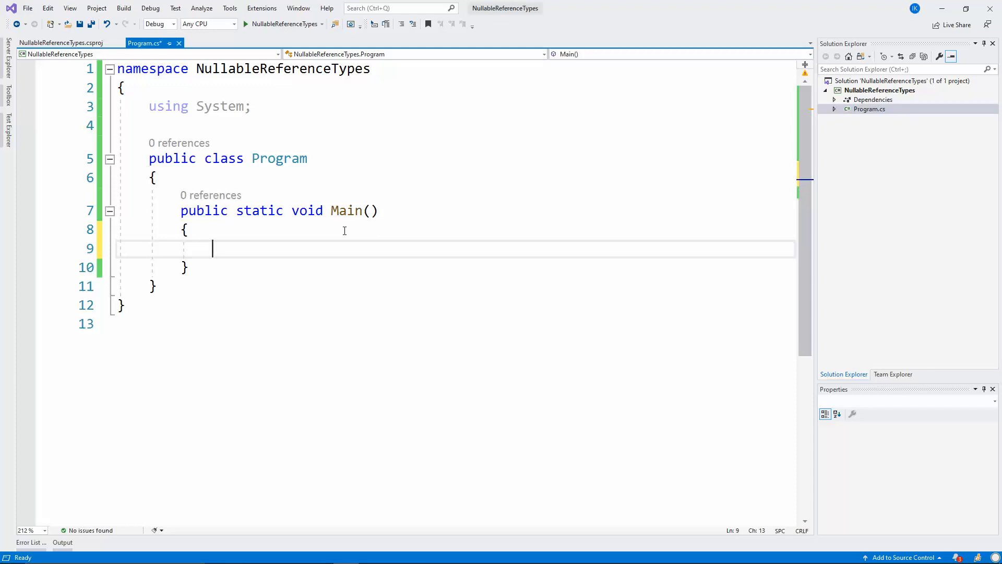
# Declare 'string text = null;' in Main and change its type to string?
pyautogui.write('стринг те')
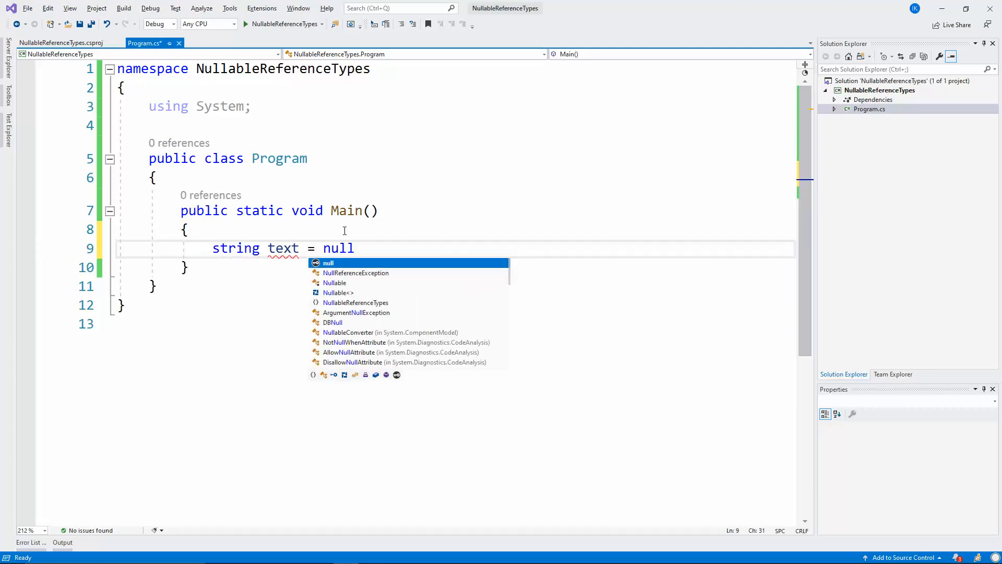
pyautogui.write(';')
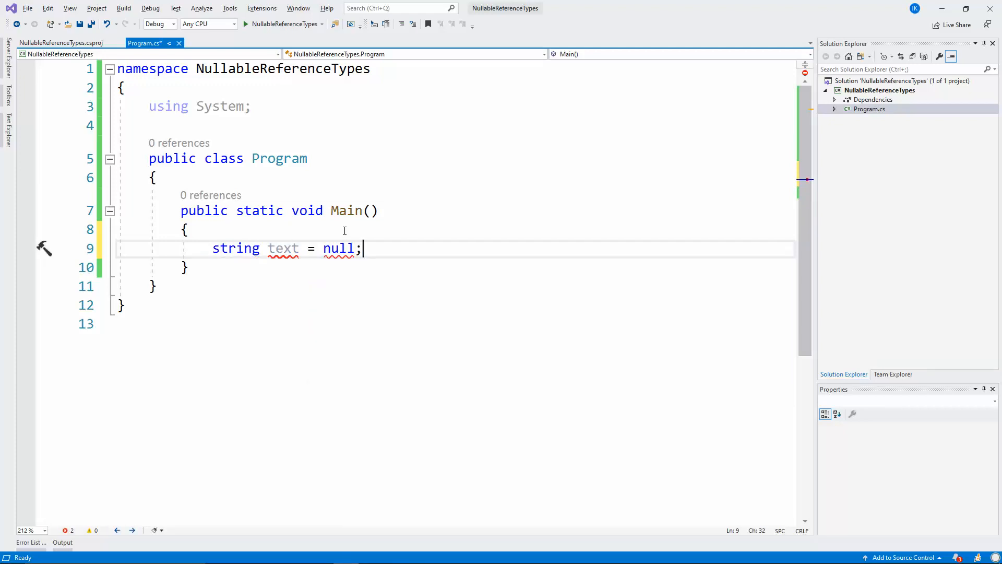
pyautogui.moveTo(429, 242)
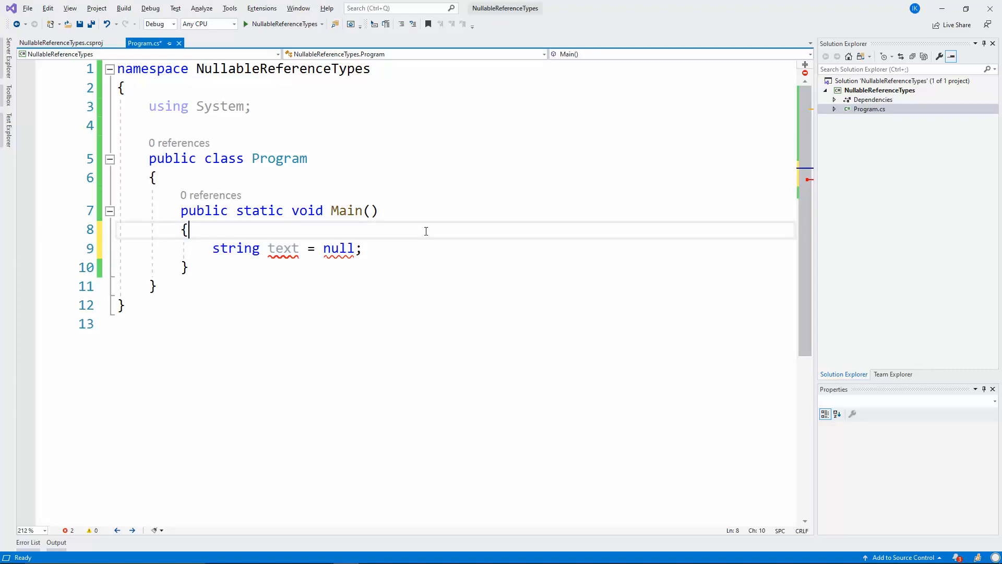
pyautogui.moveTo(407, 253)
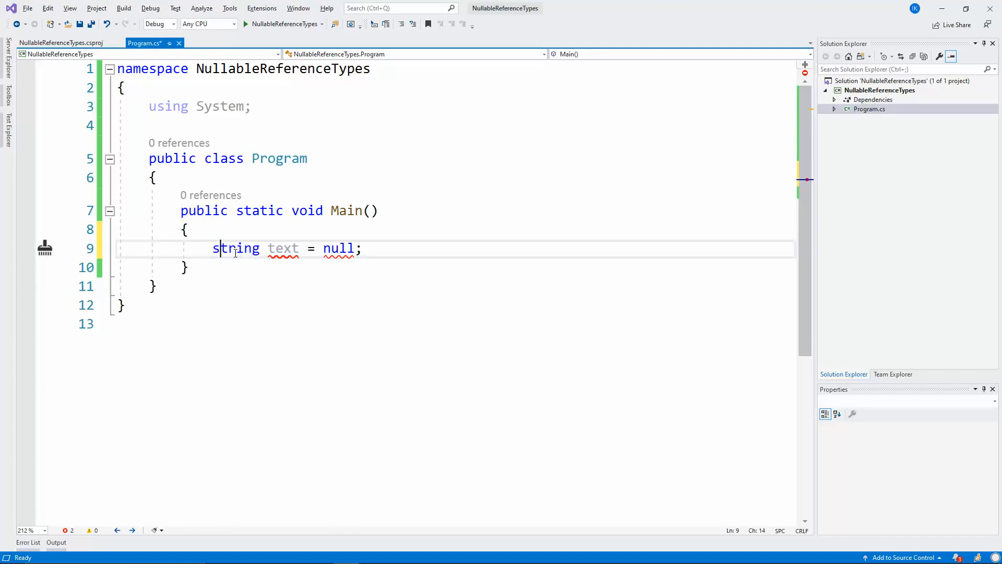
pyautogui.doubleClick(235, 248)
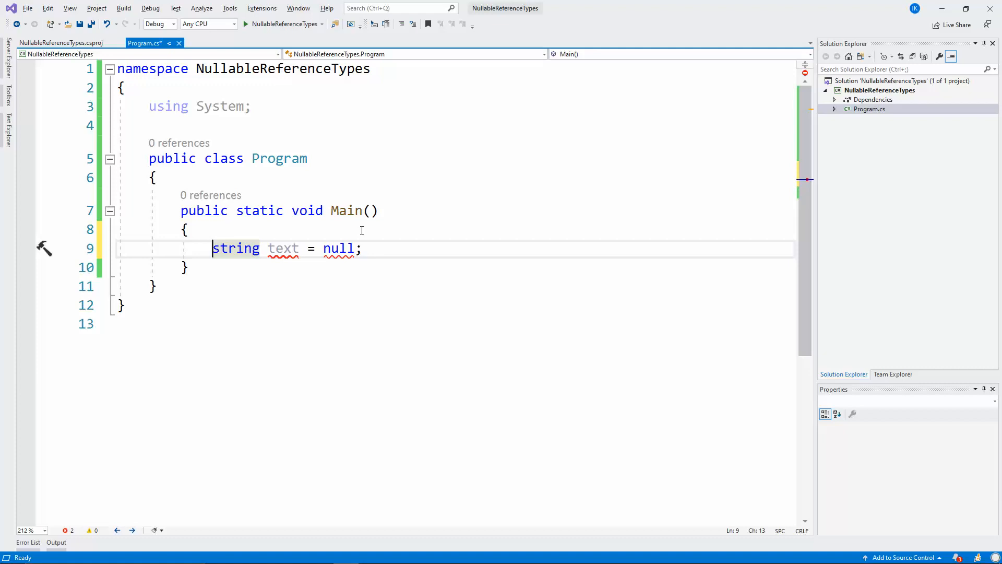
pyautogui.click(189, 229)
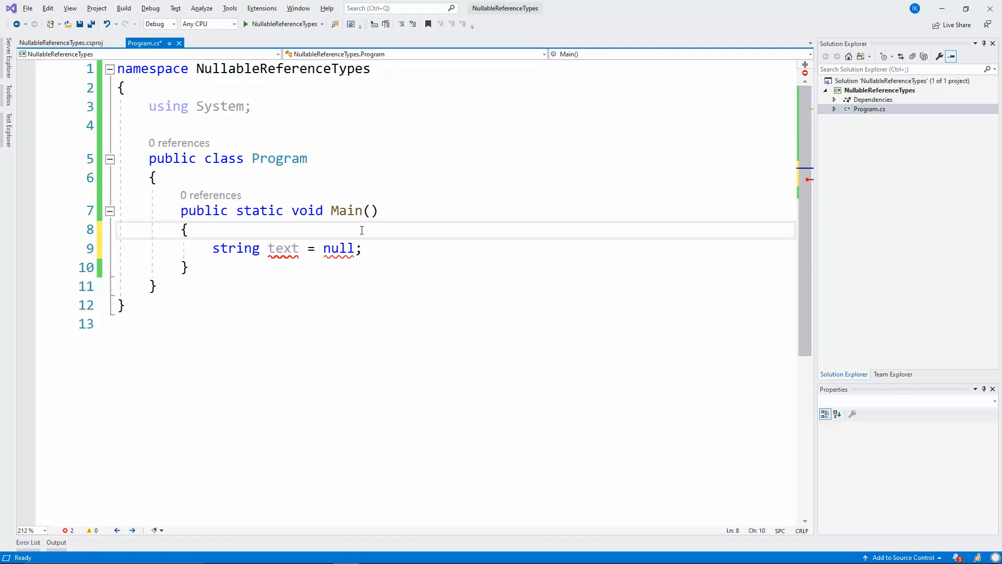
pyautogui.moveTo(257, 269)
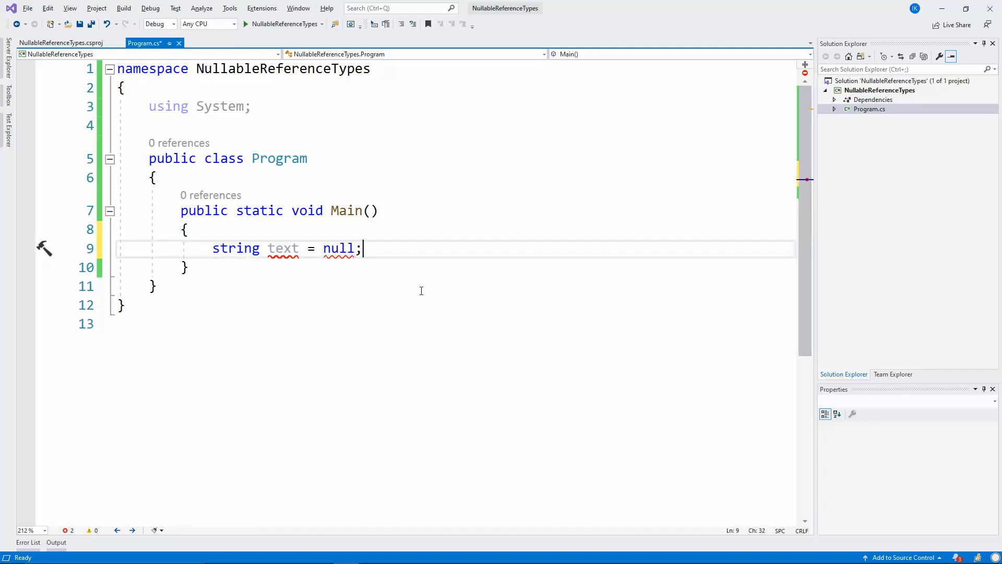
pyautogui.moveTo(327, 264)
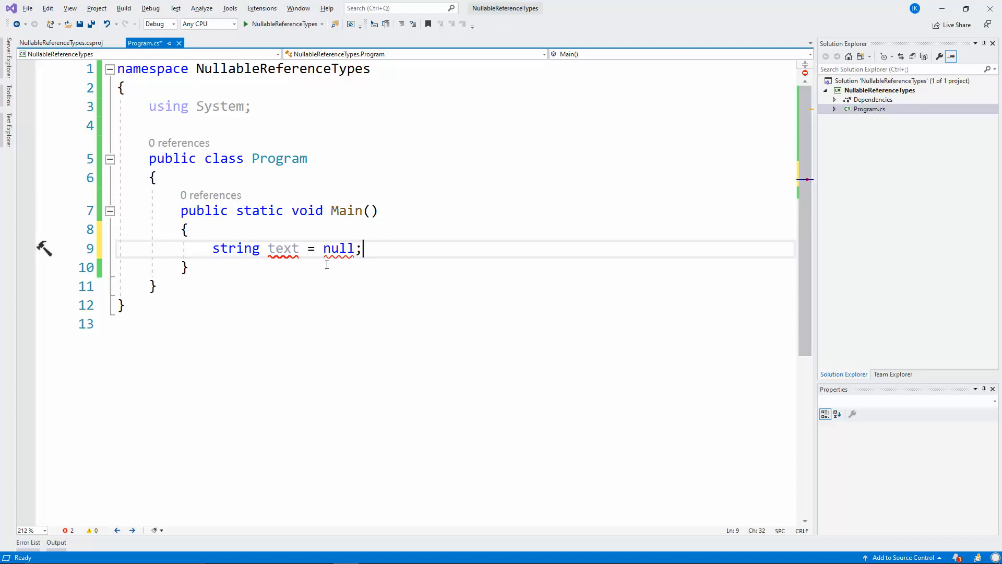
pyautogui.doubleClick(236, 248)
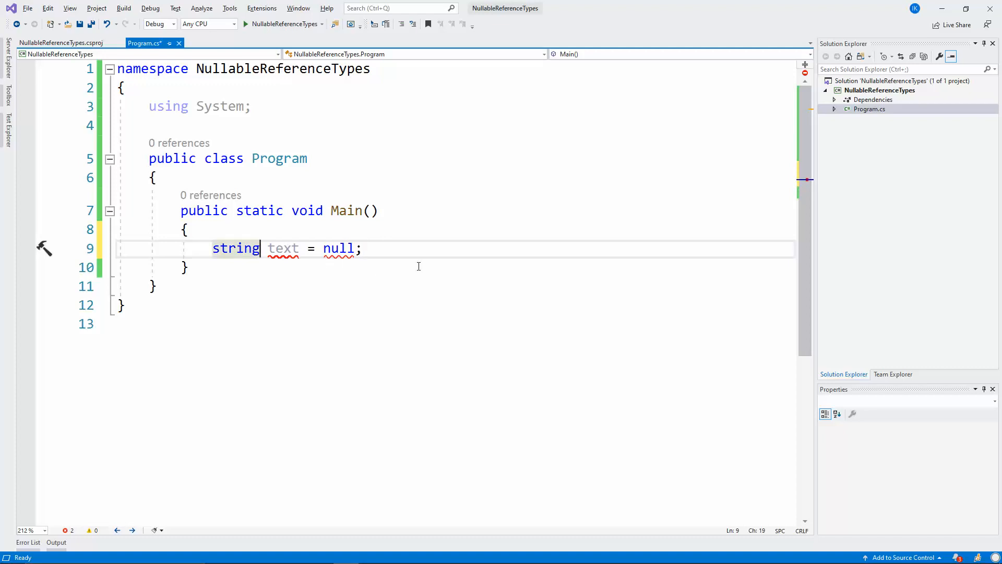
pyautogui.write('?')
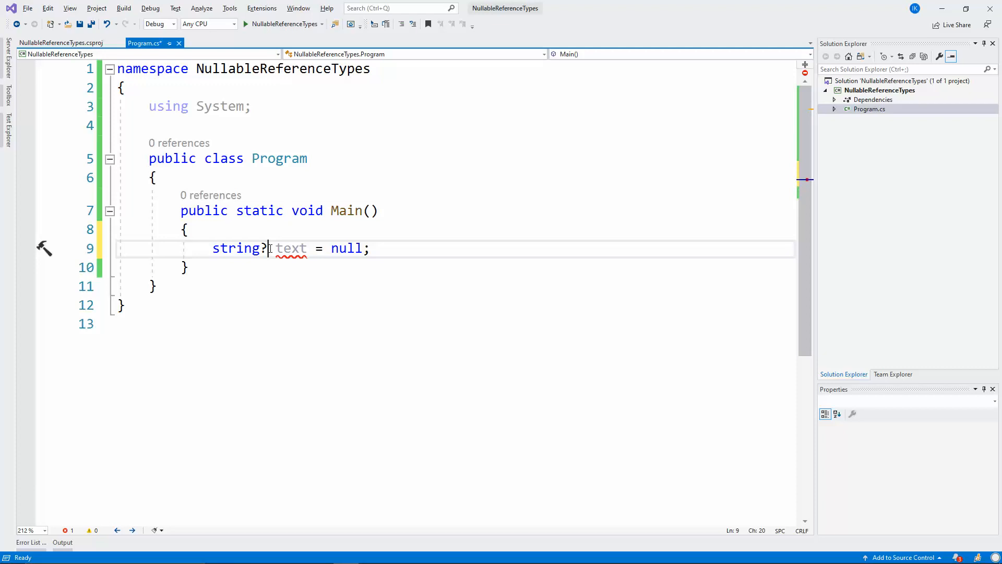
# Insert an int number variable declaration above the string text line in Main.
pyautogui.doubleClick(233, 248)
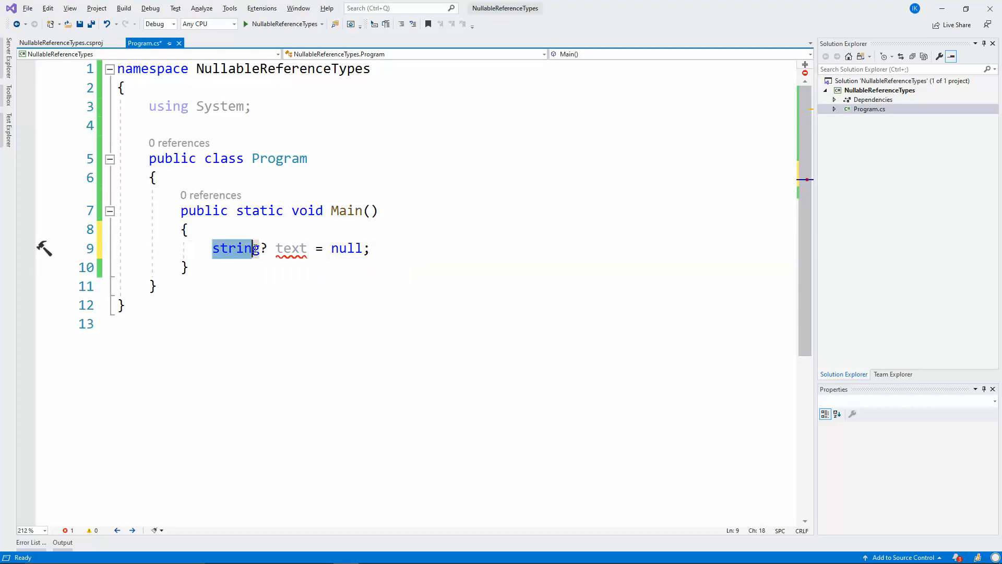
pyautogui.press('Enter')
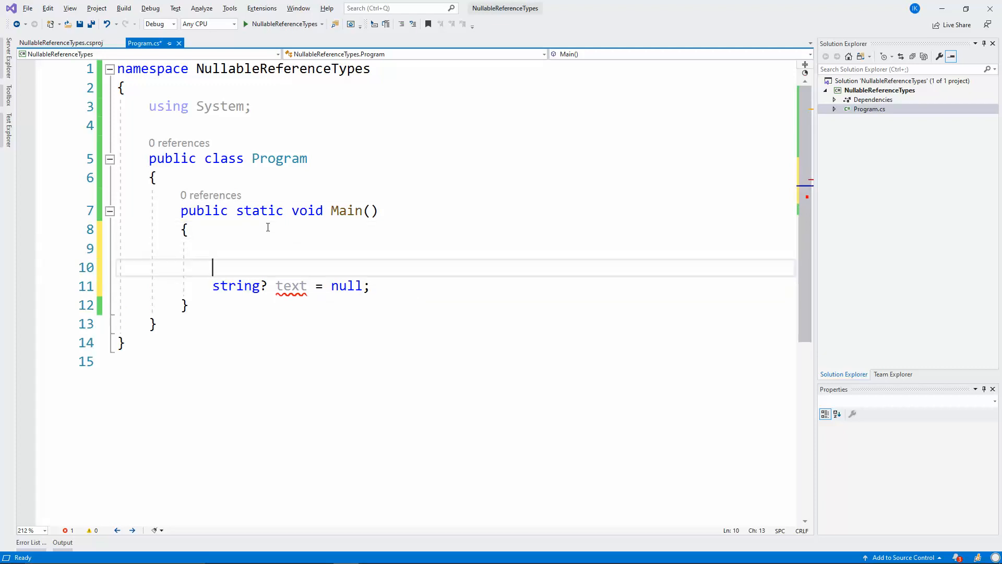
pyautogui.write('int')
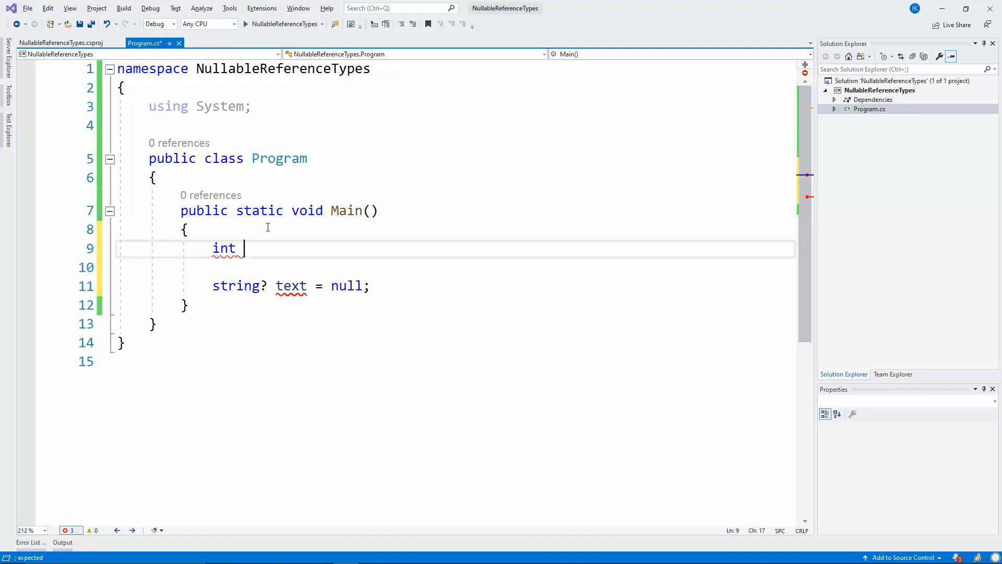
pyautogui.write('number = 5;')
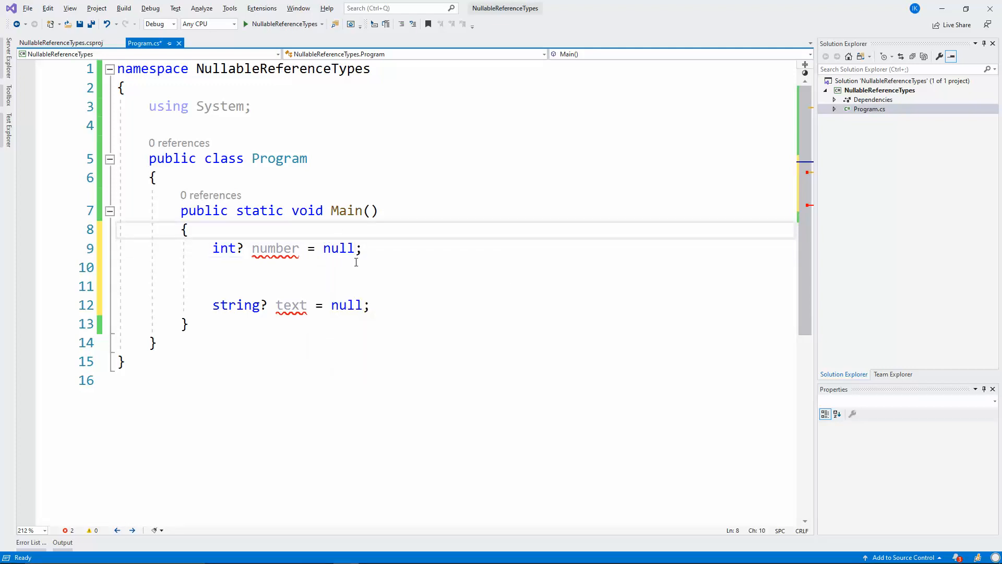
pyautogui.doubleClick(224, 248)
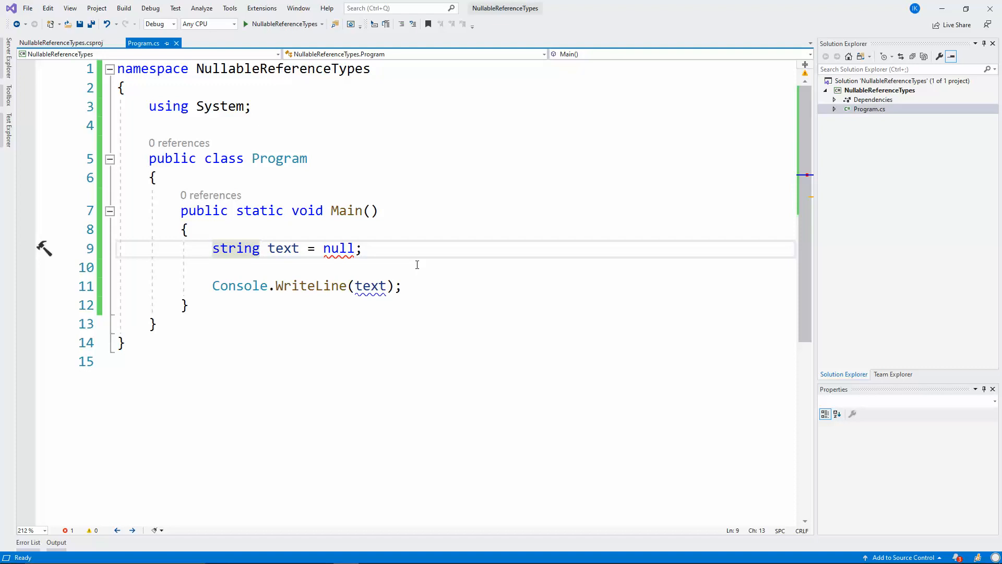
pyautogui.click(213, 248)
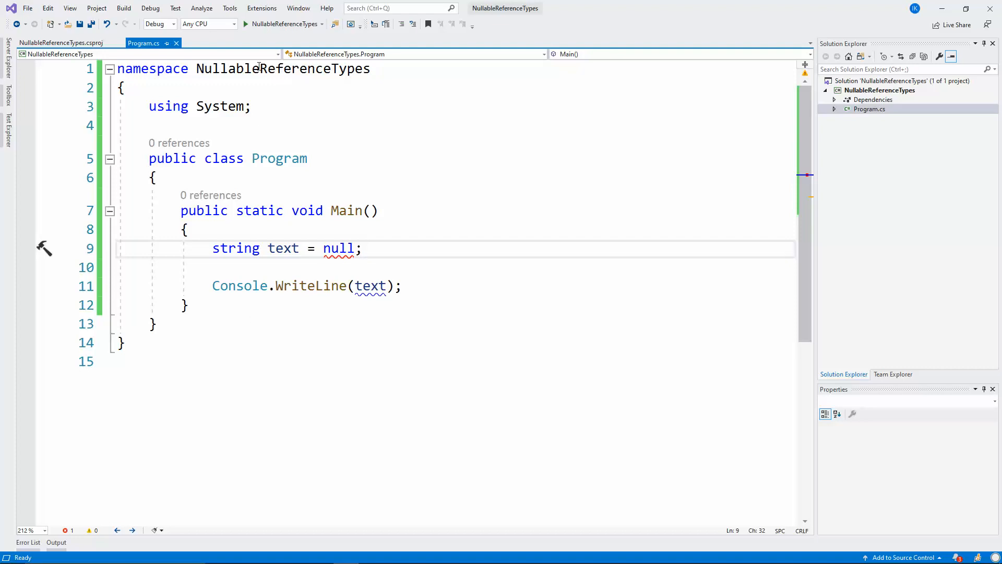
pyautogui.moveTo(419, 258)
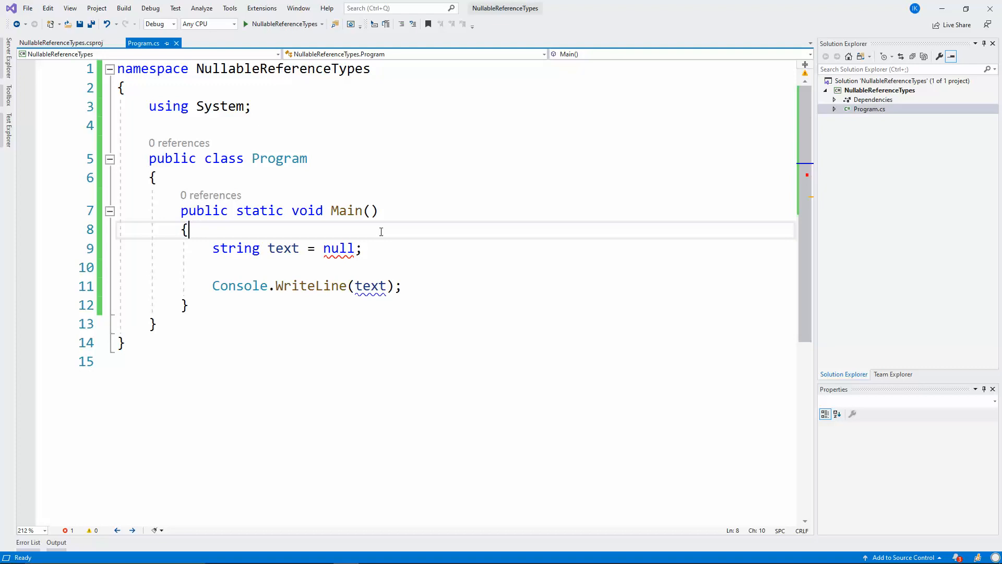
pyautogui.moveTo(374, 263)
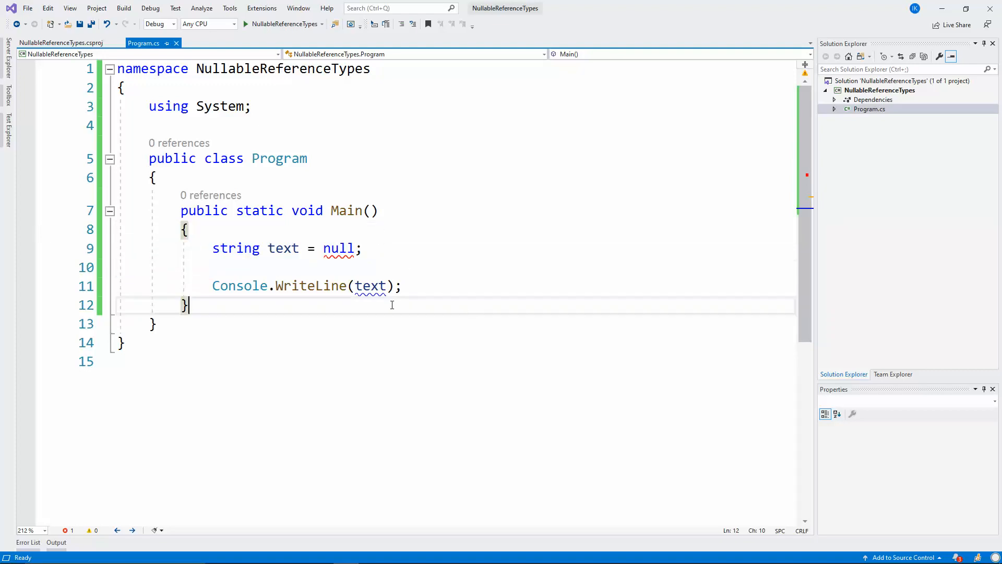
# Add an empty public static Test(string test) method.
pyautogui.write('public string void')
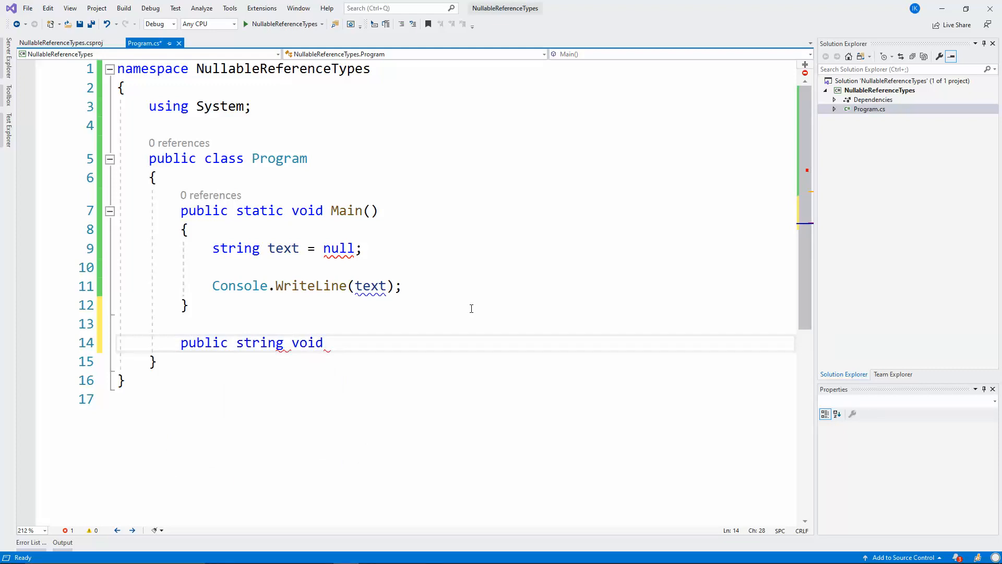
pyautogui.write('Test(string')
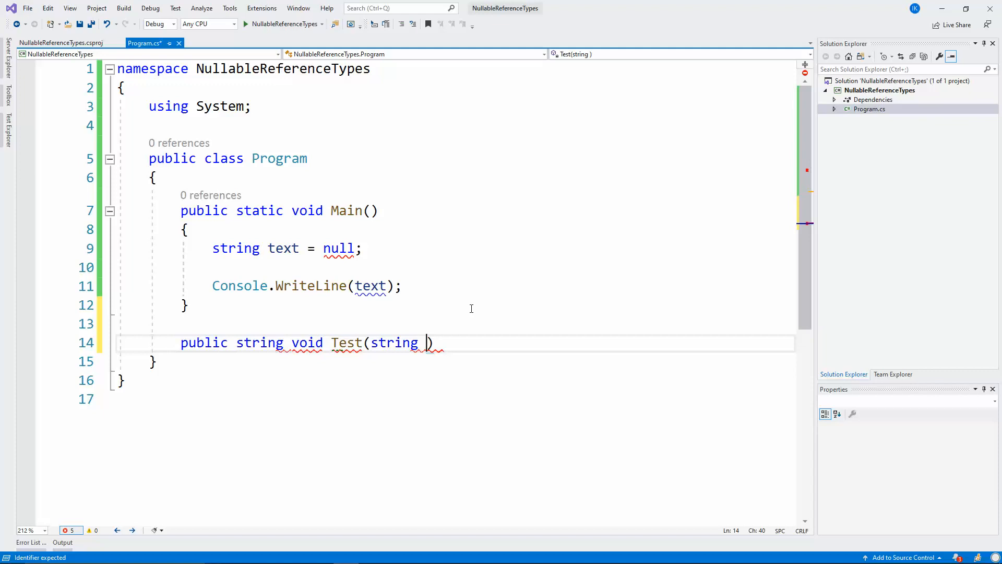
pyautogui.write('static')
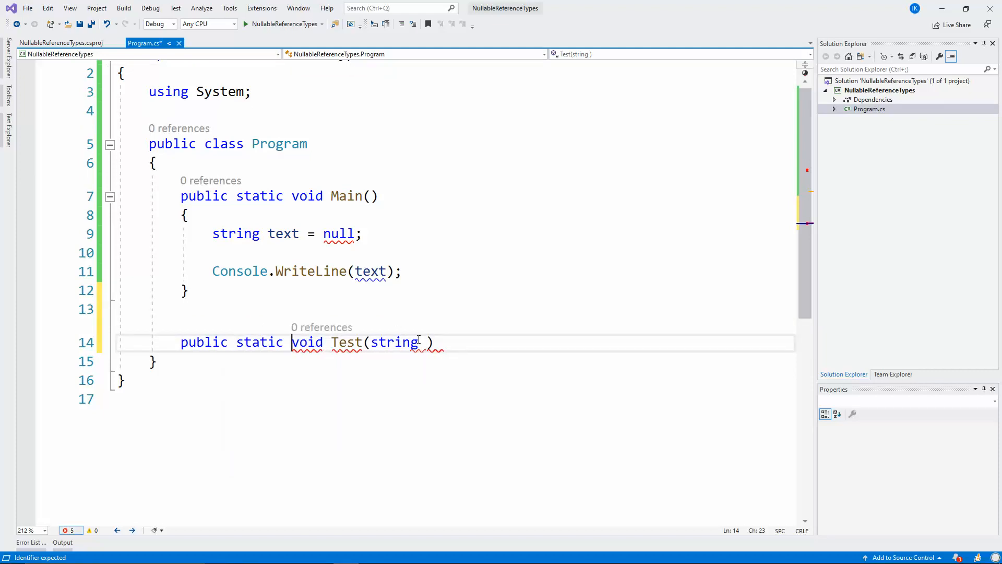
pyautogui.write('test')
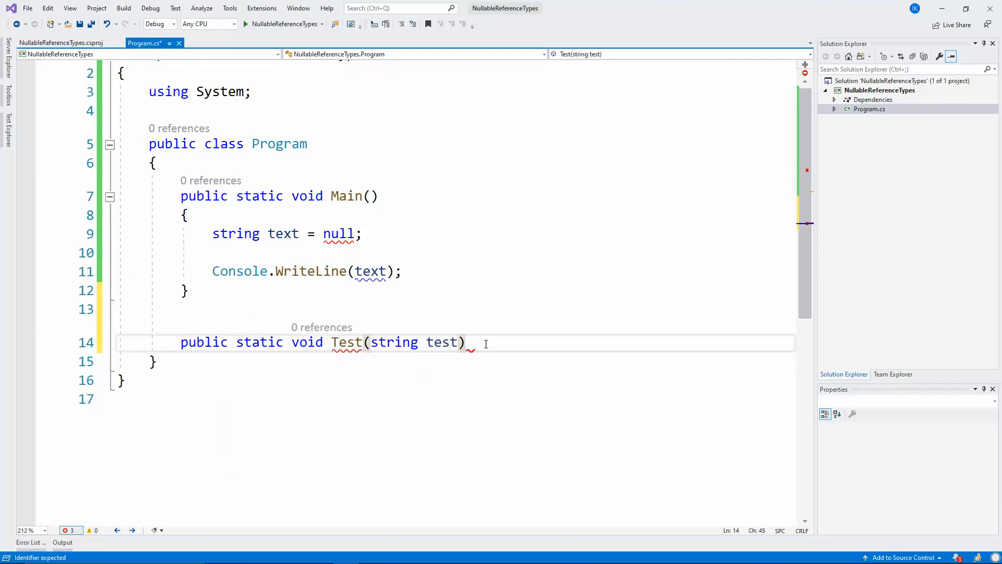
pyautogui.press('enter')
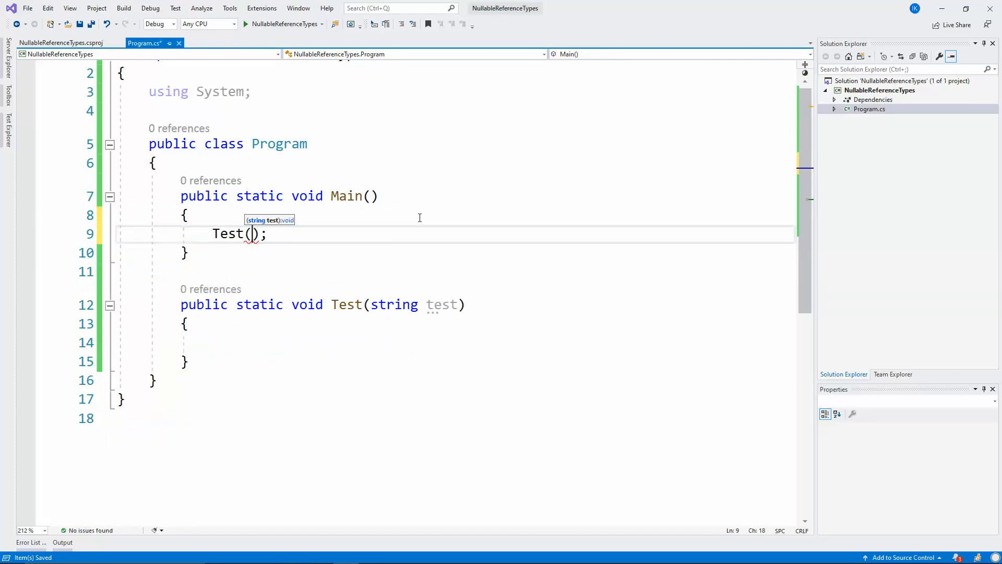
# In Main, declare string? value = "Test" and call Test(value).
pyautogui.write('null')
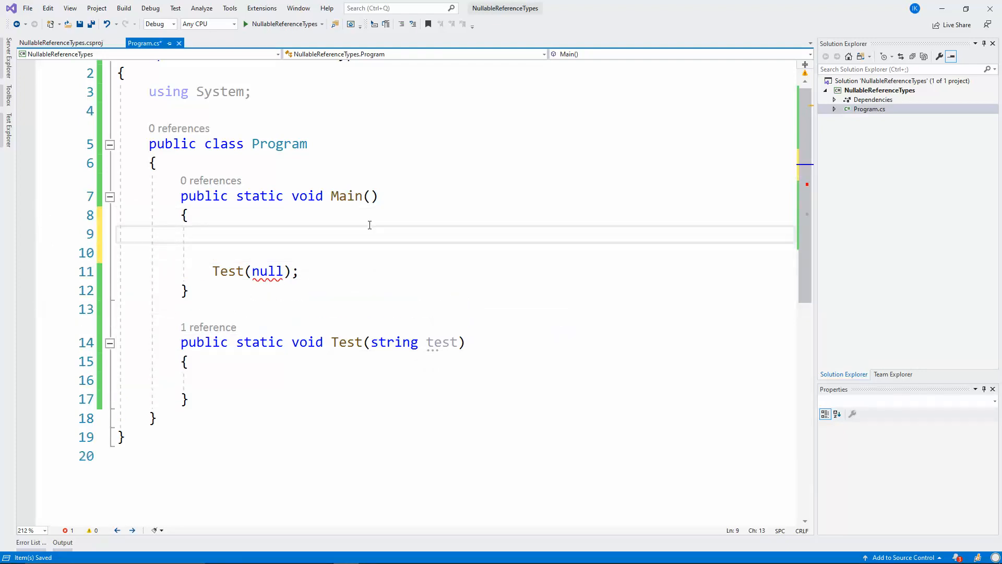
pyautogui.write('string value =')
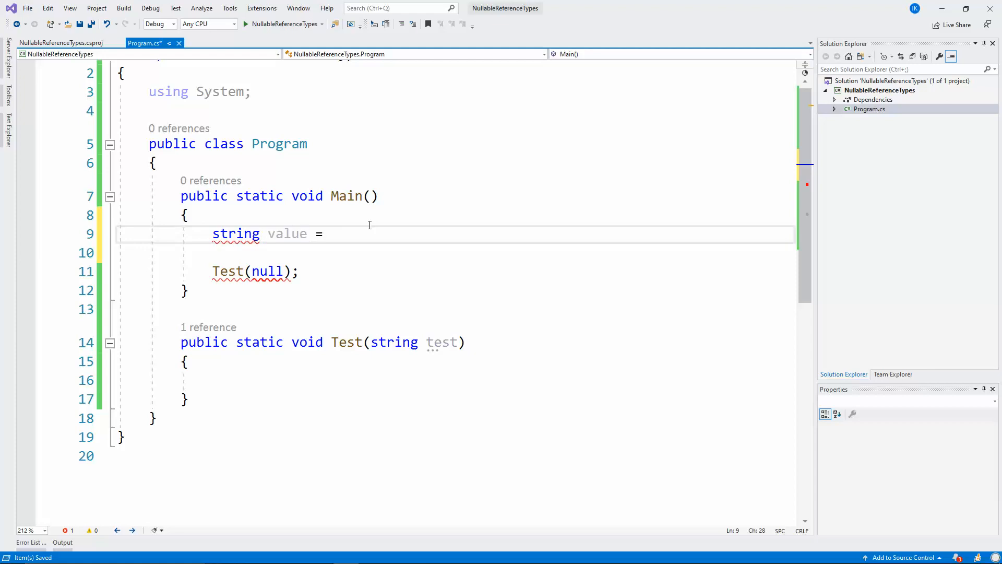
pyautogui.write('"Test"')
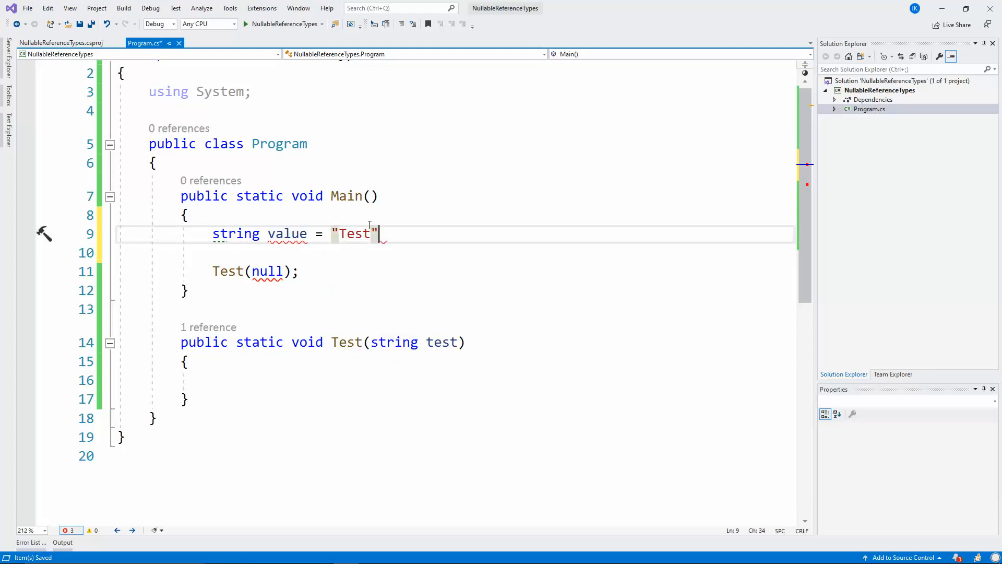
pyautogui.doubleClick(268, 271)
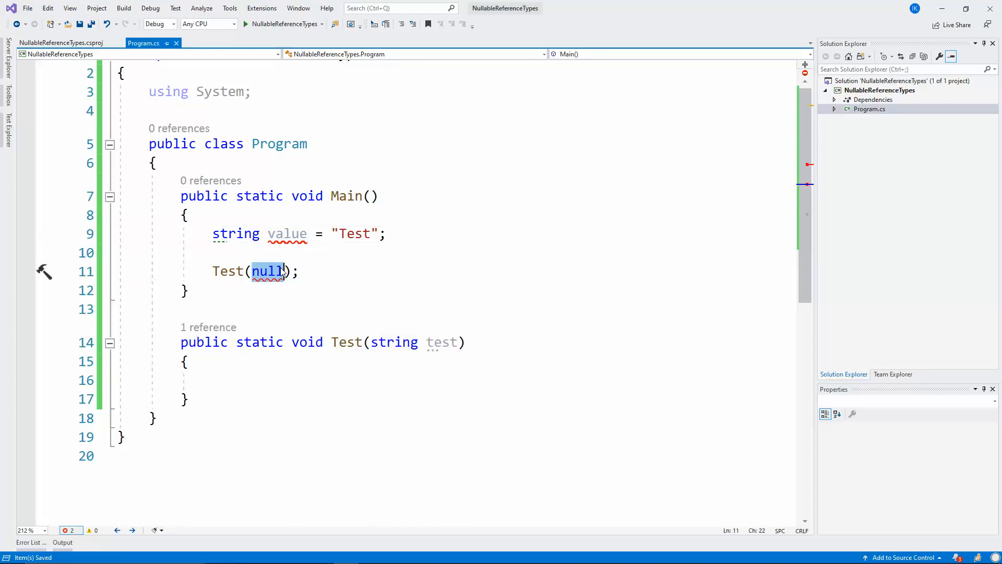
pyautogui.write('value')
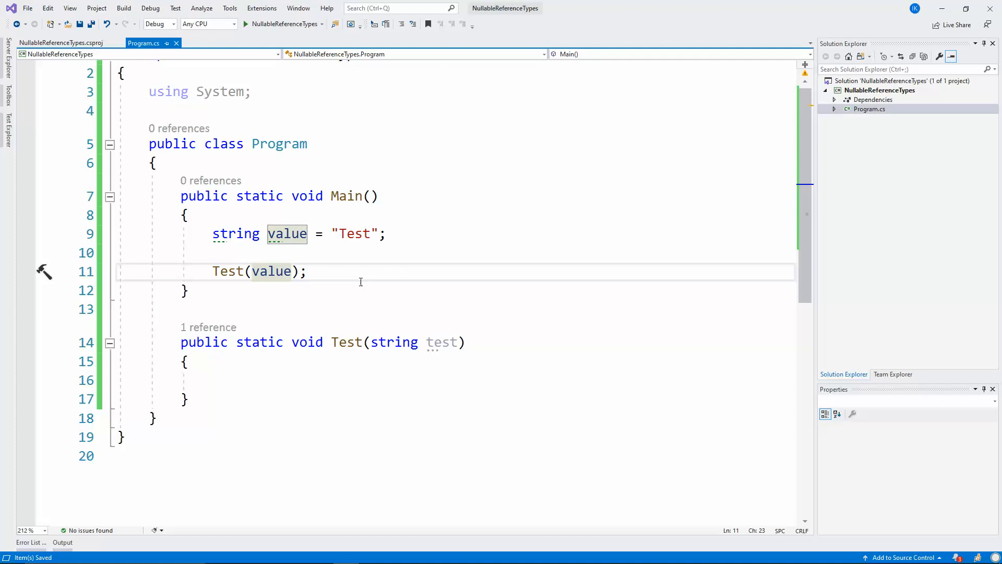
pyautogui.write('?')
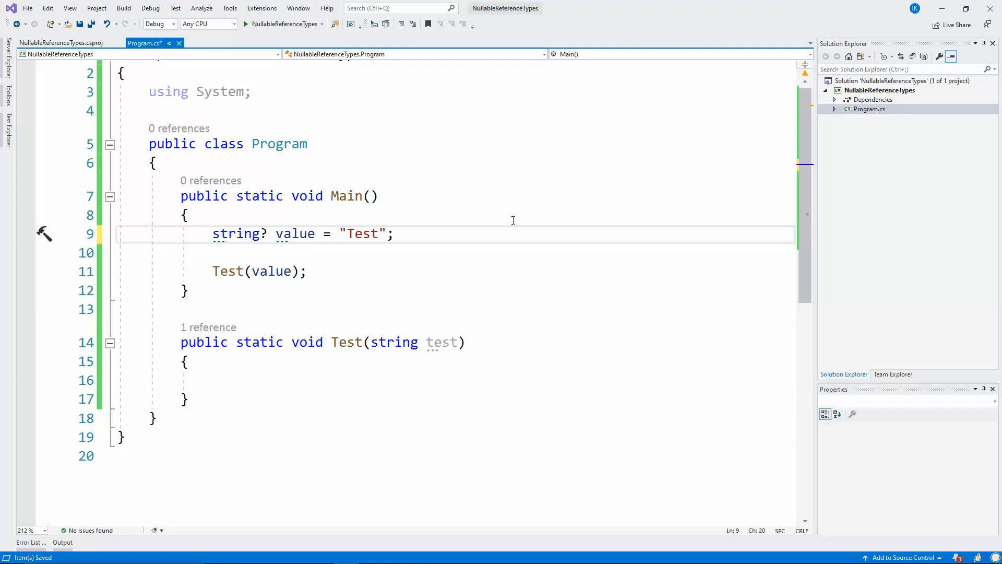
# Temporarily assign null to value, then restore the "Test" literal.
pyautogui.click(394, 234)
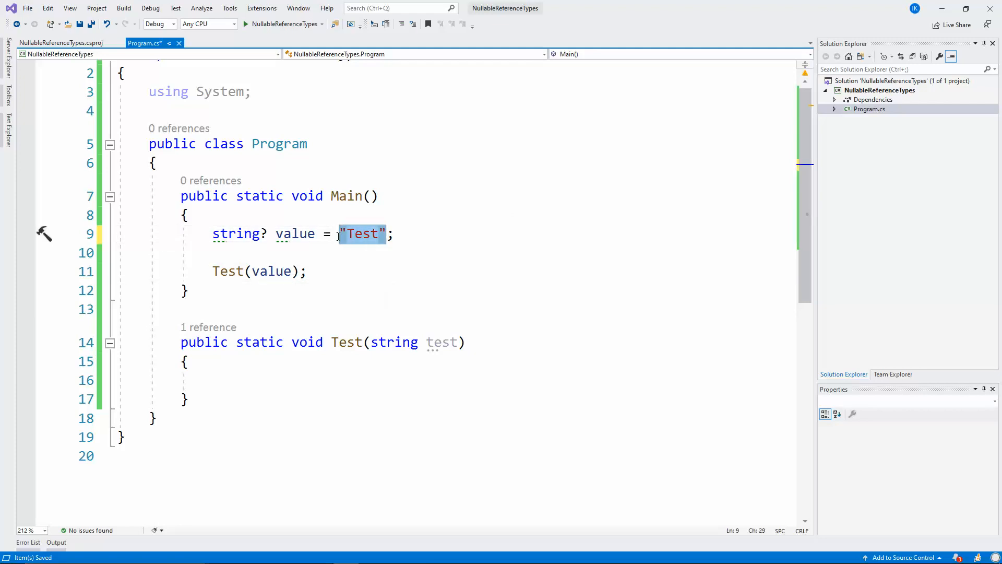
pyautogui.write('null')
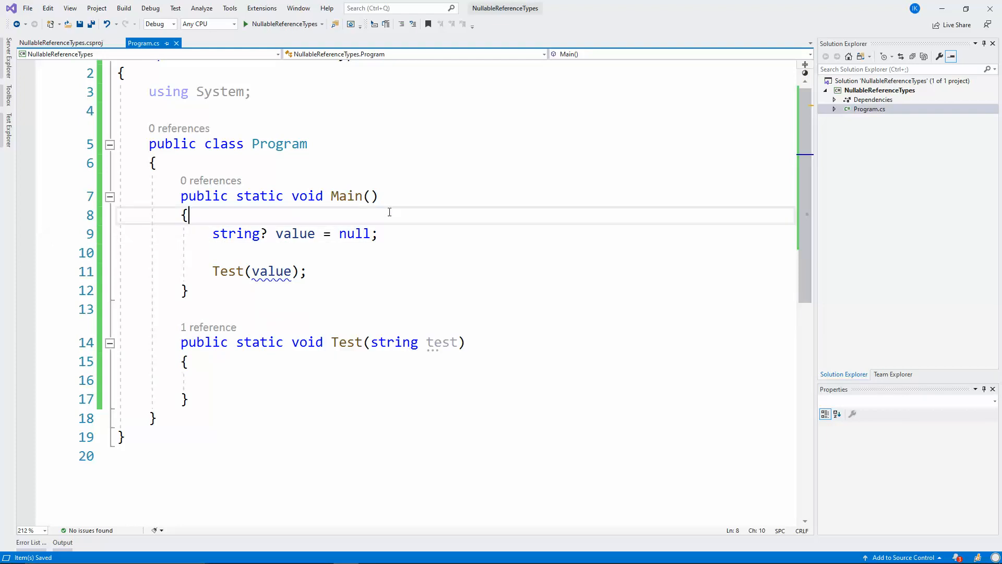
pyautogui.moveTo(272, 270)
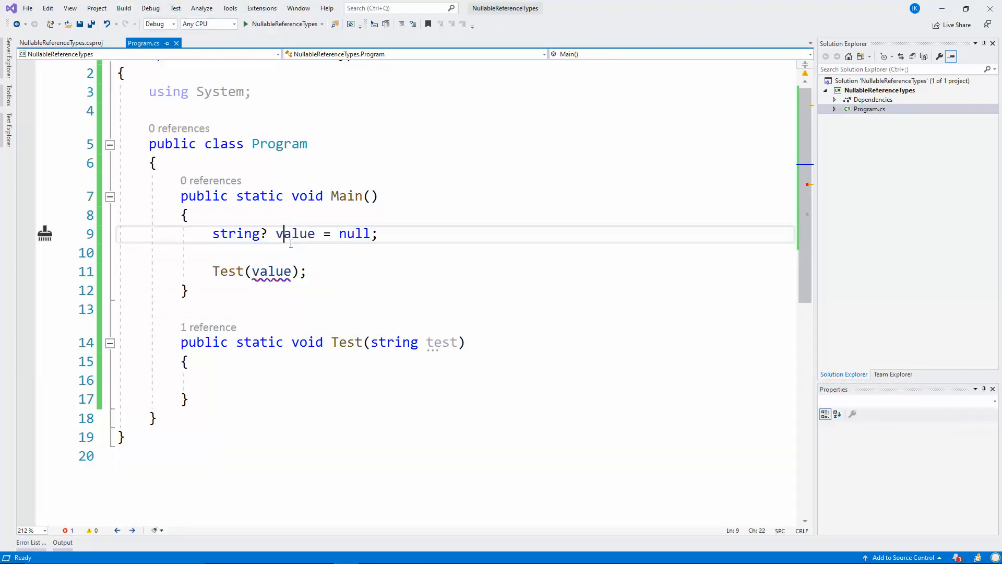
pyautogui.doubleClick(353, 233)
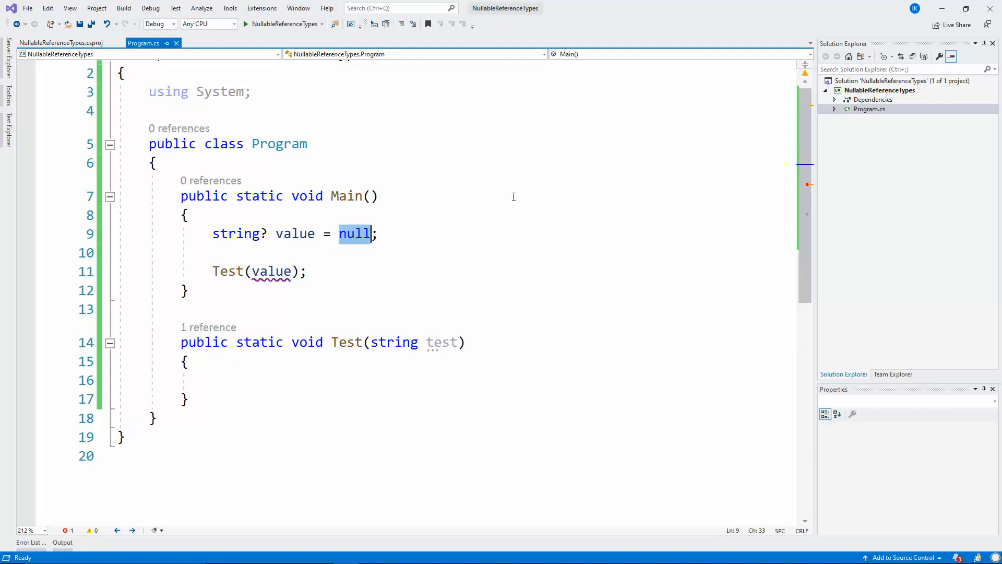
pyautogui.moveTo(185, 215); pyautogui.dragTo(307, 271)
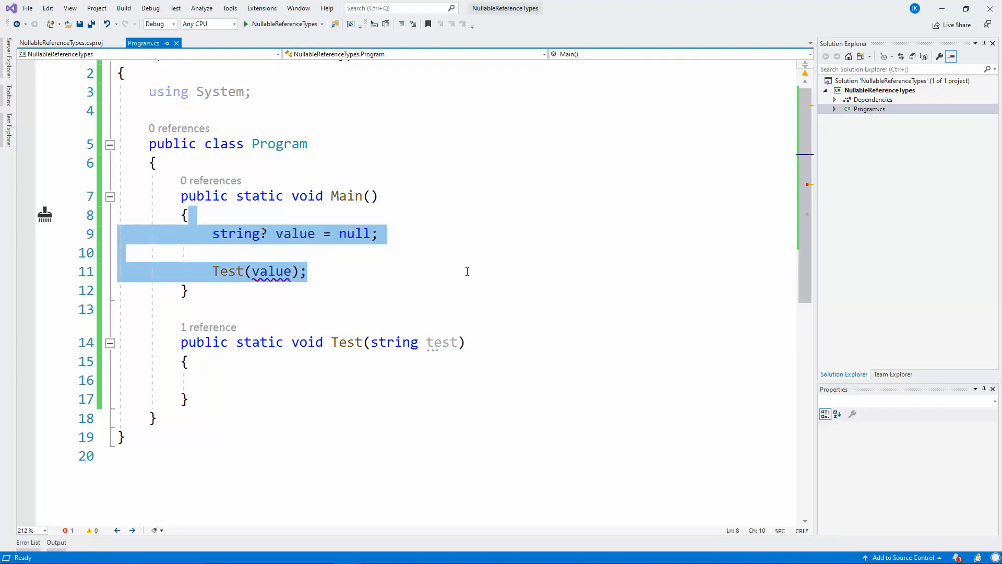
# Make Test's parameter string? and begin a return statement with an int return type.
pyautogui.click(320, 380)
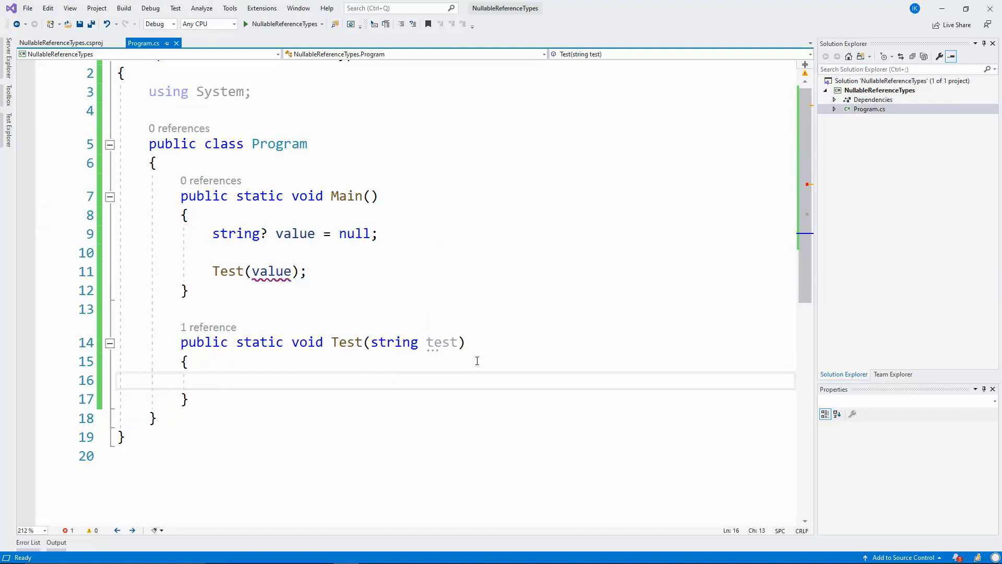
pyautogui.click(419, 342)
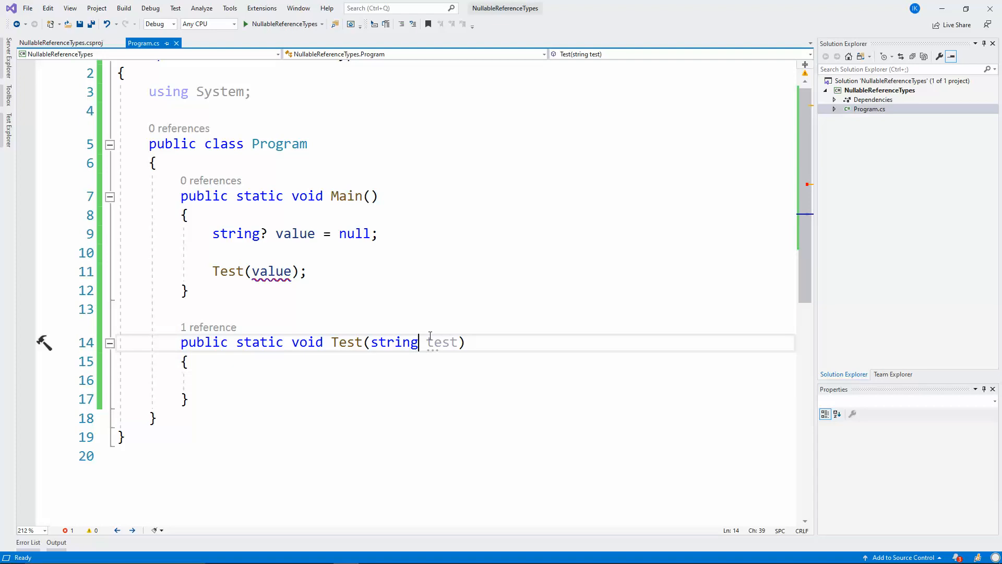
pyautogui.write('?')
pyautogui.click(456, 380)
pyautogui.write('r')
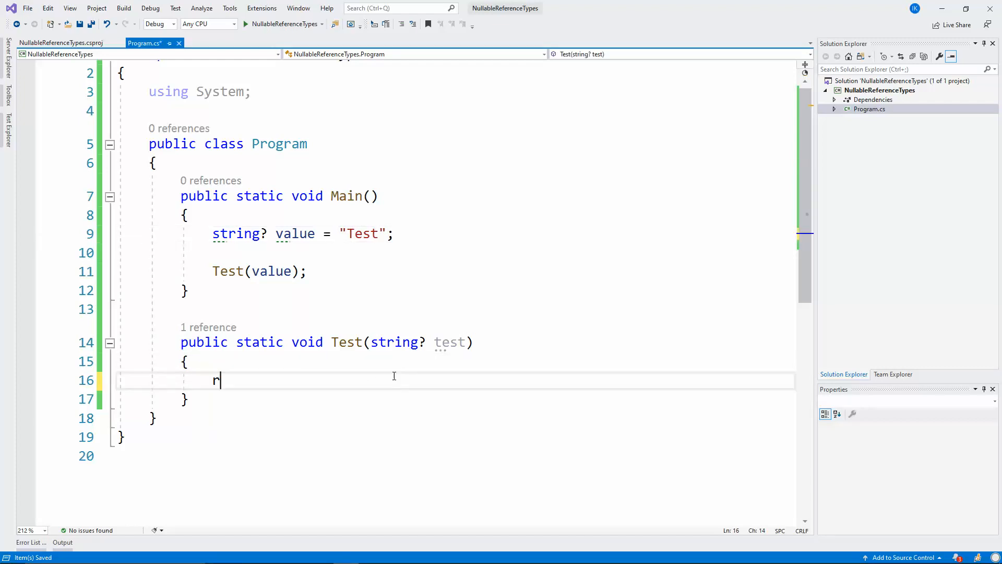
pyautogui.write('eturn')
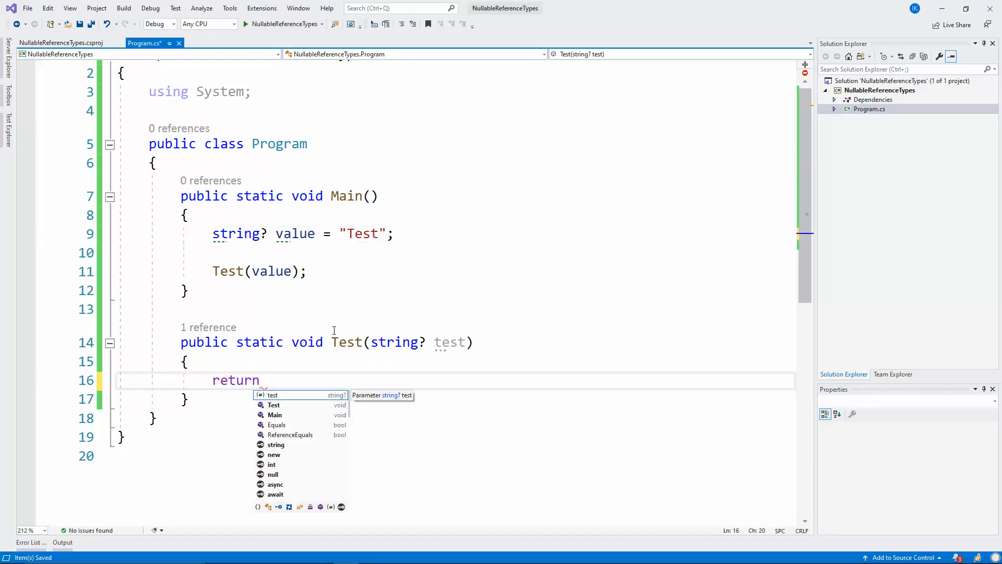
pyautogui.write('int')
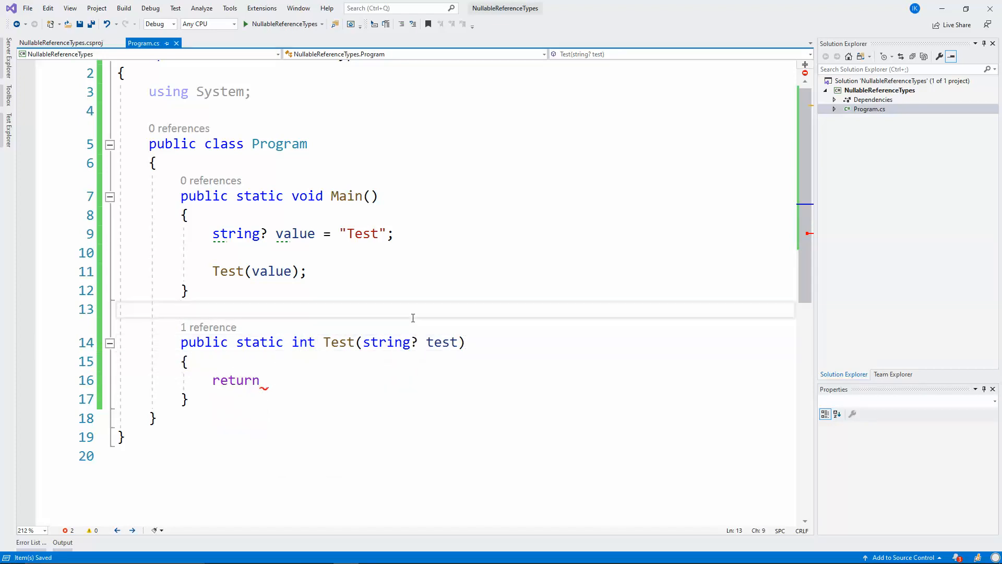
# Complete Test's body as 'return test.Length;'.
pyautogui.click(182, 309)
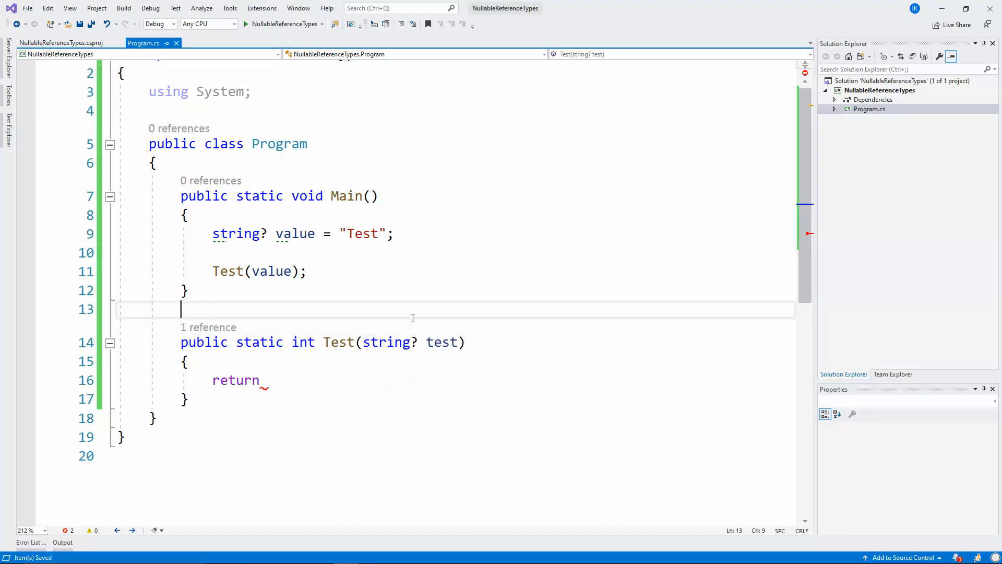
pyautogui.write('te')
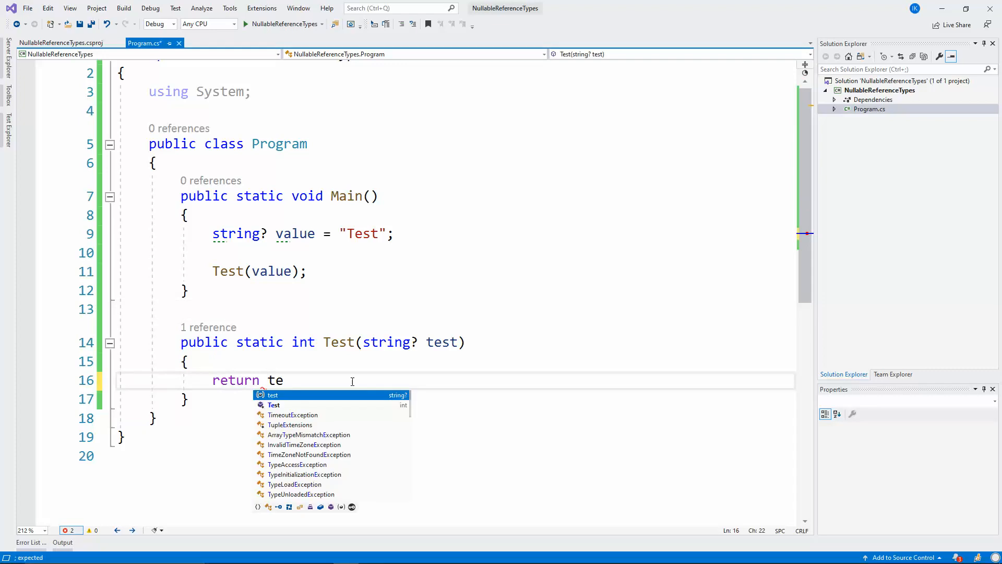
pyautogui.write('st.Length;')
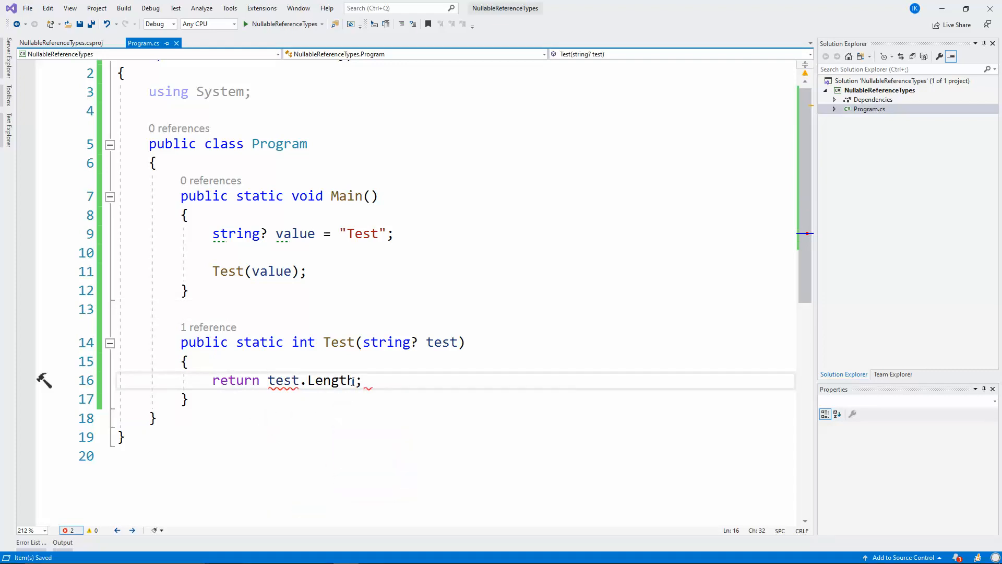
pyautogui.click(440, 342)
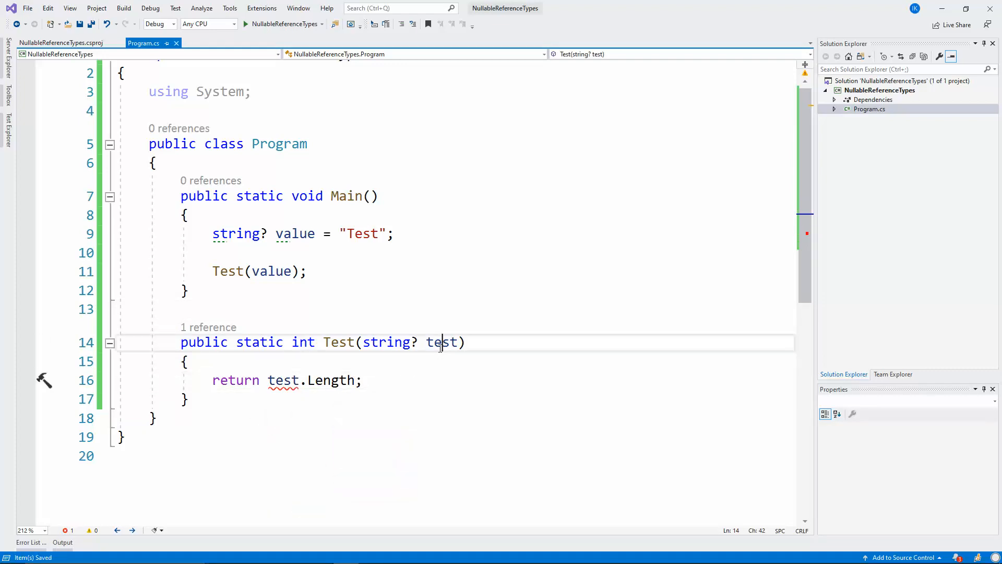
pyautogui.moveTo(283, 379)
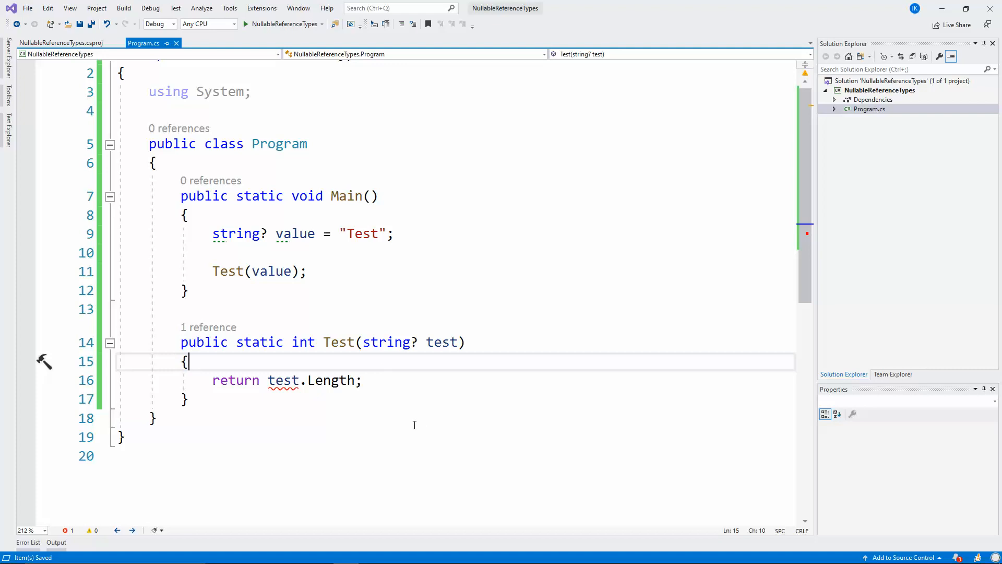
# Inspect Length and the test parameter behind the possible null dereference warning.
pyautogui.click(330, 380)
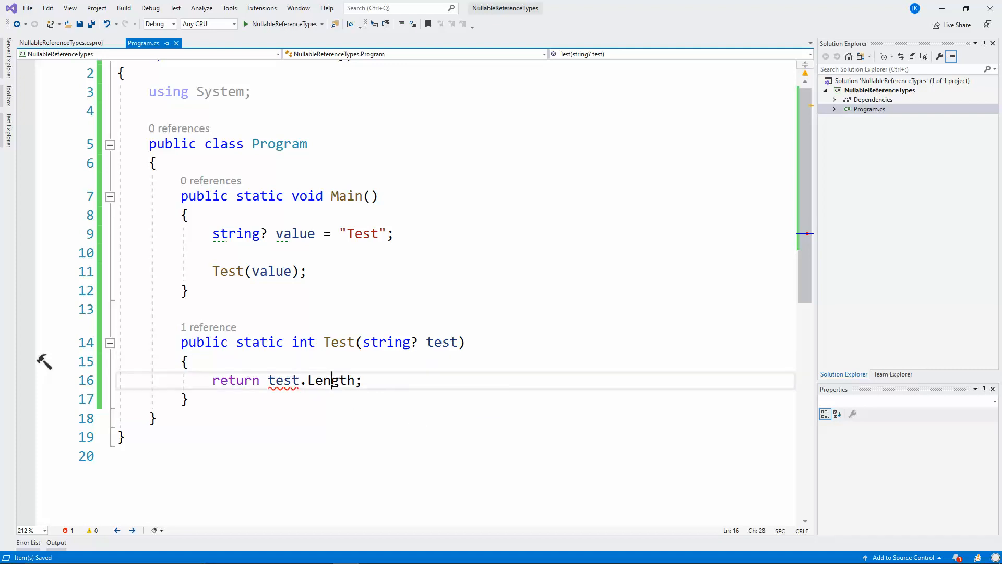
pyautogui.doubleClick(331, 381)
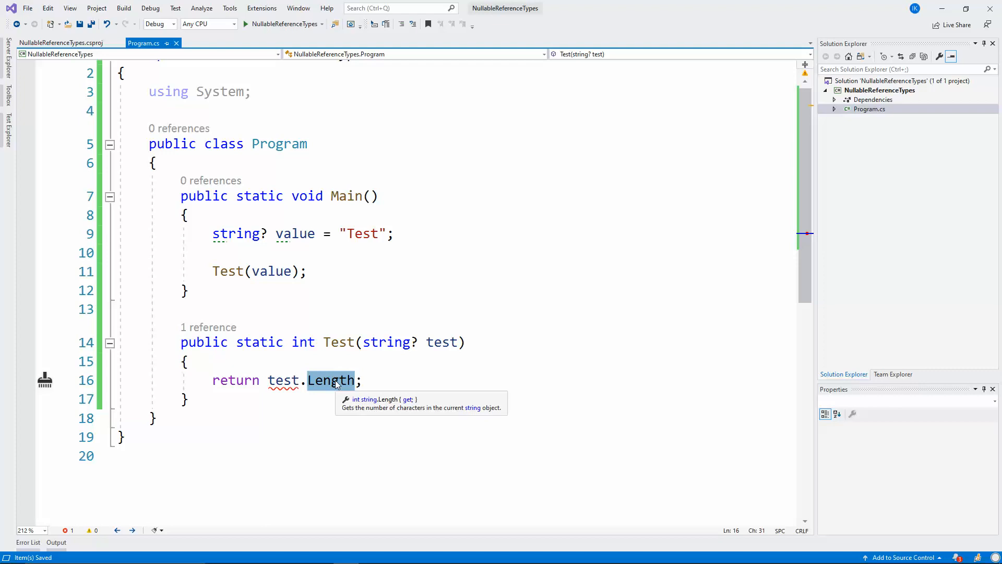
pyautogui.click(188, 361)
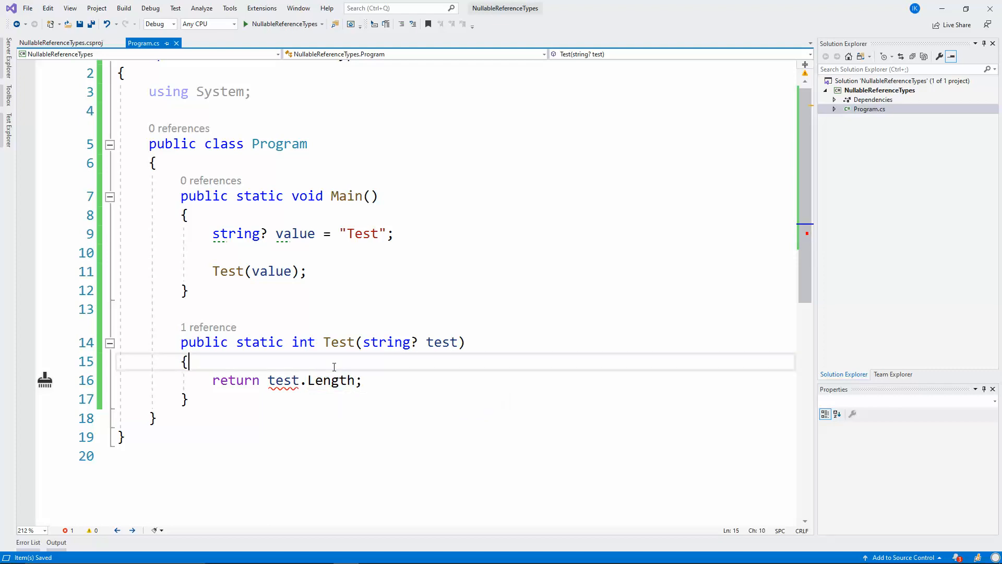
pyautogui.doubleClick(330, 380)
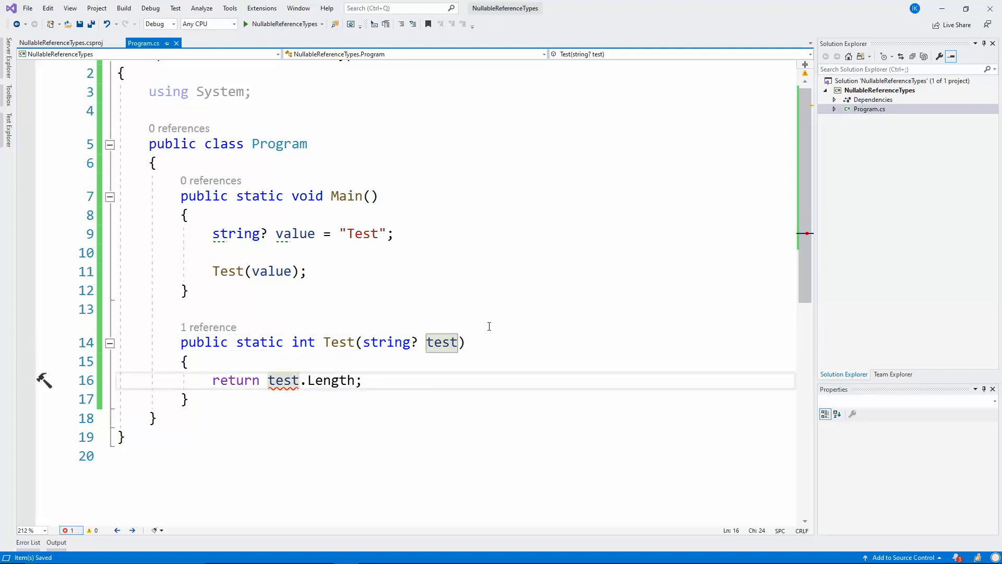
pyautogui.write('?')
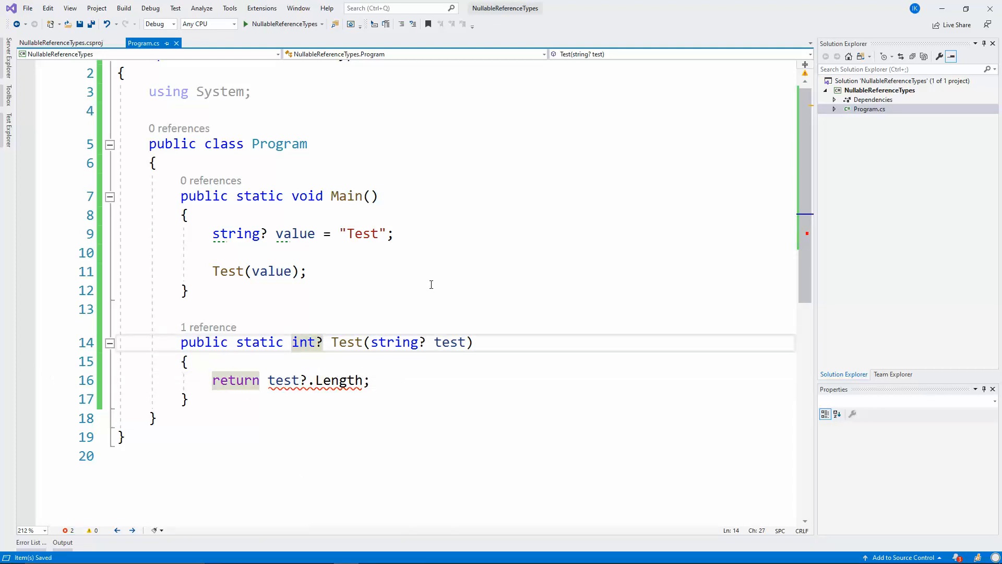
pyautogui.click(181, 309)
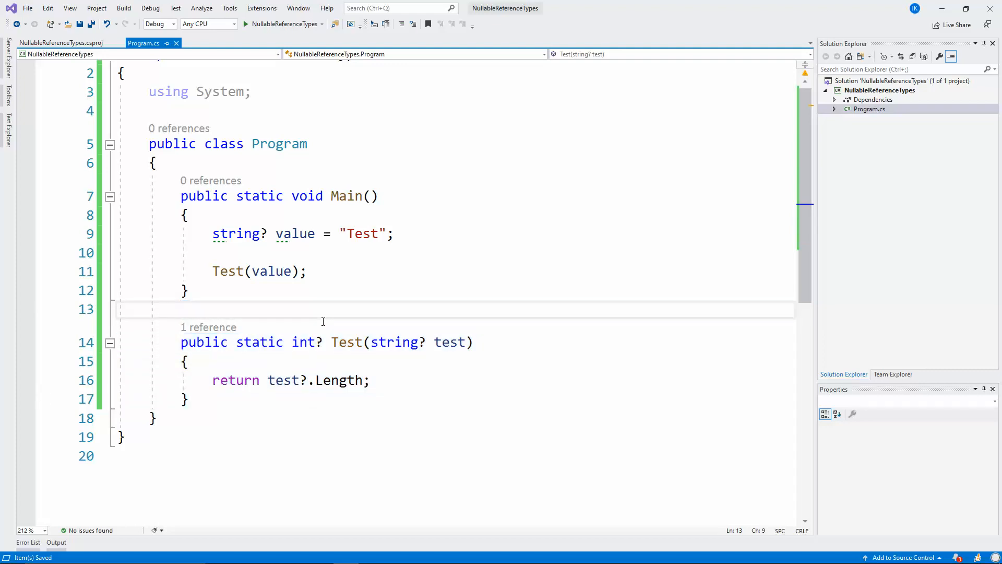
pyautogui.doubleClick(285, 380)
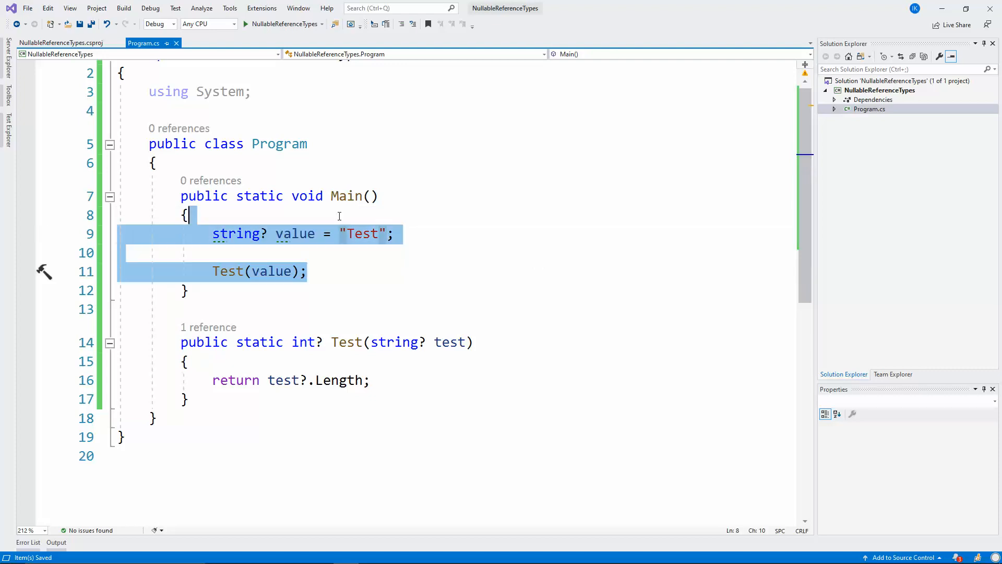
pyautogui.click(189, 216)
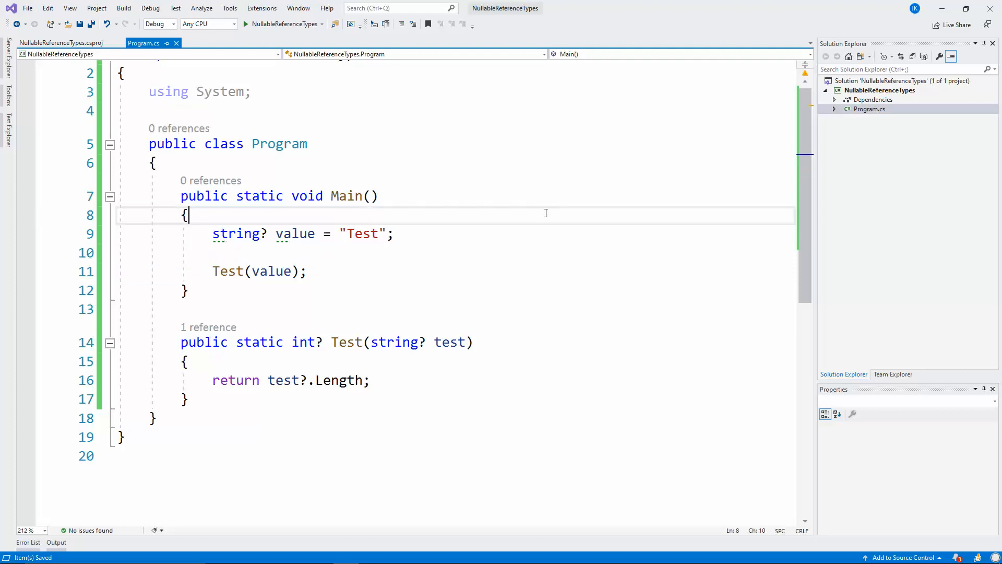
pyautogui.doubleClick(340, 379)
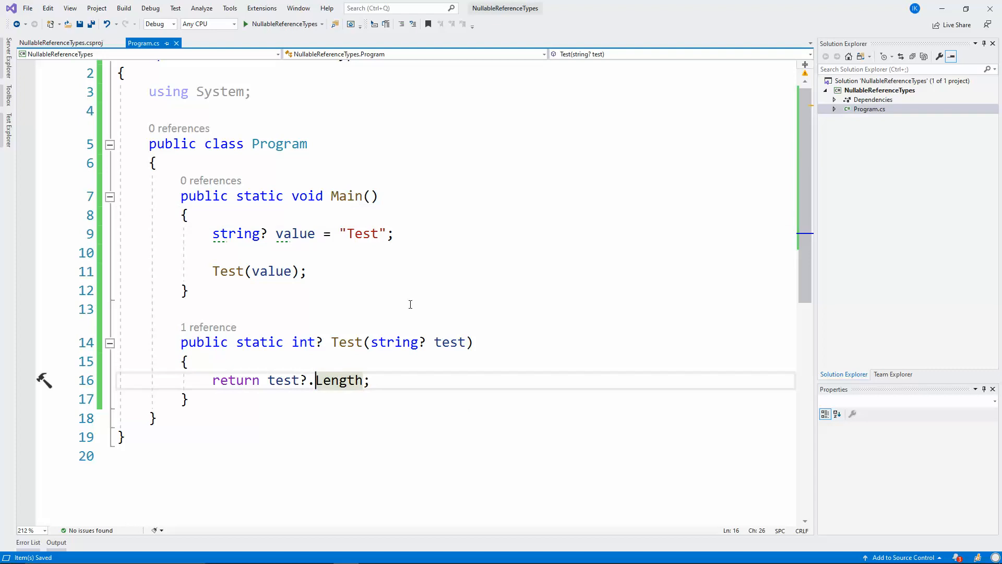
pyautogui.moveTo(438, 276)
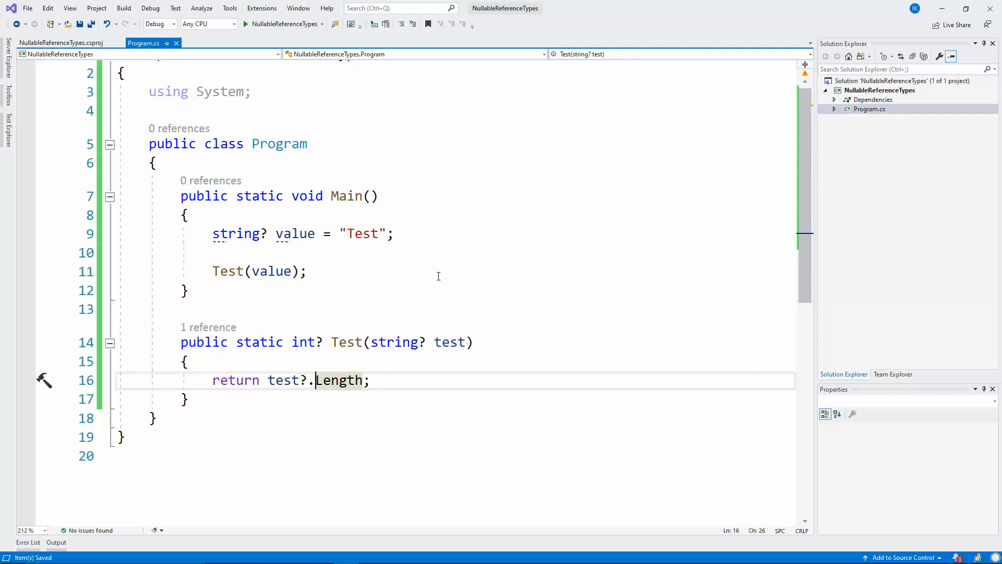
pyautogui.doubleClick(339, 380)
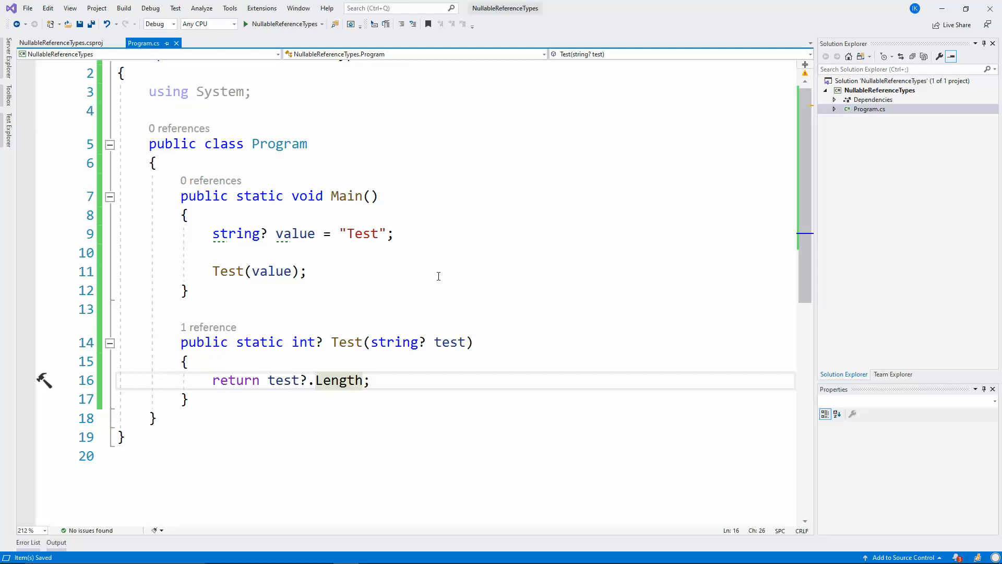
pyautogui.click(880, 89)
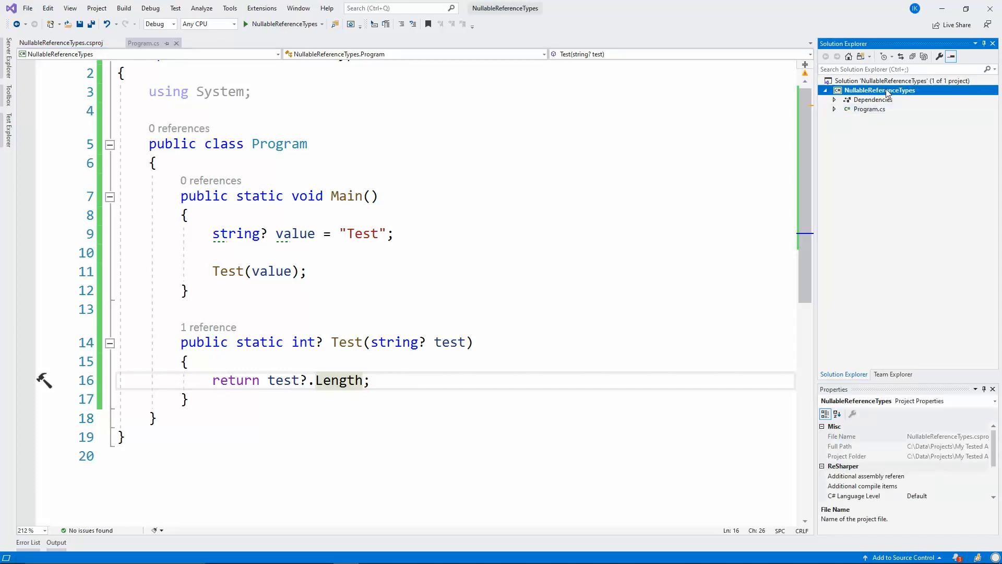
# Add a Cat class with public int Id and public string Name auto-properties.
pyautogui.rightClick(880, 91)
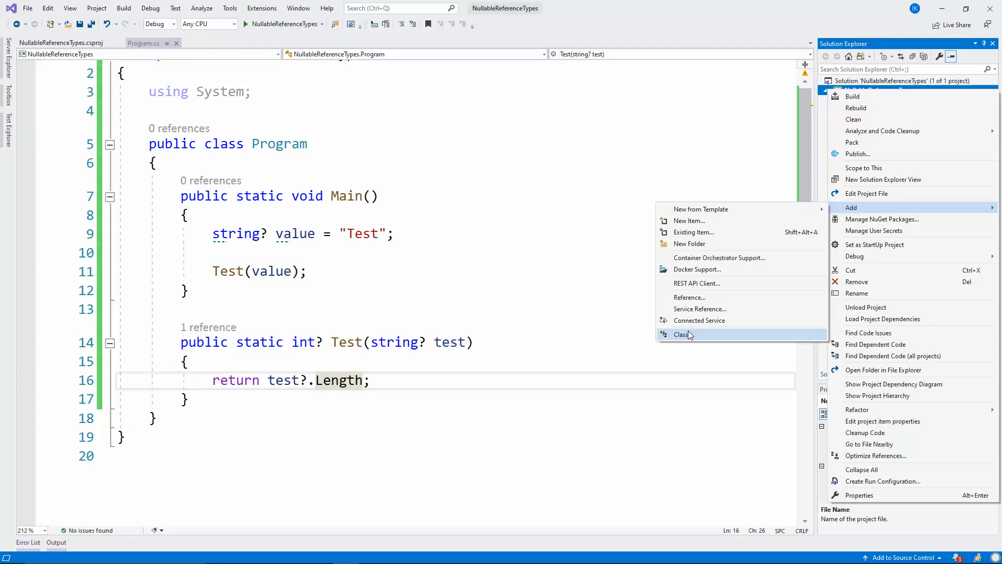
pyautogui.click(683, 334)
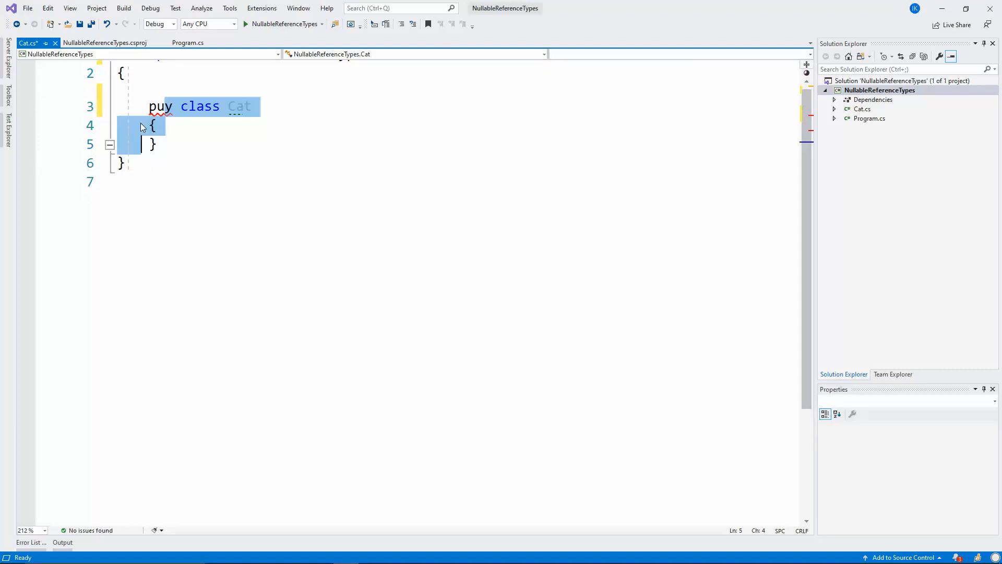
pyautogui.write('public')
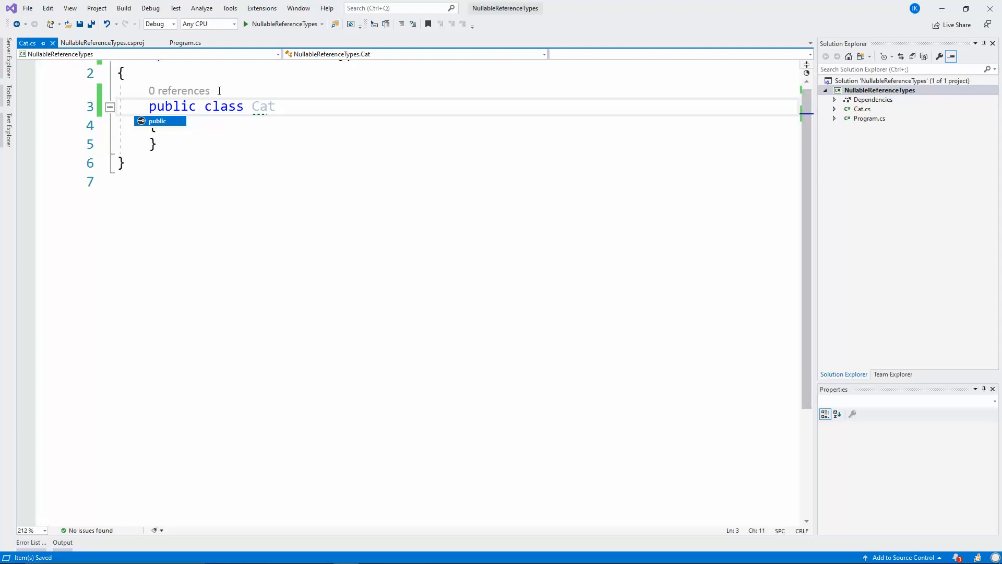
pyautogui.write('public int')
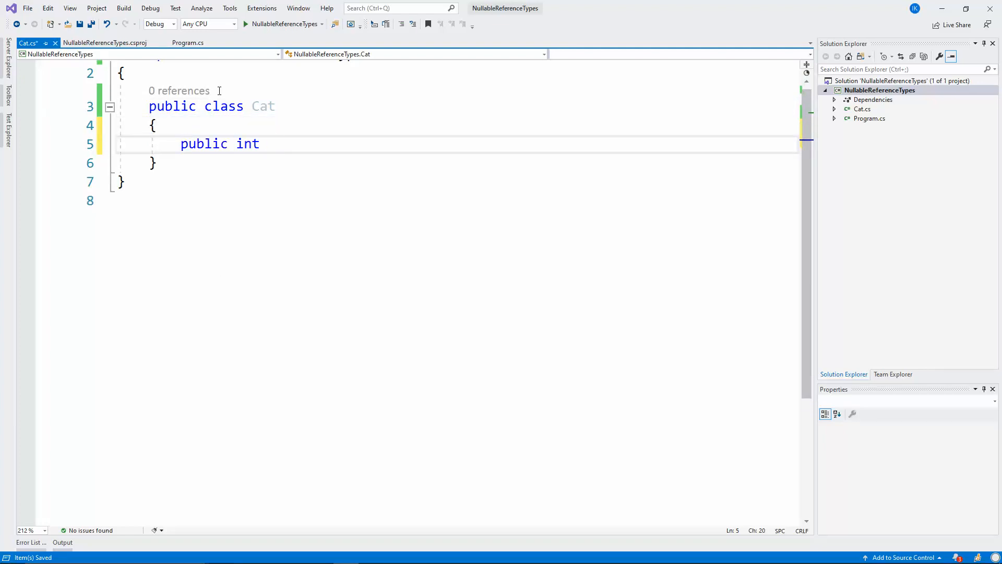
pyautogui.write('Id { get; set; }')
pyautogui.write('public string N')
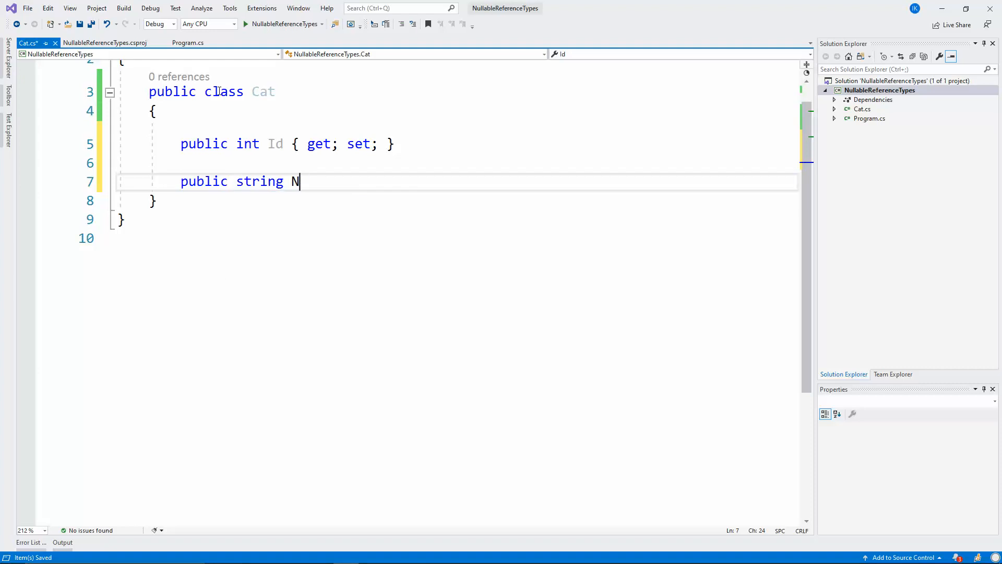
pyautogui.write('ame { get; set; }')
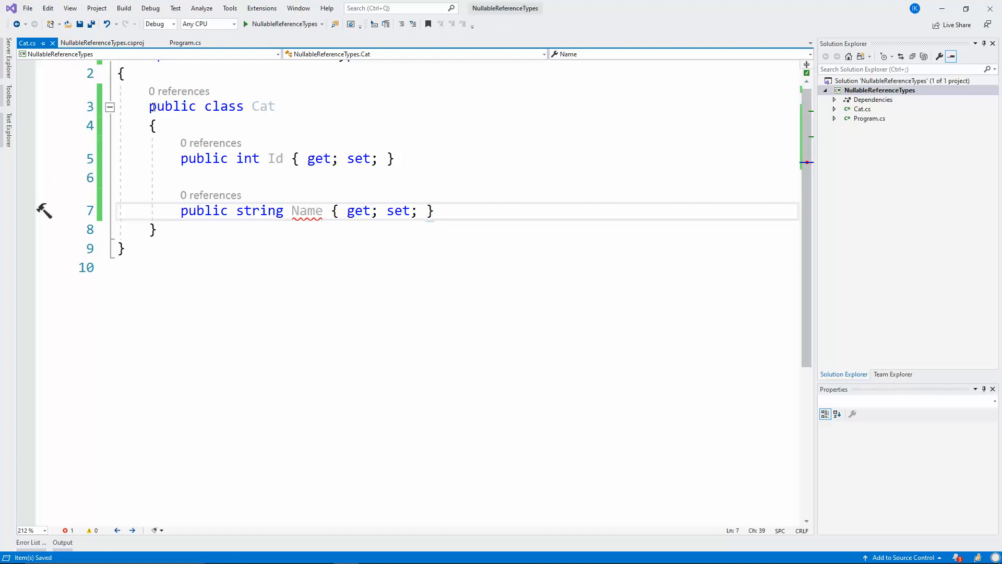
# Initialise Cat's Name property with = "Test".
pyautogui.doubleClick(262, 106)
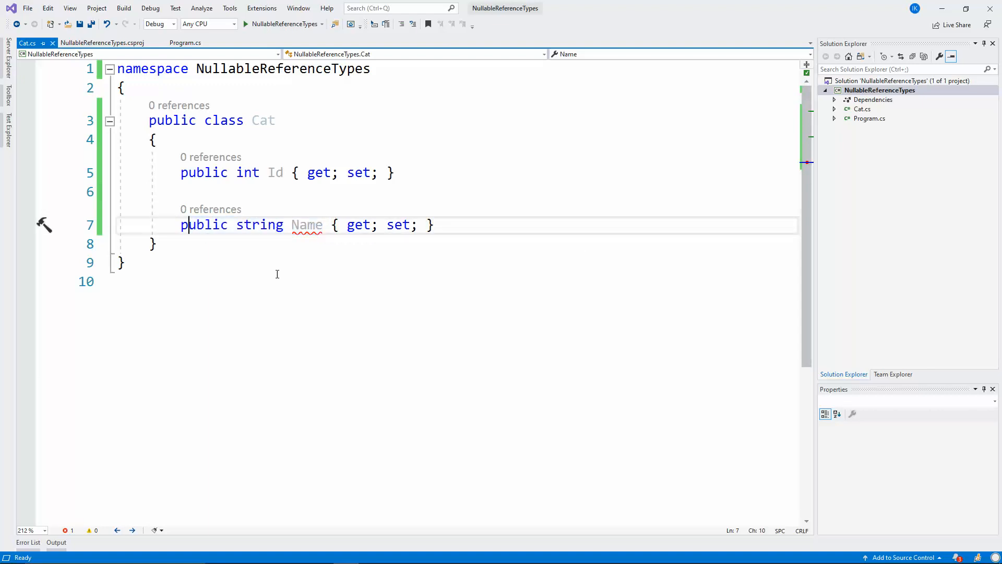
pyautogui.moveTo(260, 224)
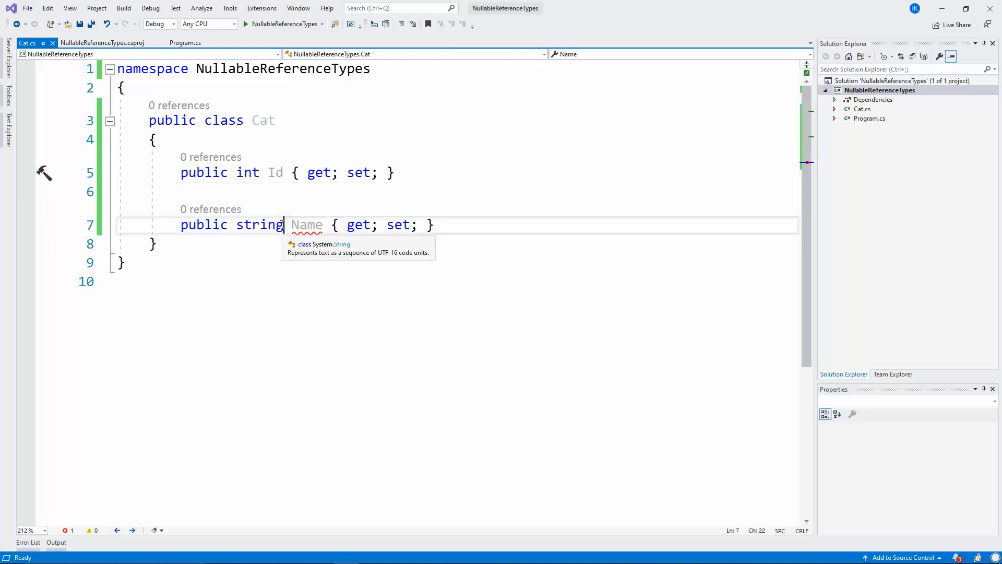
pyautogui.doubleClick(307, 225)
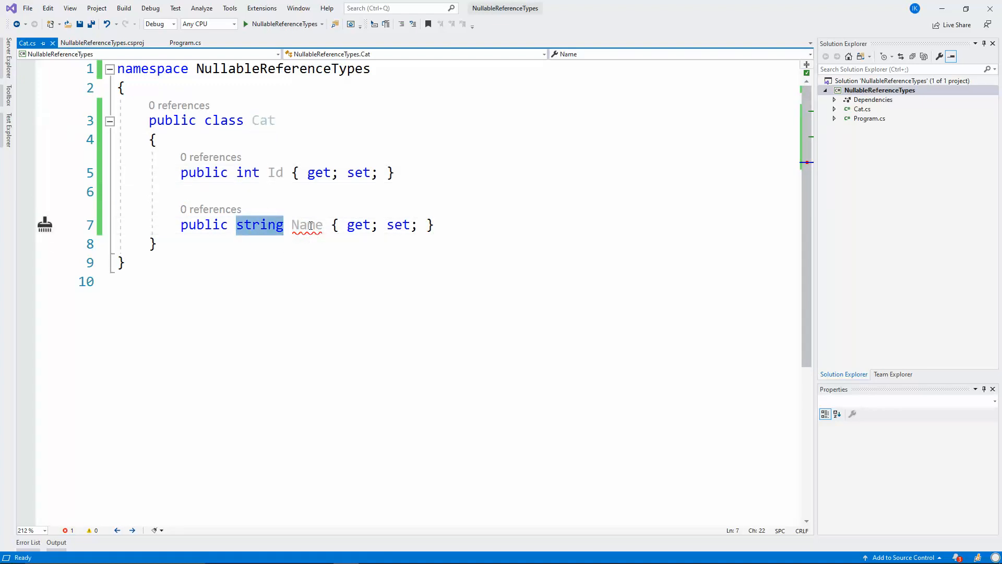
pyautogui.click(430, 224)
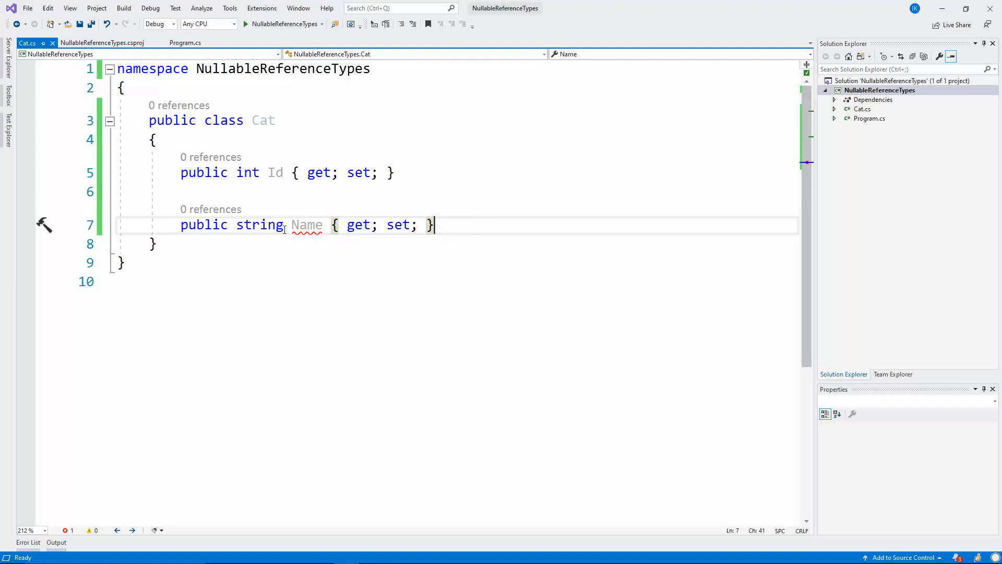
pyautogui.write('=')
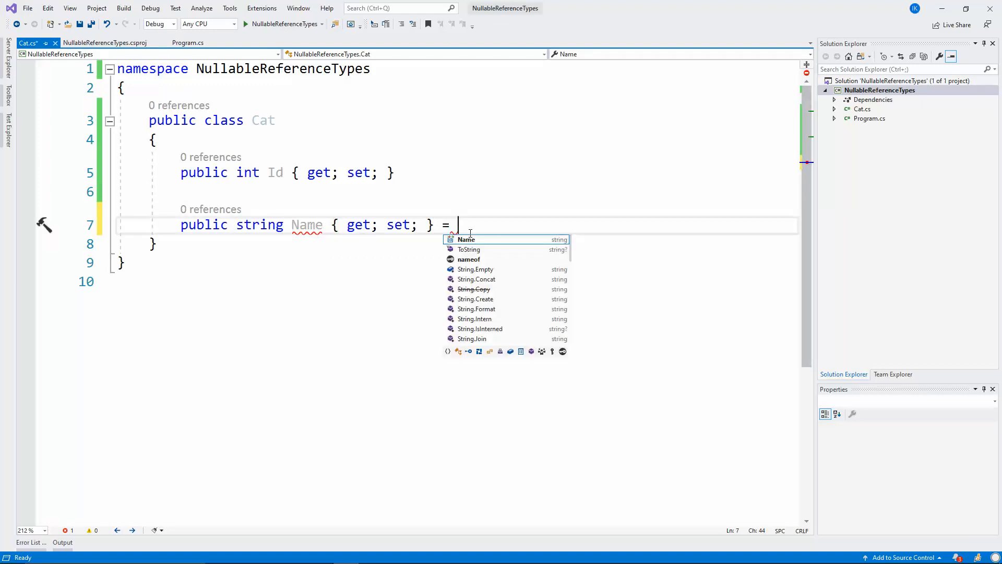
pyautogui.write('""')
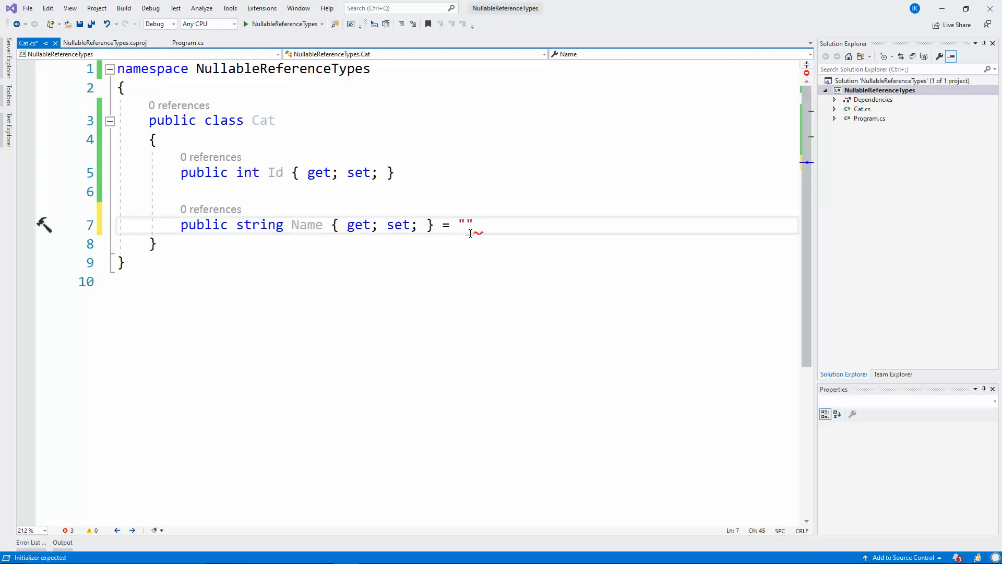
pyautogui.write('Test')
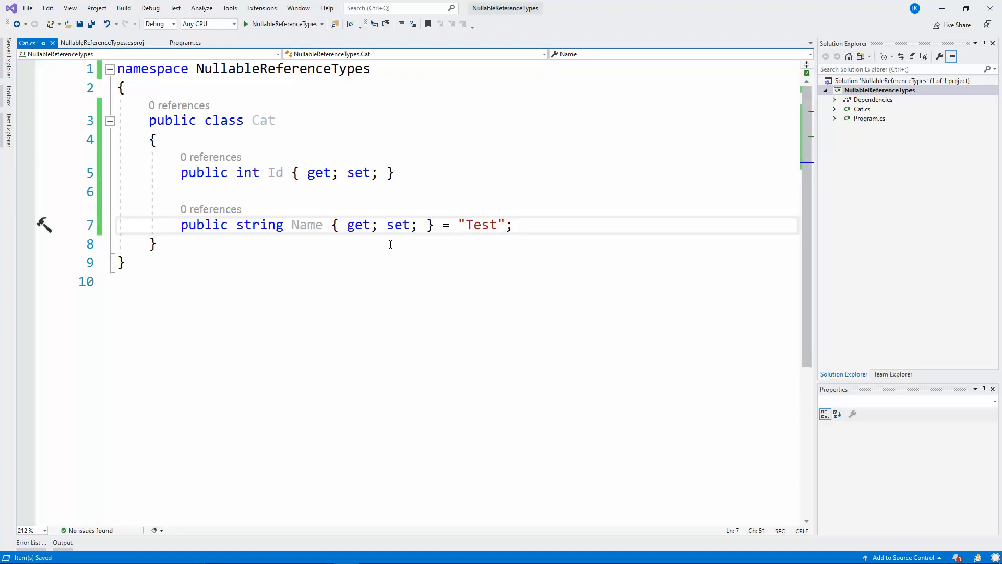
pyautogui.doubleClick(479, 224)
pyautogui.write('public Cat')
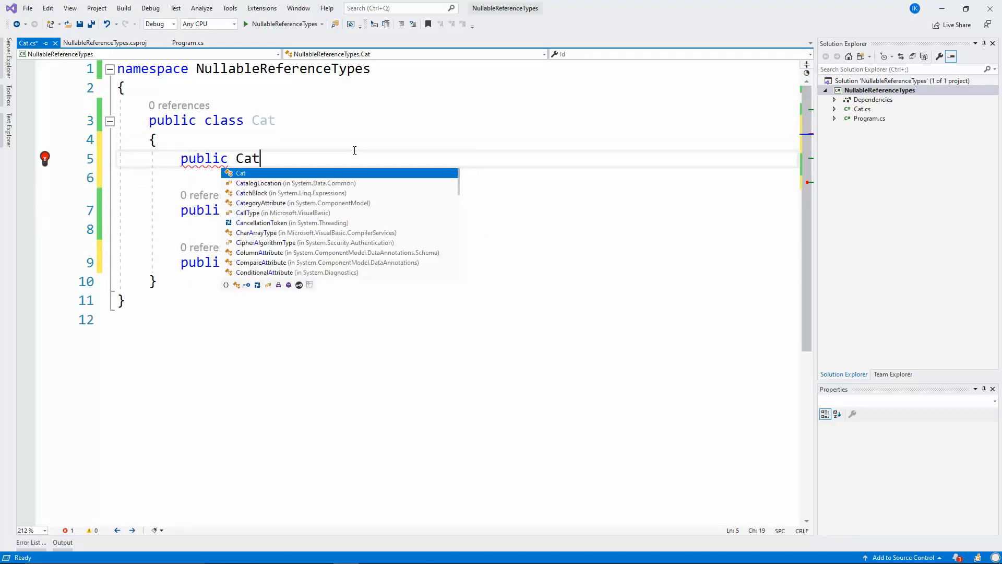
# Add a Cat(string name) constructor assigning this.Name = name, then return to Program.cs.
pyautogui.write('(string name)')
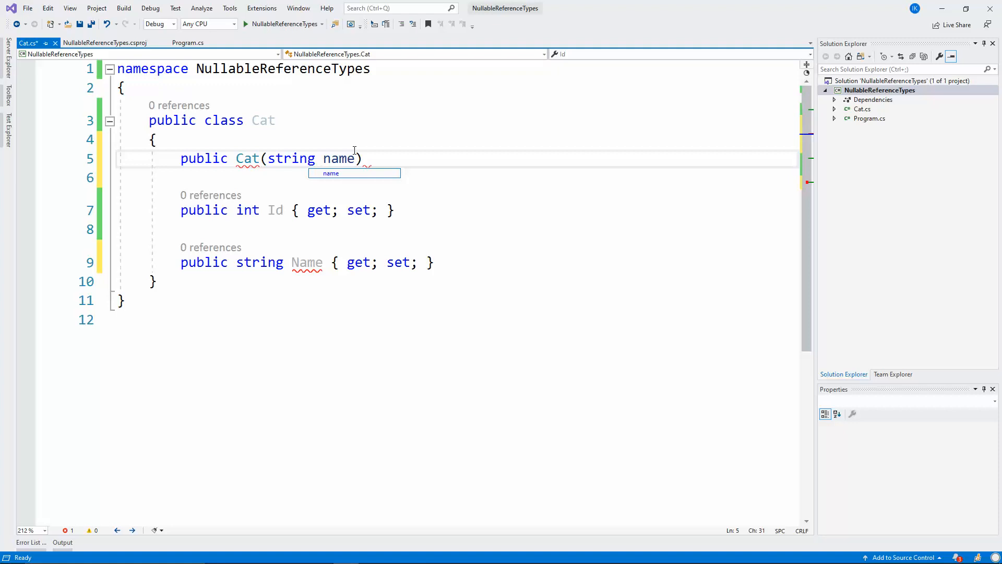
pyautogui.write('this.na')
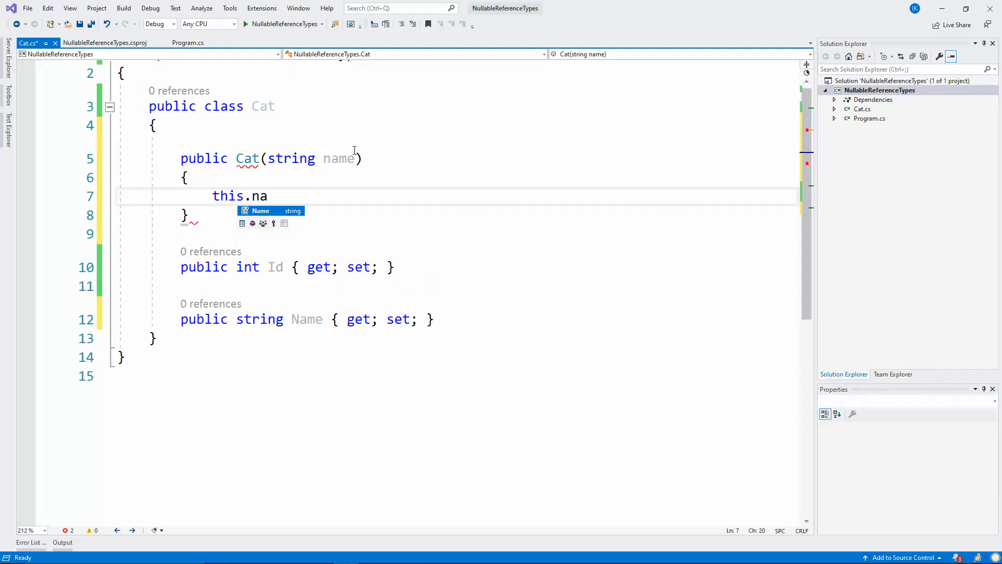
pyautogui.write('Name = name;')
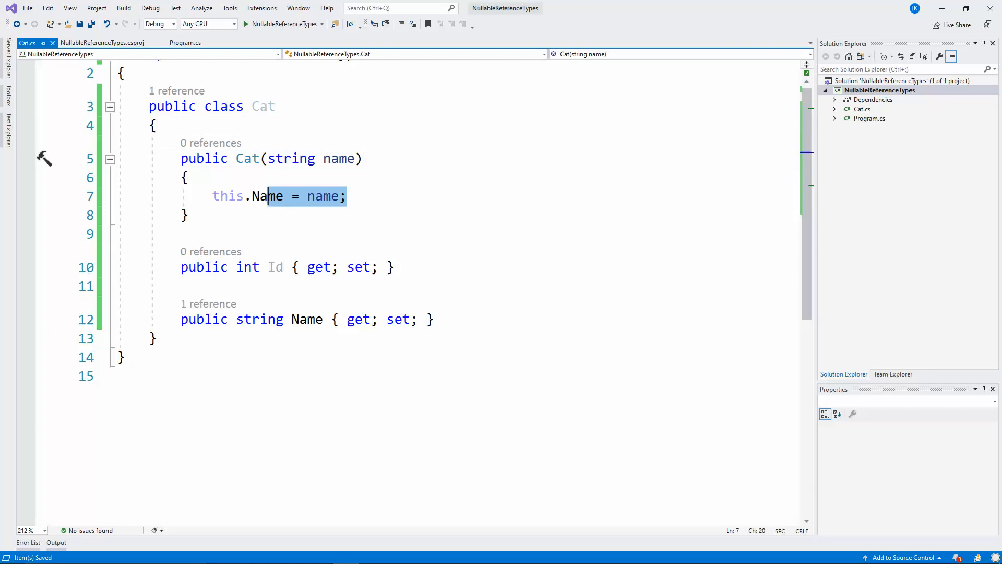
pyautogui.click(186, 43)
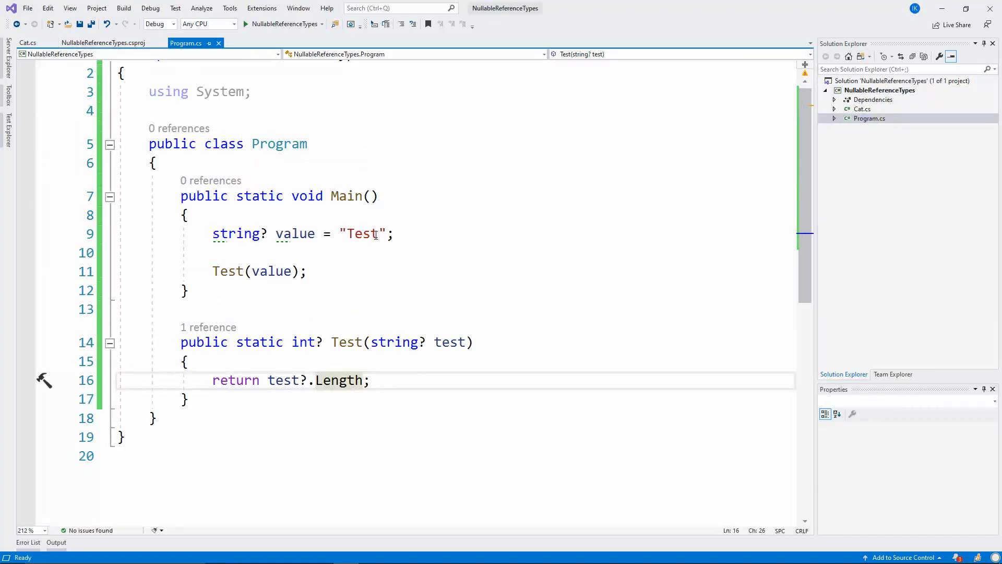
# Add var cat = new Cat("Test"); at the top of Main, glancing at Cat.cs.
pyautogui.write('var cat = new Cat();')
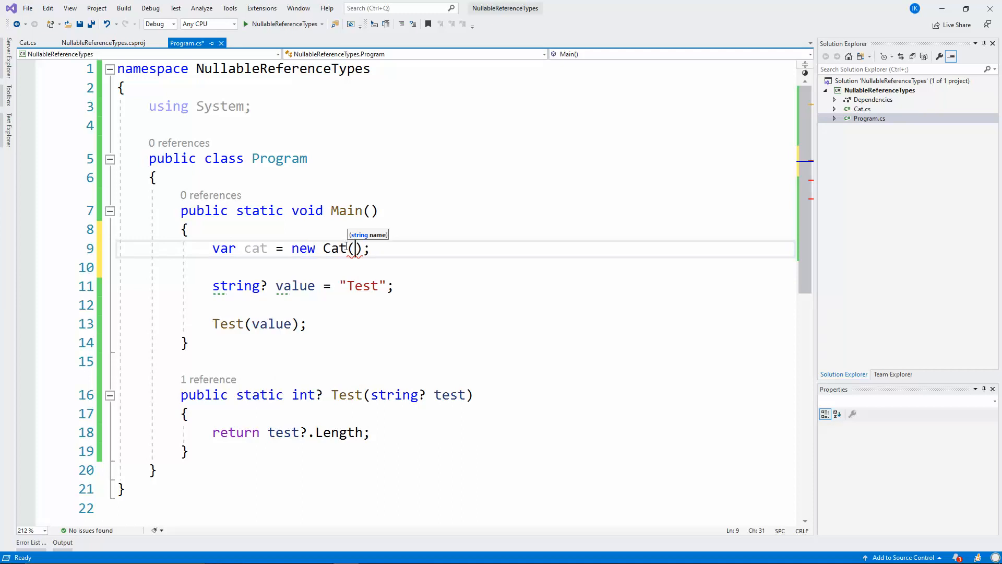
pyautogui.write('nul')
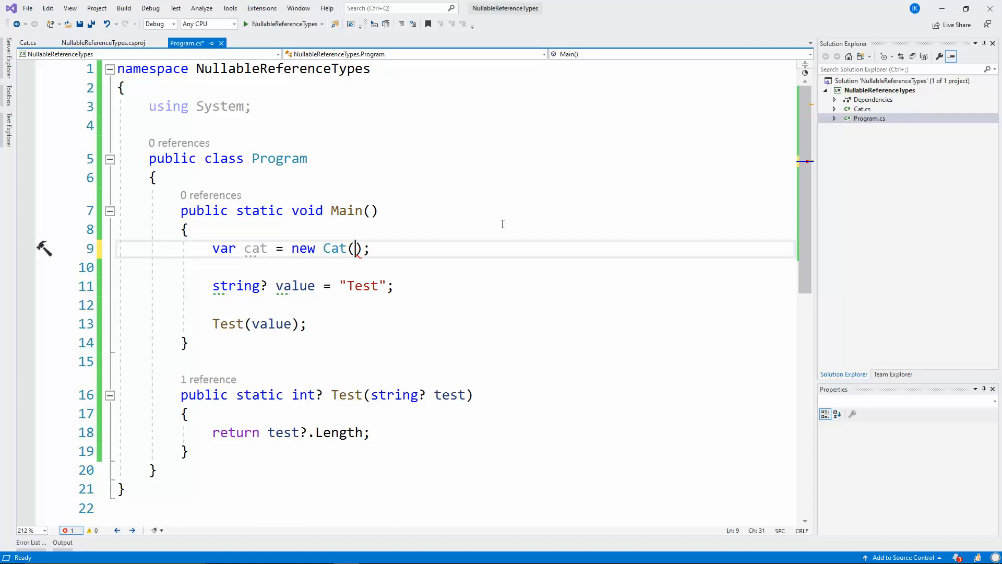
pyautogui.write('"')
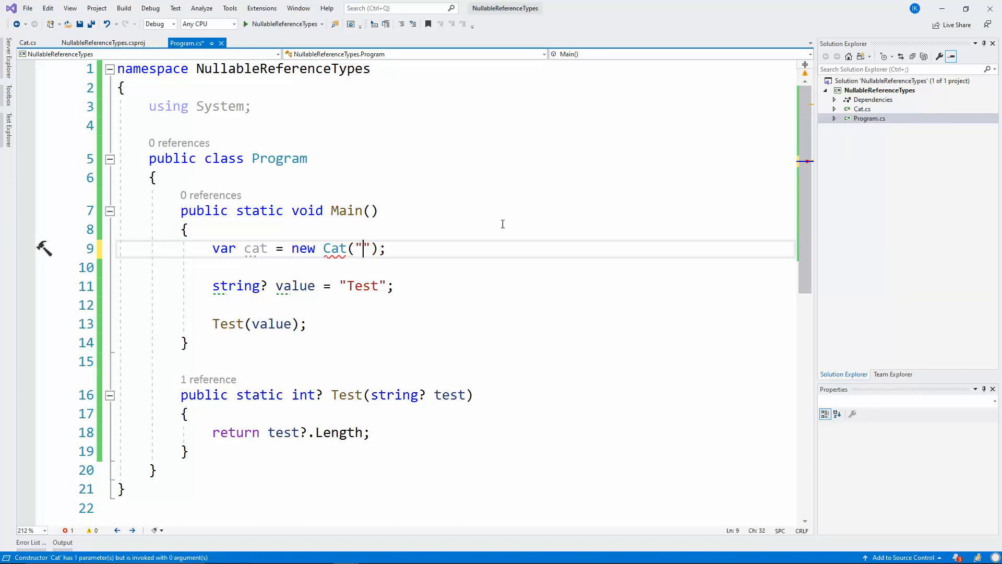
pyautogui.write('Test')
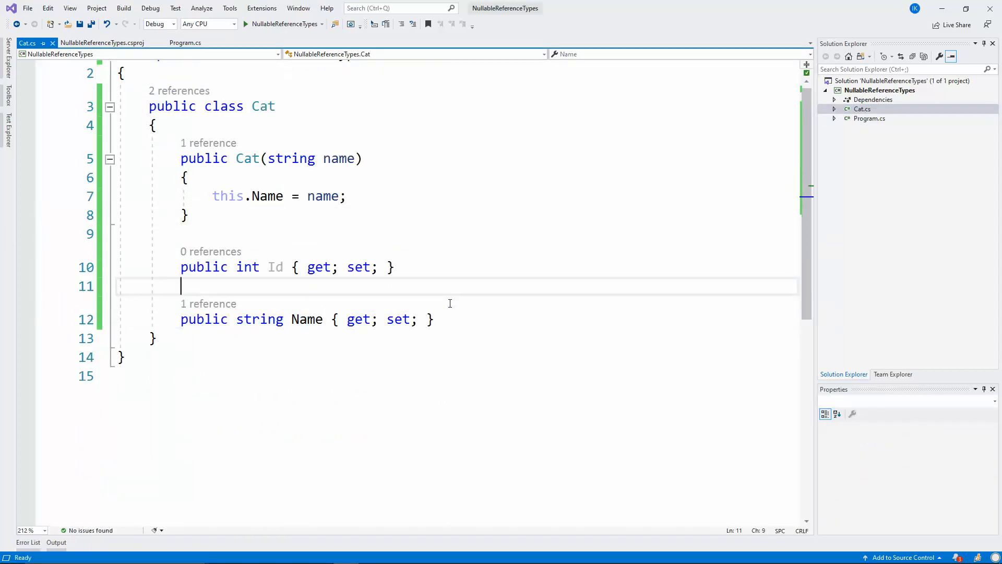
pyautogui.click(868, 118)
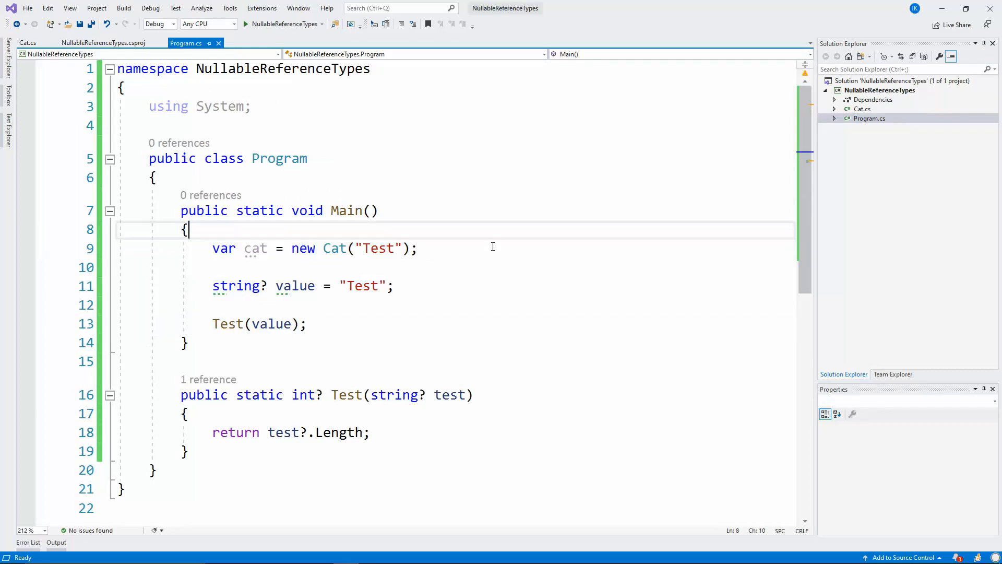
pyautogui.moveTo(337, 323)
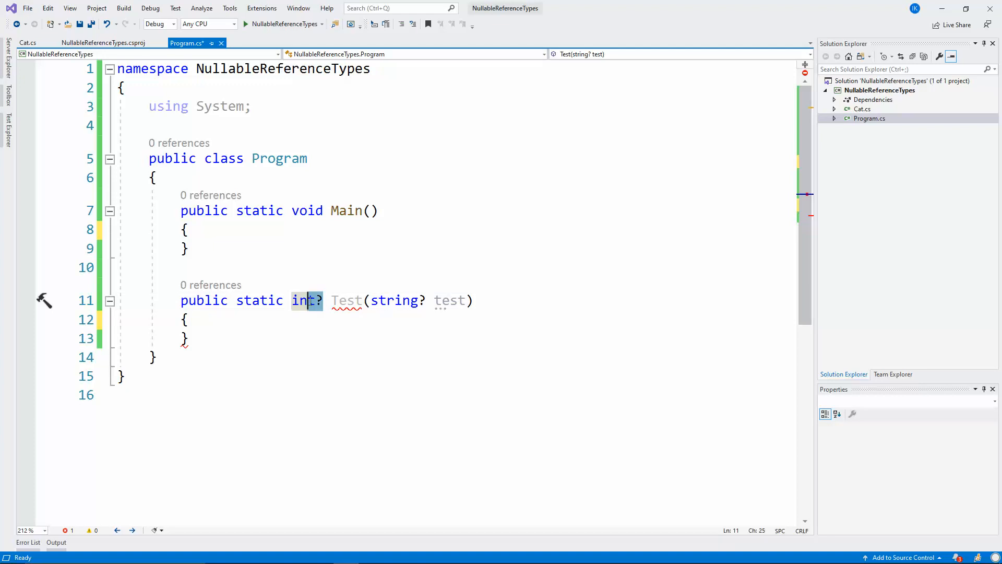
# Replace Test's string? test parameter with bool returnNotNullIfTrue.
pyautogui.write('string')
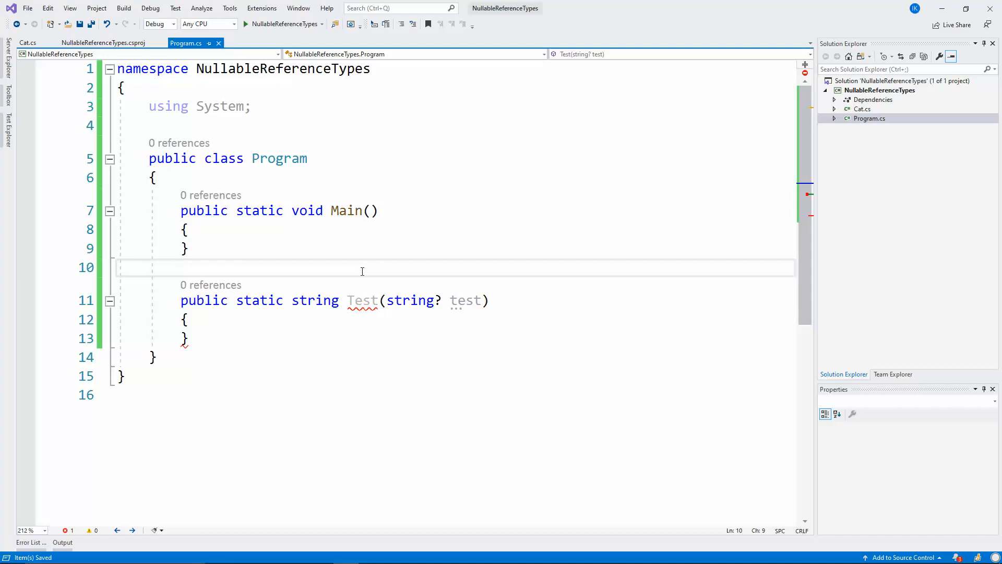
pyautogui.doubleClick(465, 301)
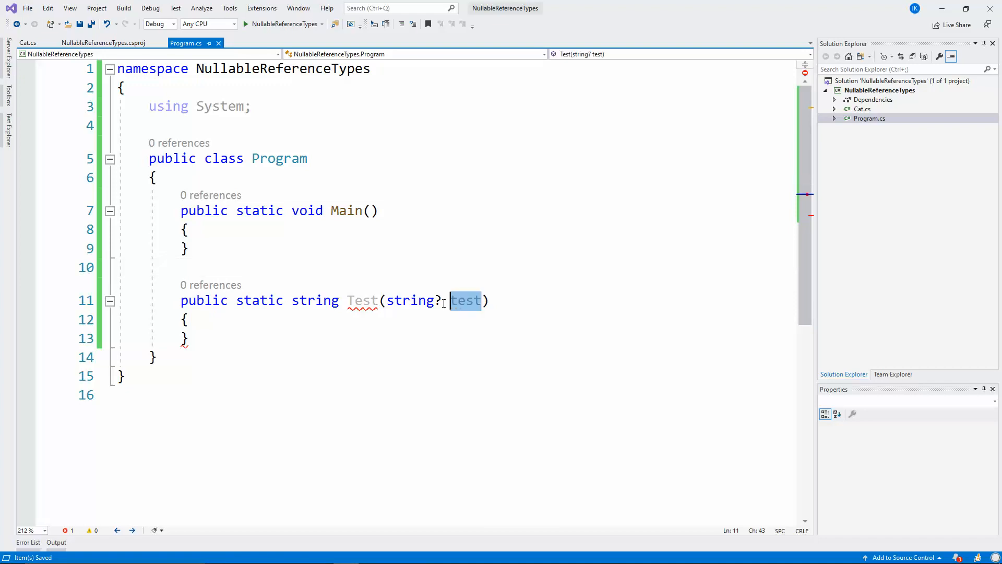
pyautogui.press('Delete')
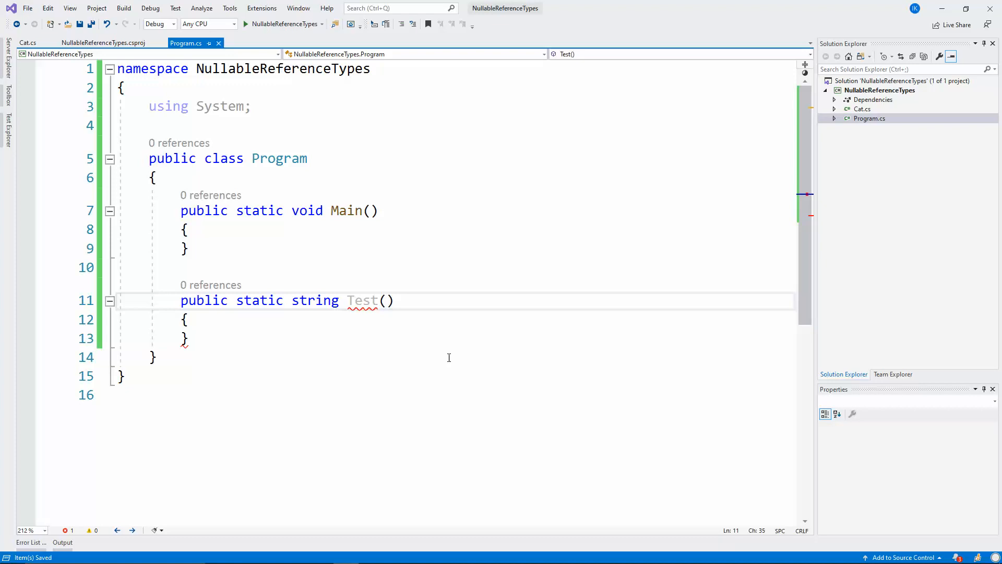
pyautogui.write('bool')
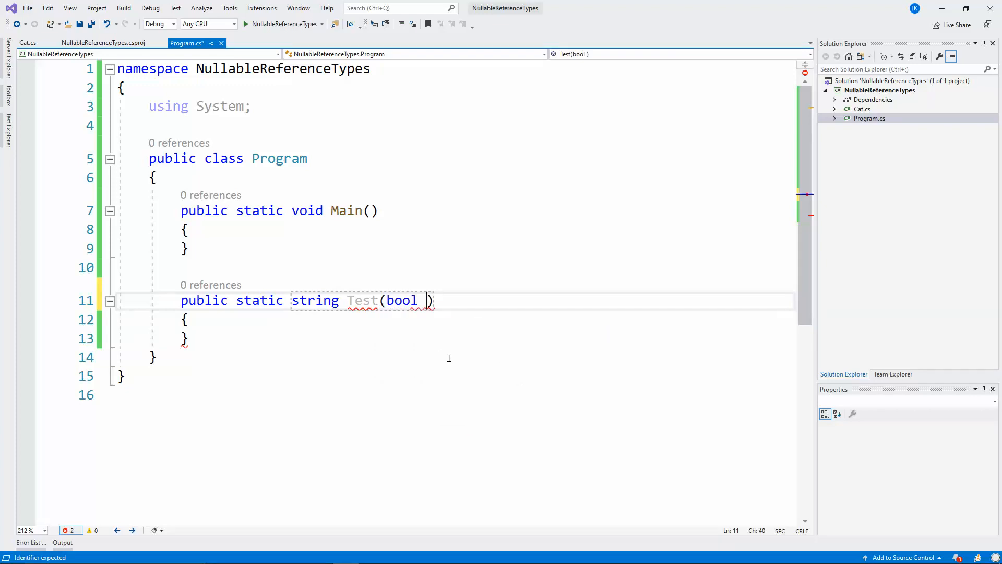
pyautogui.write('return')
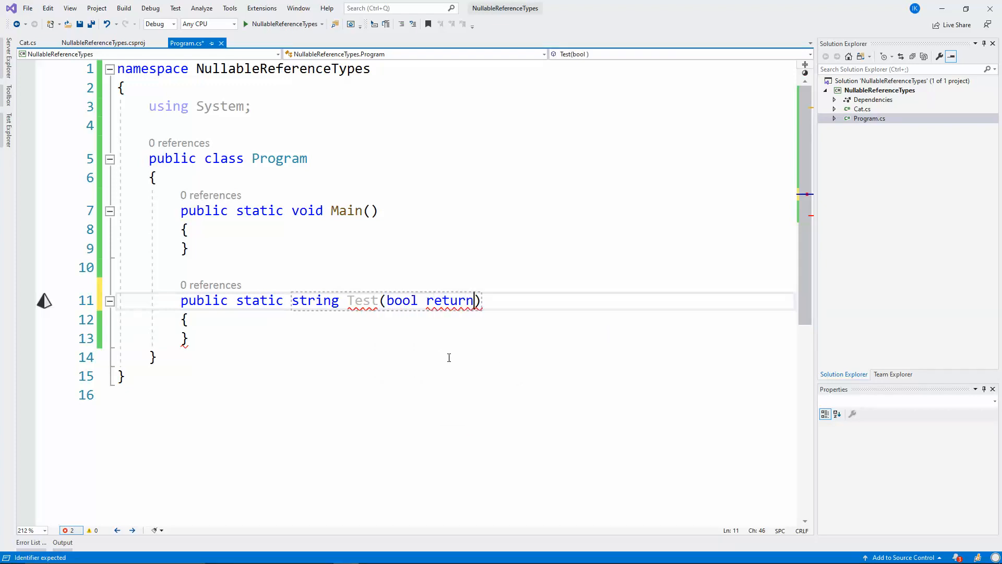
pyautogui.write('NotNull')
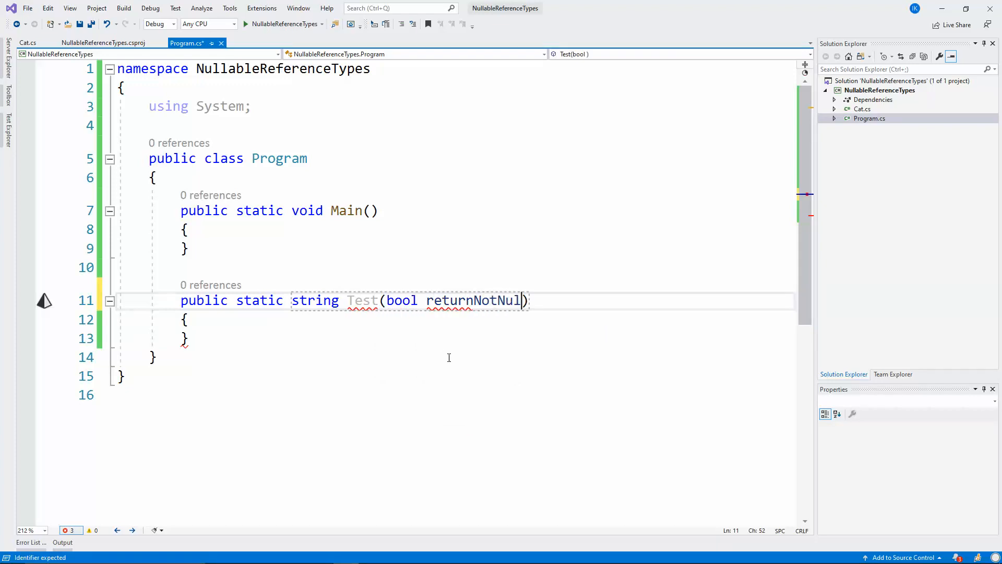
pyautogui.write('IfTrue')
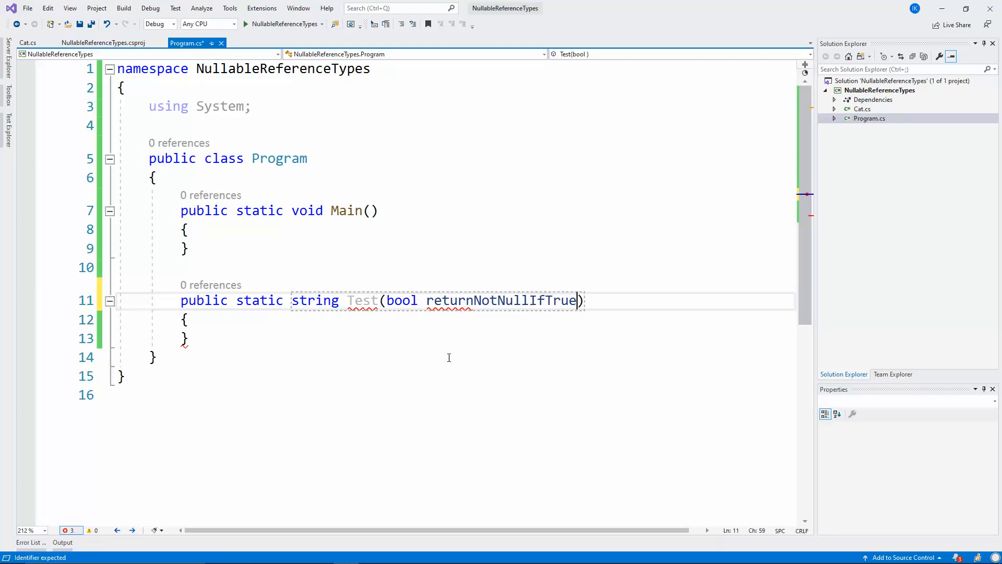
pyautogui.write('returnNotNullIfTrue')
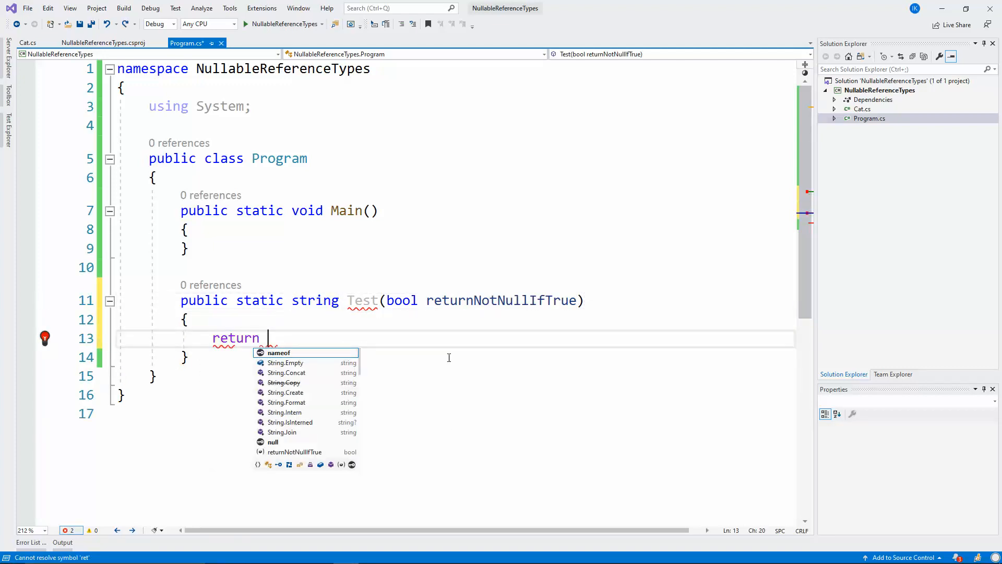
# Return returnNotNullIfTrue ? "NotNull" : null from Test, declared as string?
pyautogui.write('returnNotNullIfTrue ? "')
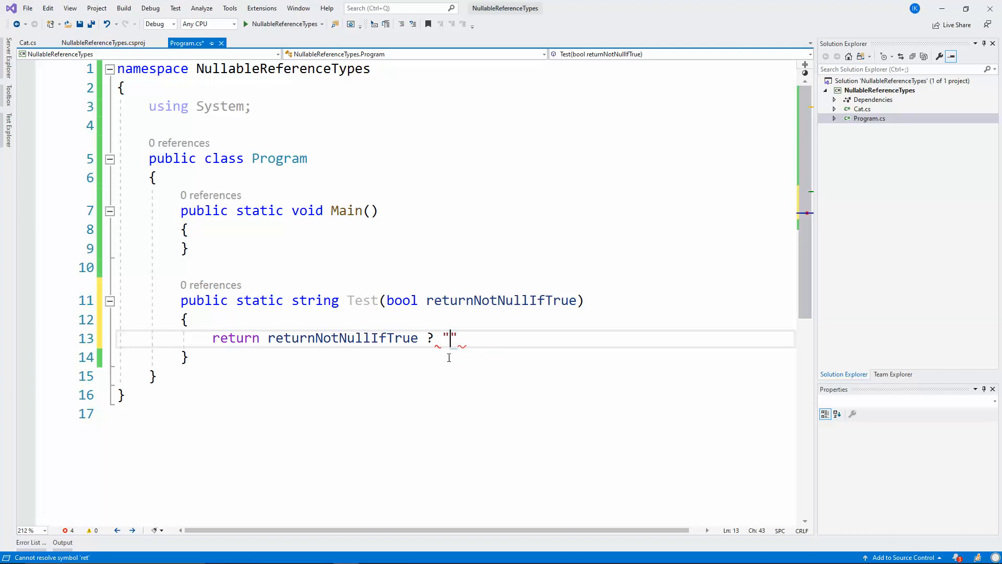
pyautogui.write('NotNull')
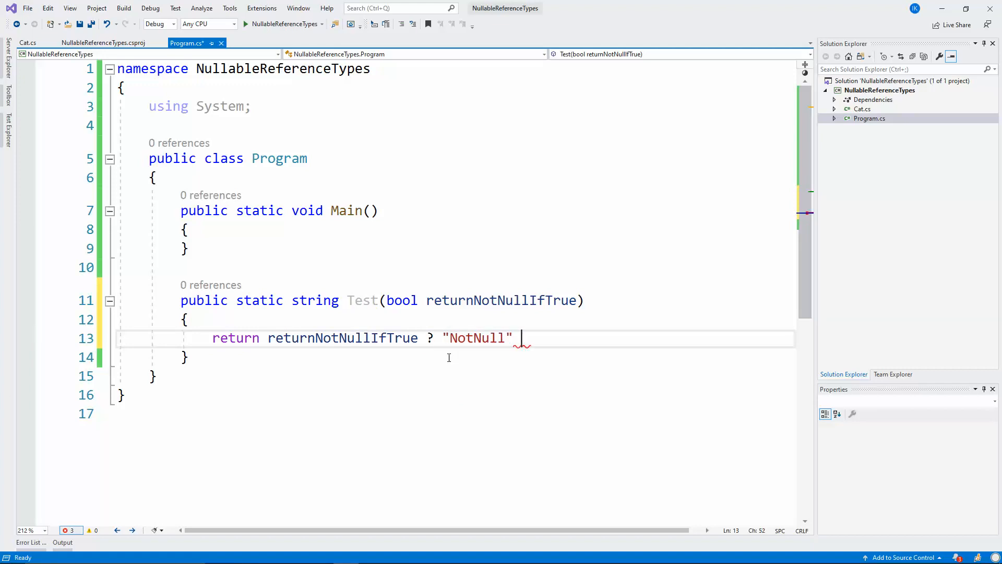
pyautogui.write(': null;')
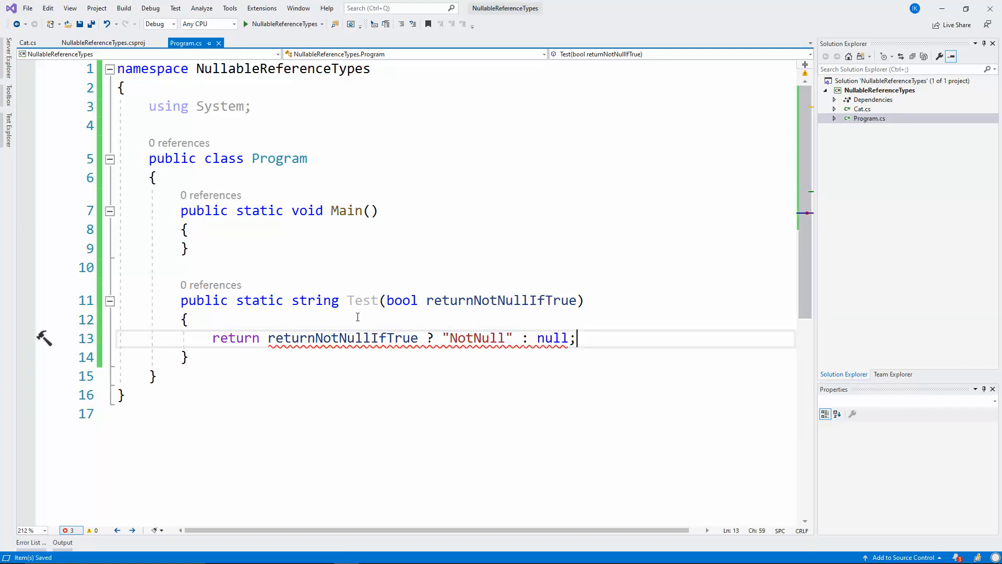
pyautogui.write('?')
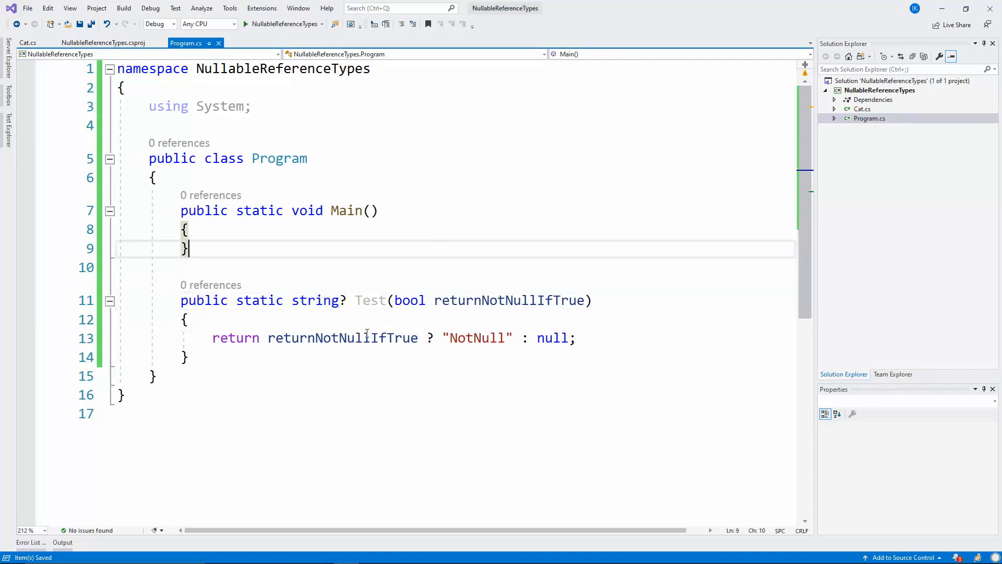
# Write var result = Test(true); in Main, highlighting Test's string? return type.
pyautogui.click(353, 300)
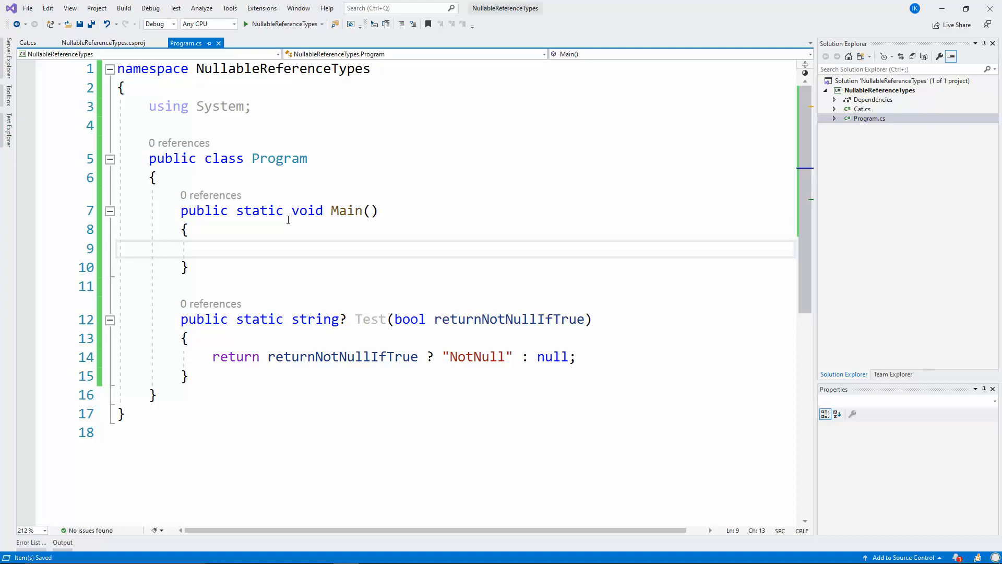
pyautogui.write('var re')
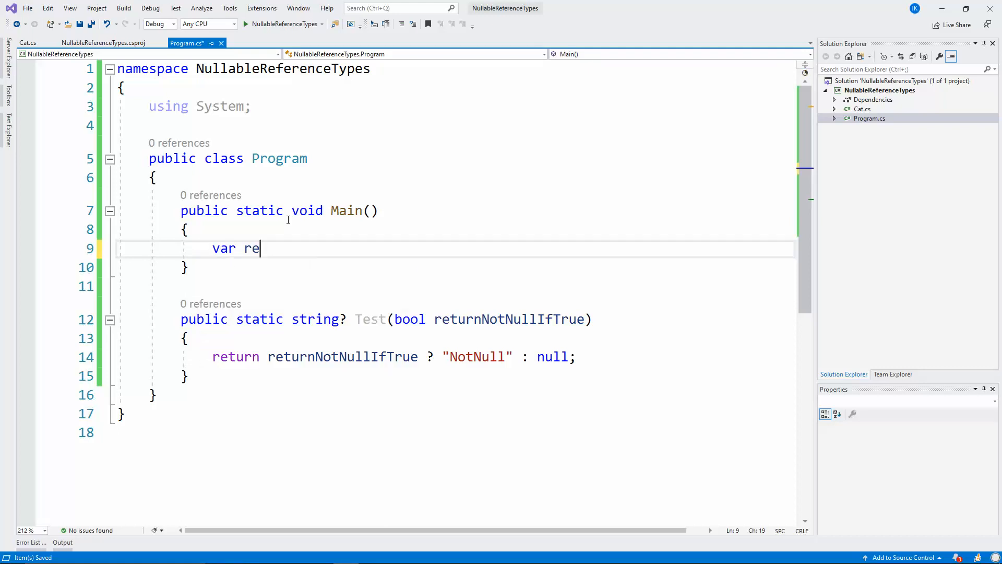
pyautogui.write('sult = Te')
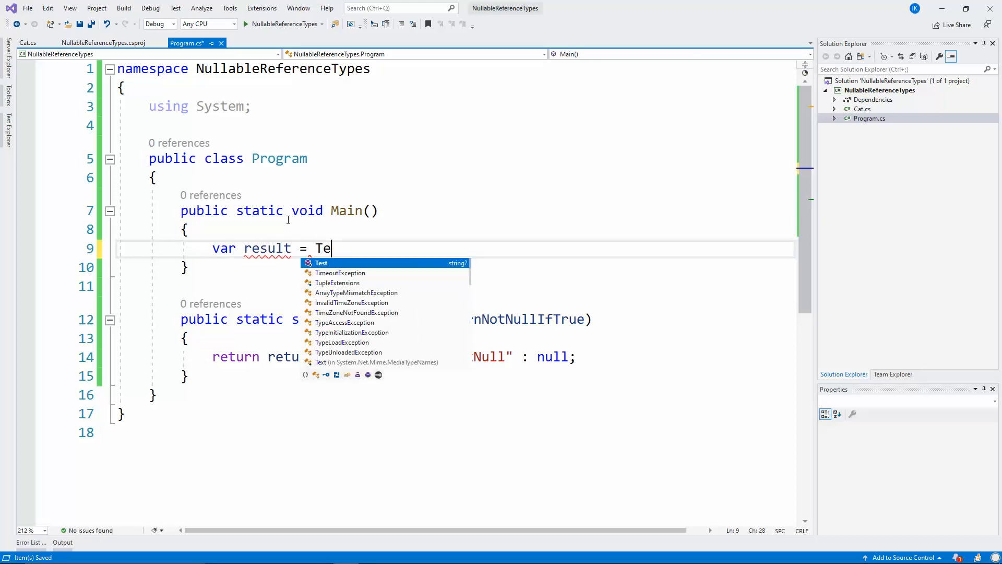
pyautogui.write('st(true);')
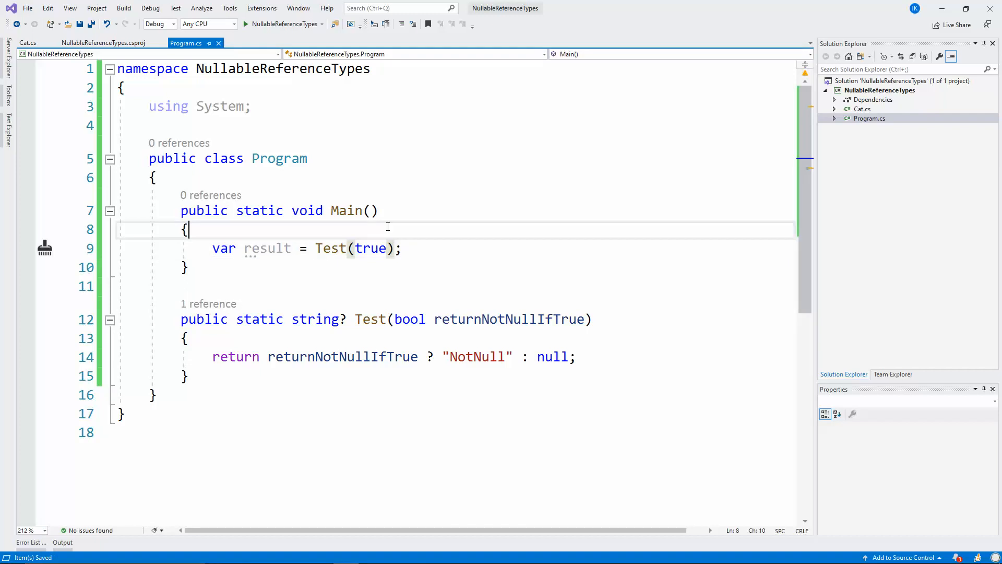
pyautogui.moveTo(315, 356); pyautogui.dragTo(575, 357)
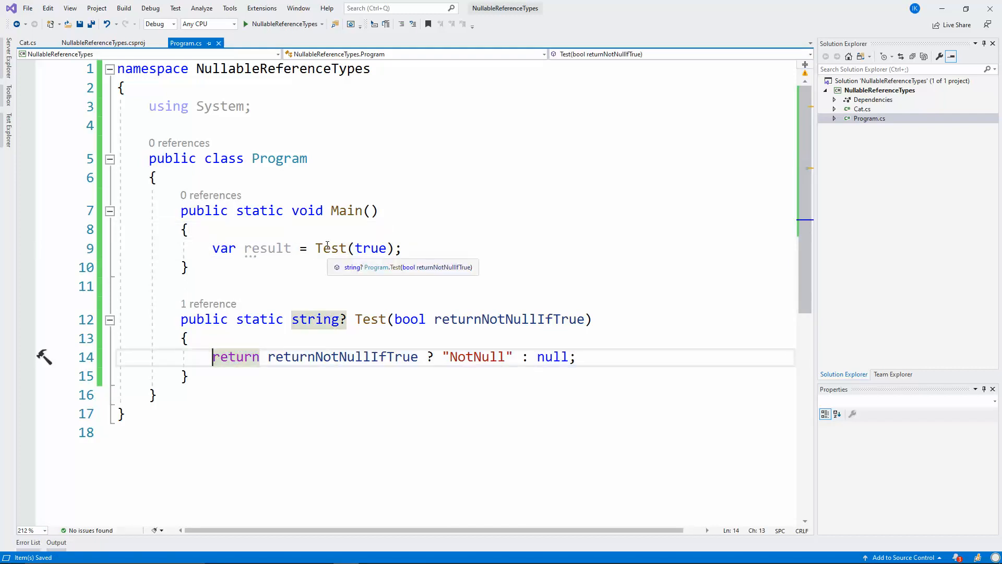
pyautogui.moveTo(421, 251)
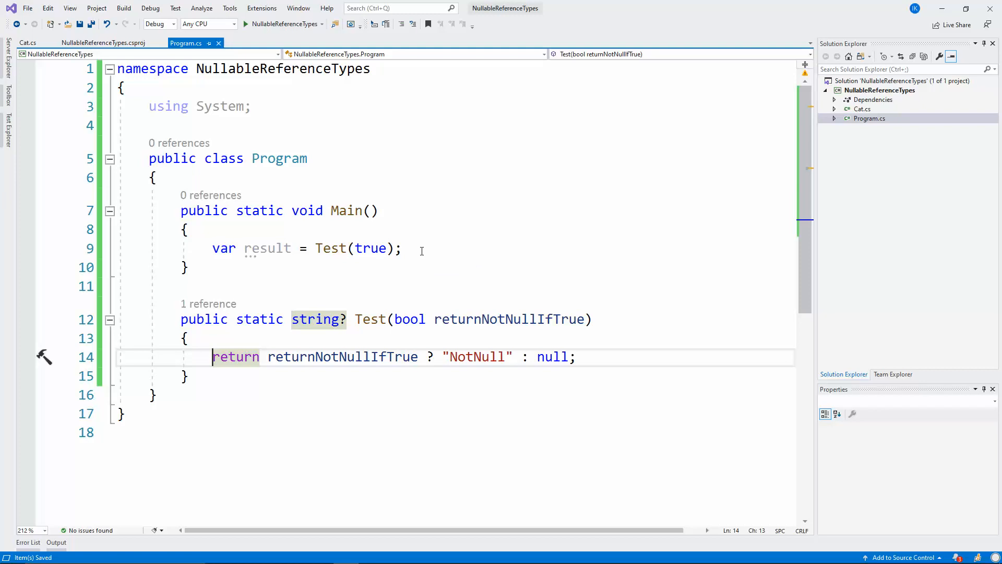
pyautogui.moveTo(454, 357); pyautogui.dragTo(576, 357)
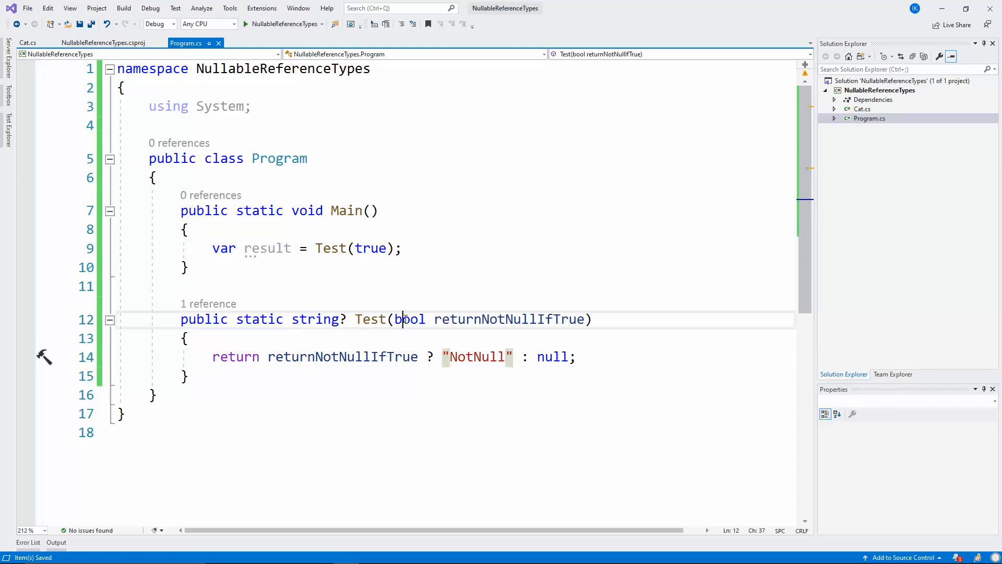
pyautogui.doubleClick(508, 319)
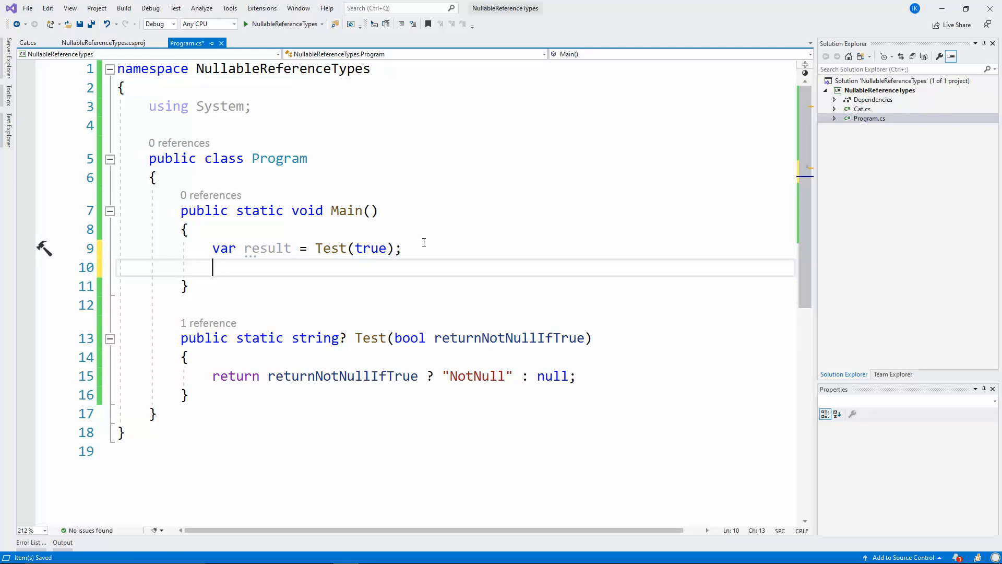
# Add string newValue = result! below the result assignment.
pyautogui.write('string')
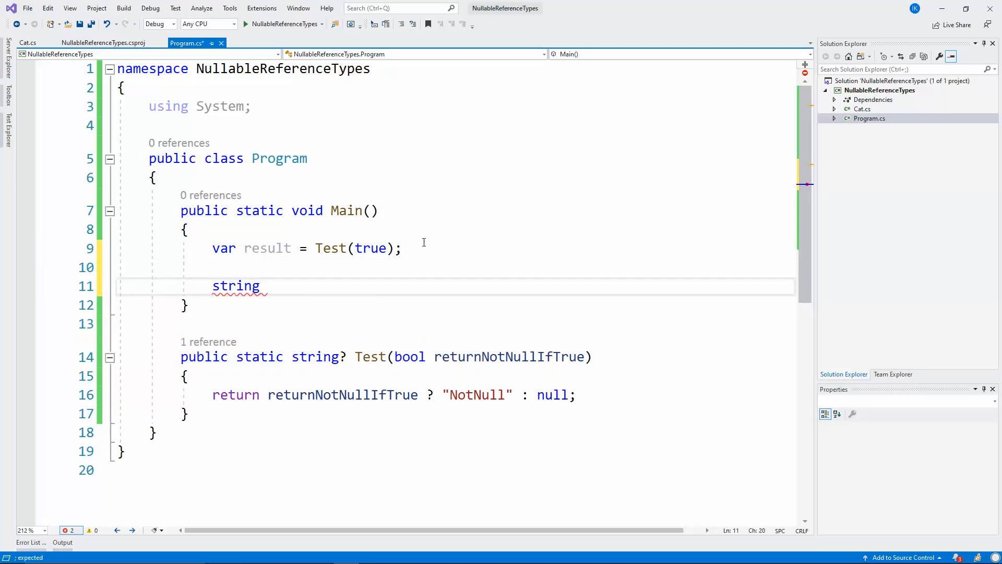
pyautogui.write('newValue')
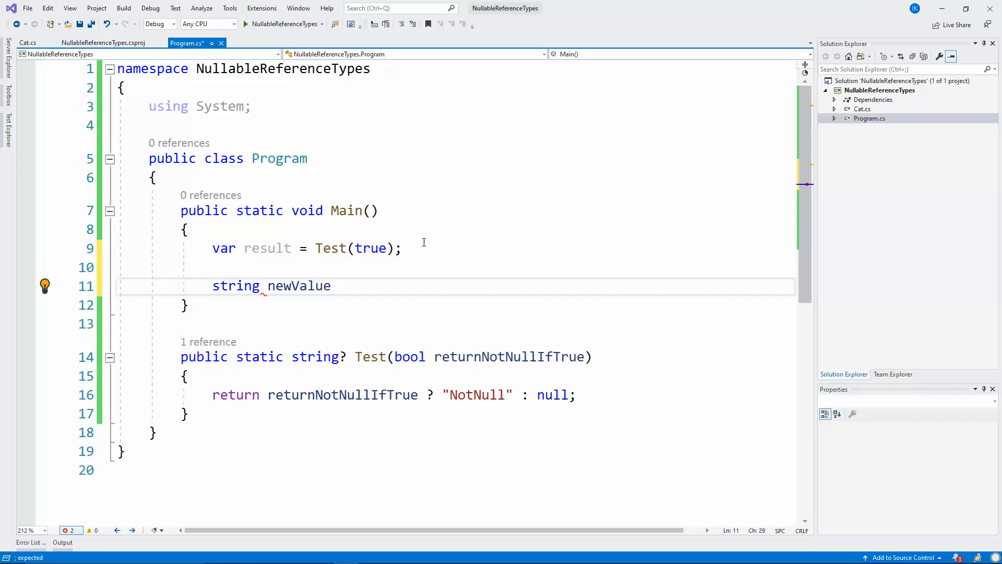
pyautogui.write('= result;')
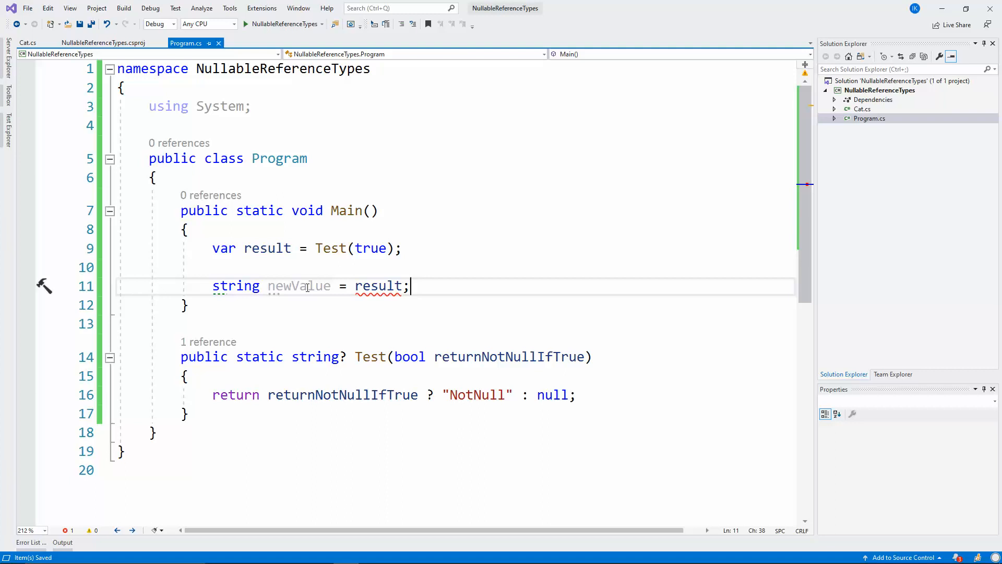
pyautogui.click(236, 286)
pyautogui.write('Console.WriteLine();')
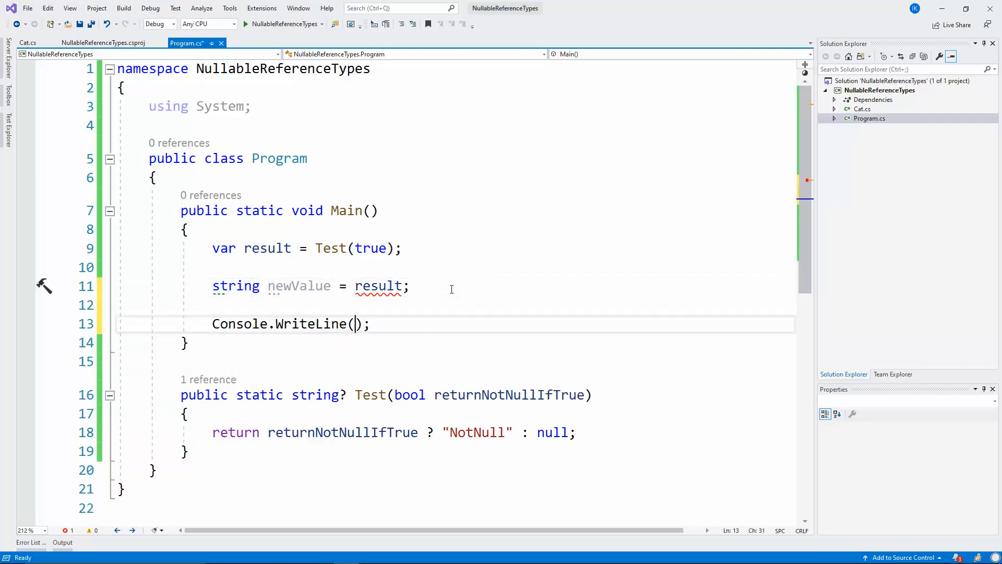
pyautogui.write('newValue')
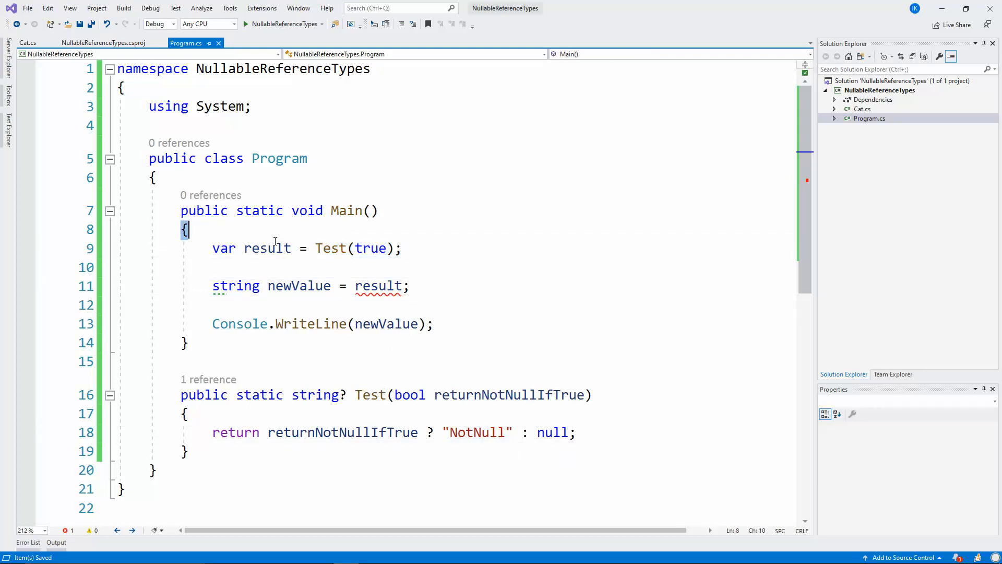
pyautogui.moveTo(378, 286)
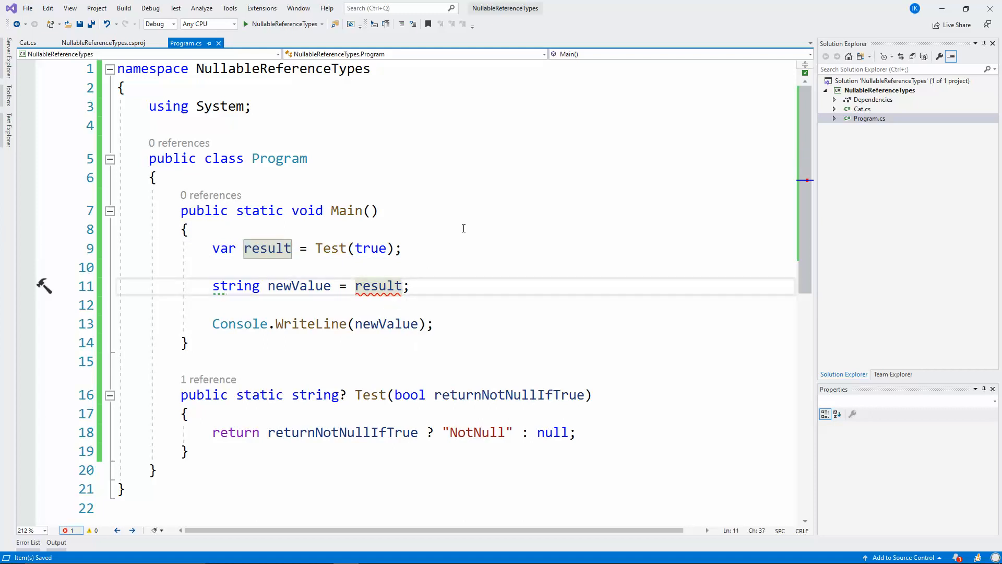
pyautogui.write('!')
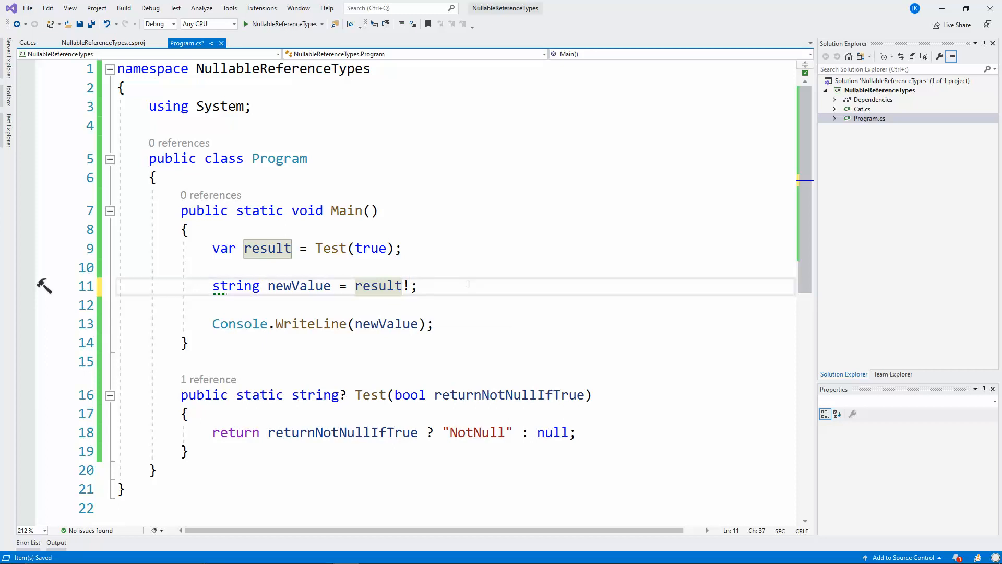
pyautogui.moveTo(416, 307)
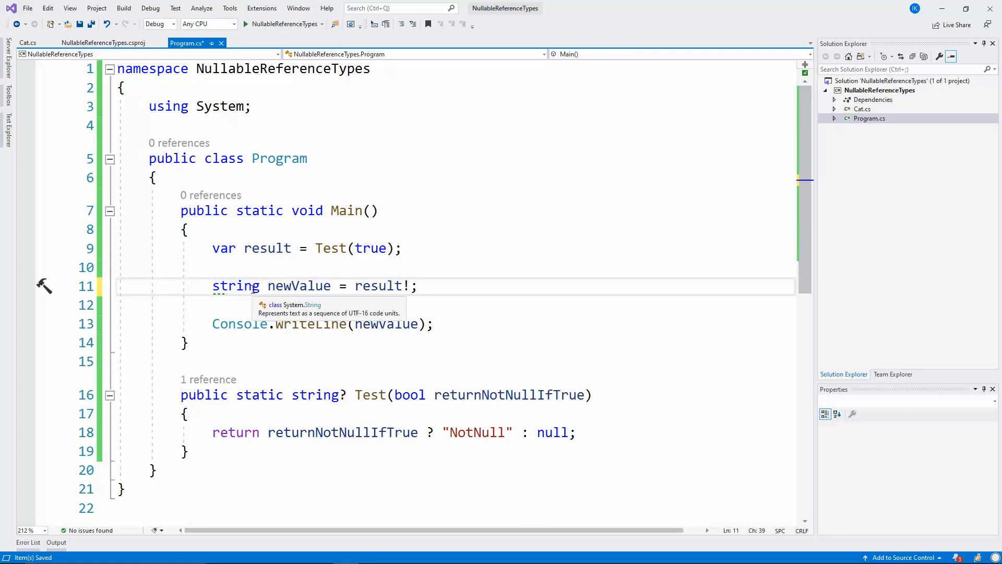
pyautogui.doubleClick(236, 285)
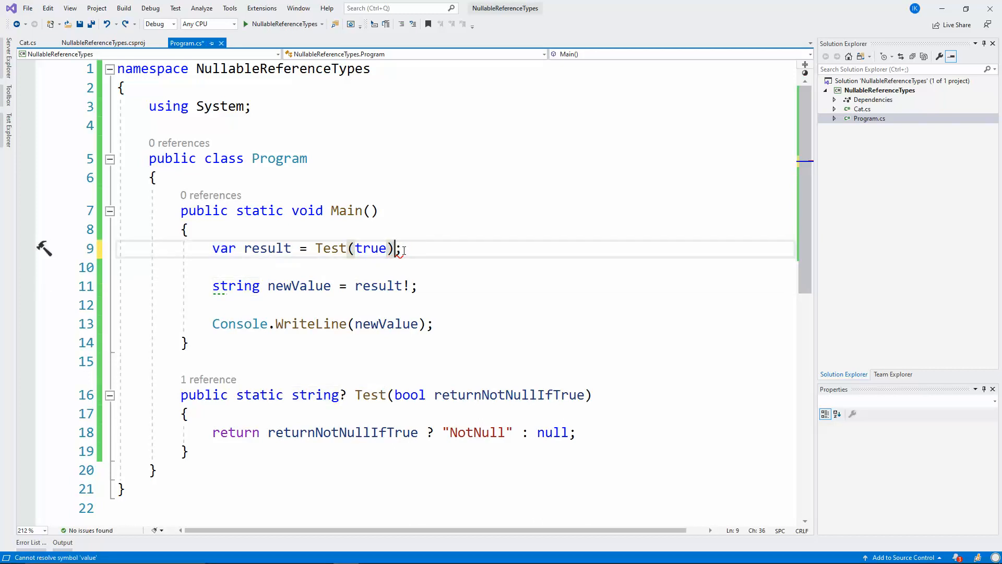
# Type result as string from Test(true)!, set newValue to null!, add blank line above Main.
pyautogui.write('string')
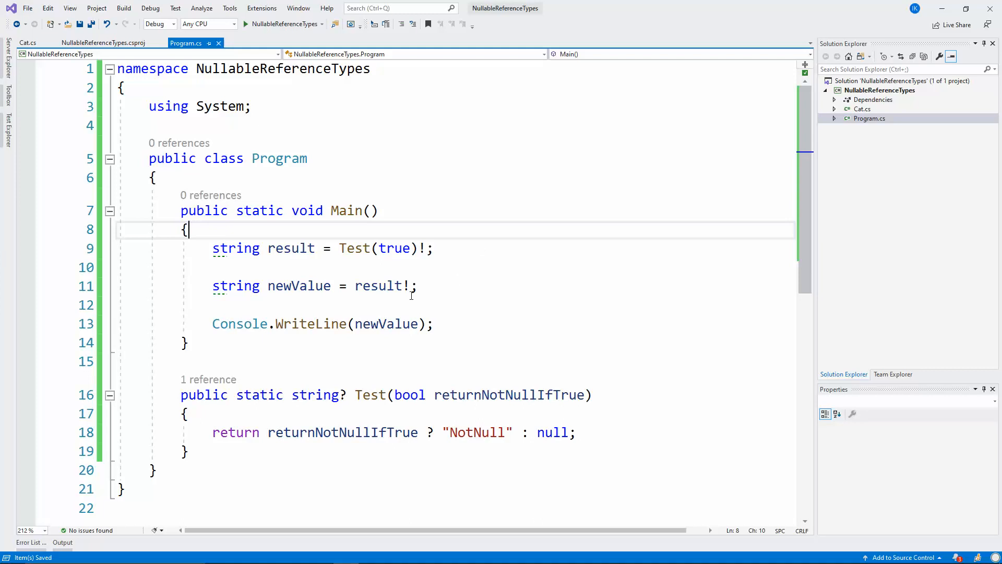
pyautogui.write('null')
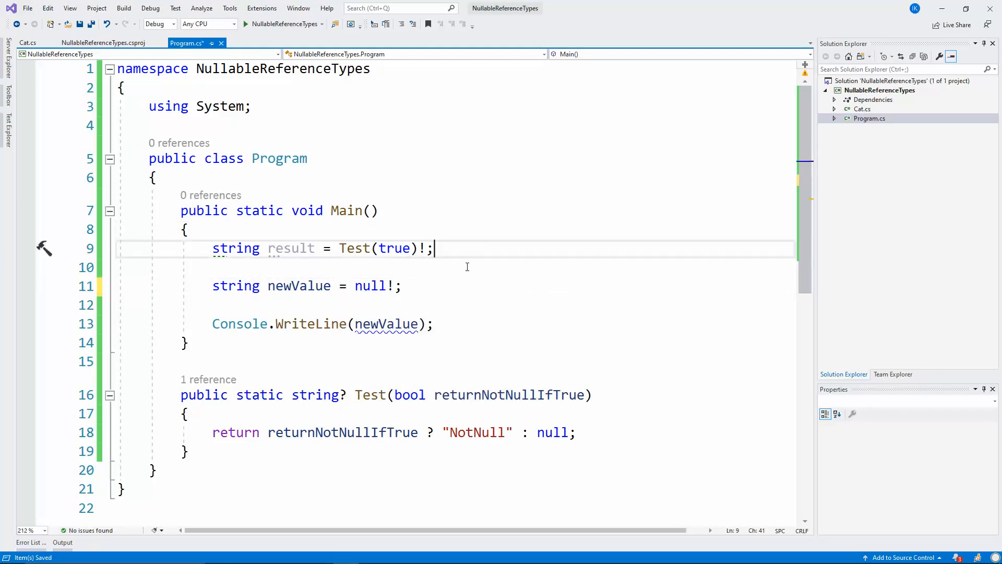
pyautogui.click(234, 285)
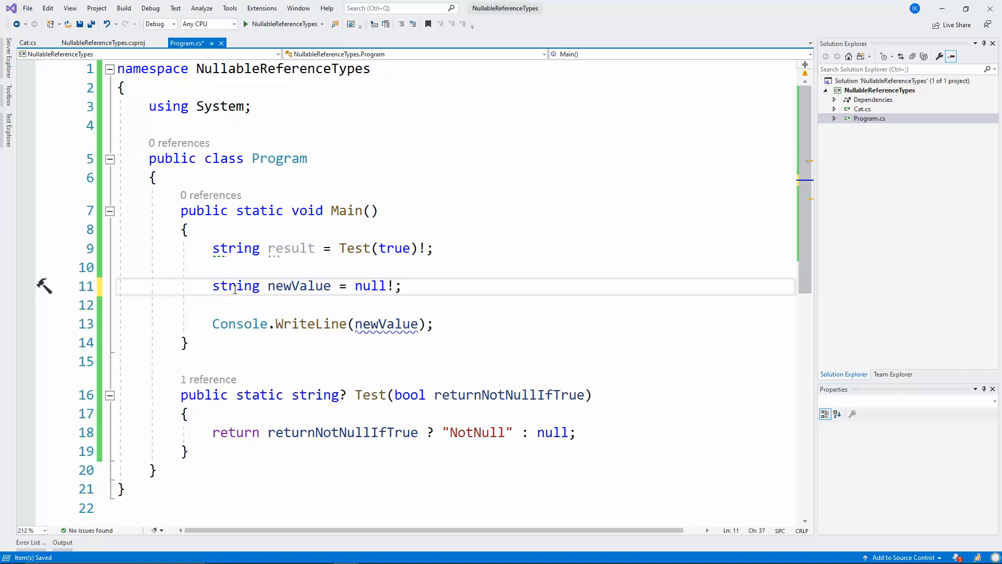
pyautogui.doubleClick(235, 286)
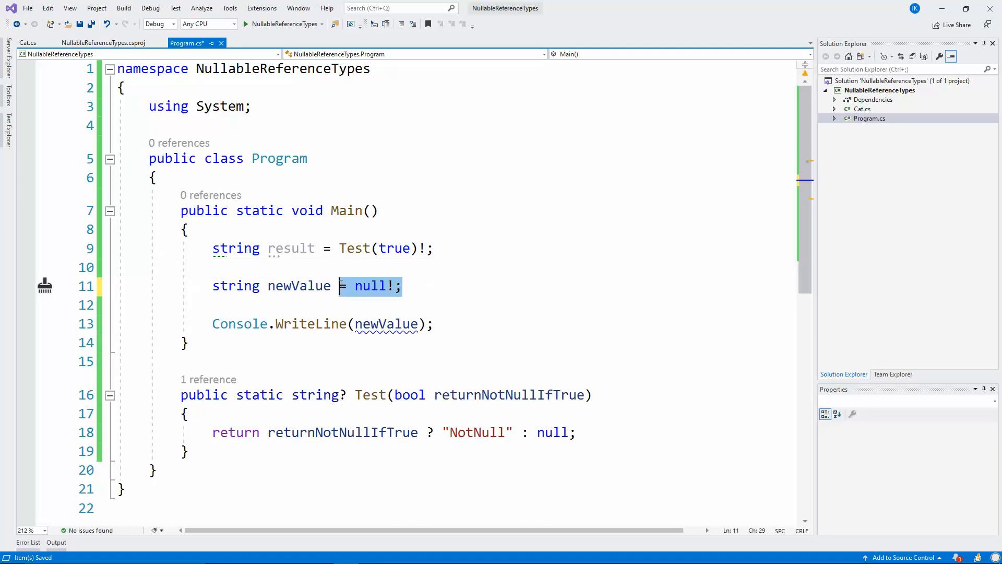
pyautogui.click(453, 286)
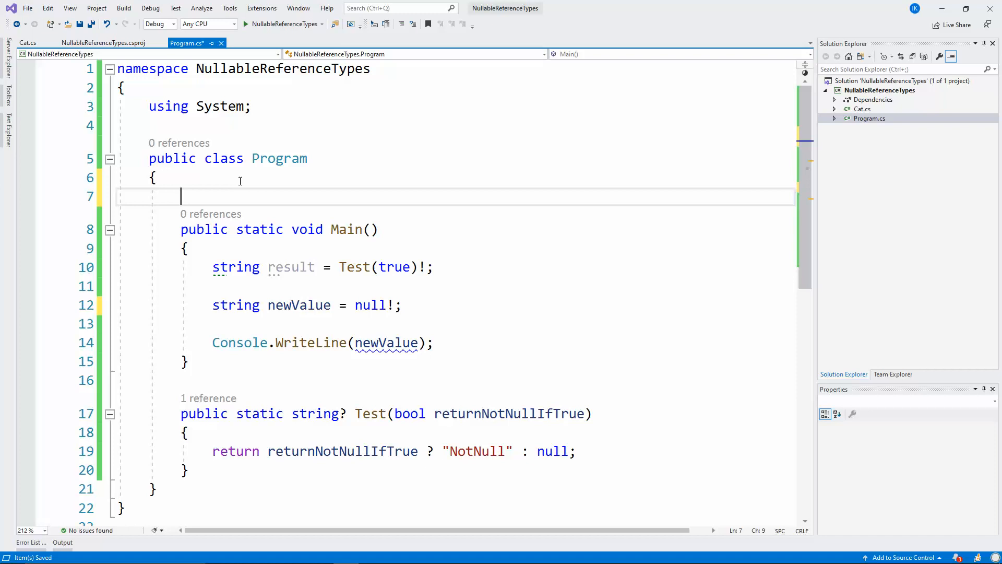
pyautogui.write('#nullable disable')
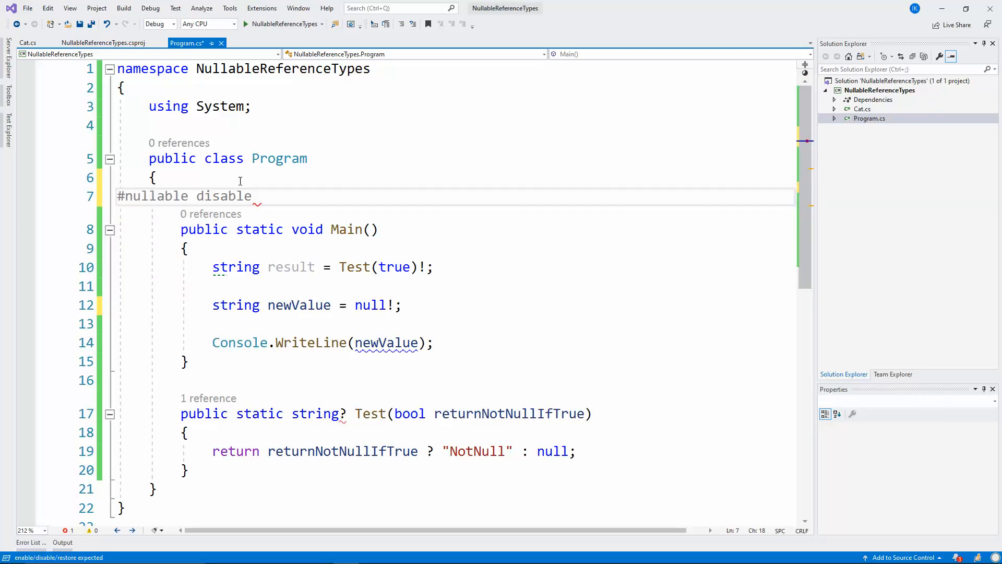
pyautogui.write('#nullable restore')
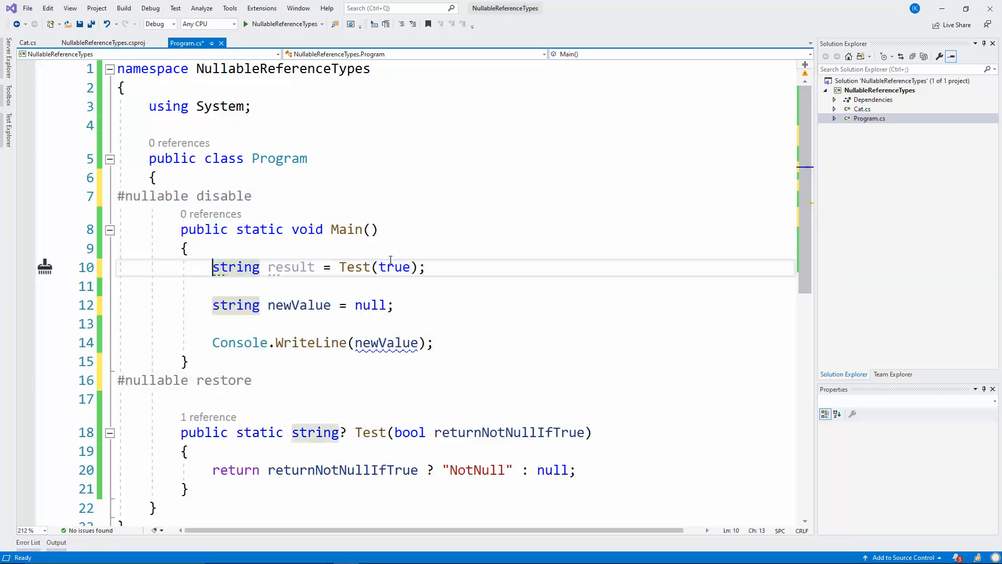
pyautogui.click(228, 196)
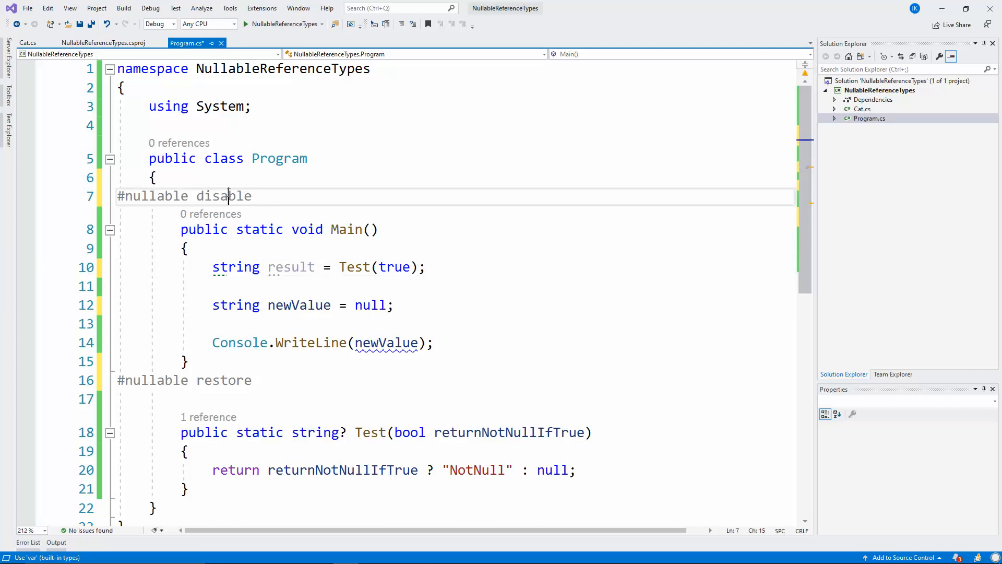
pyautogui.write('enable')
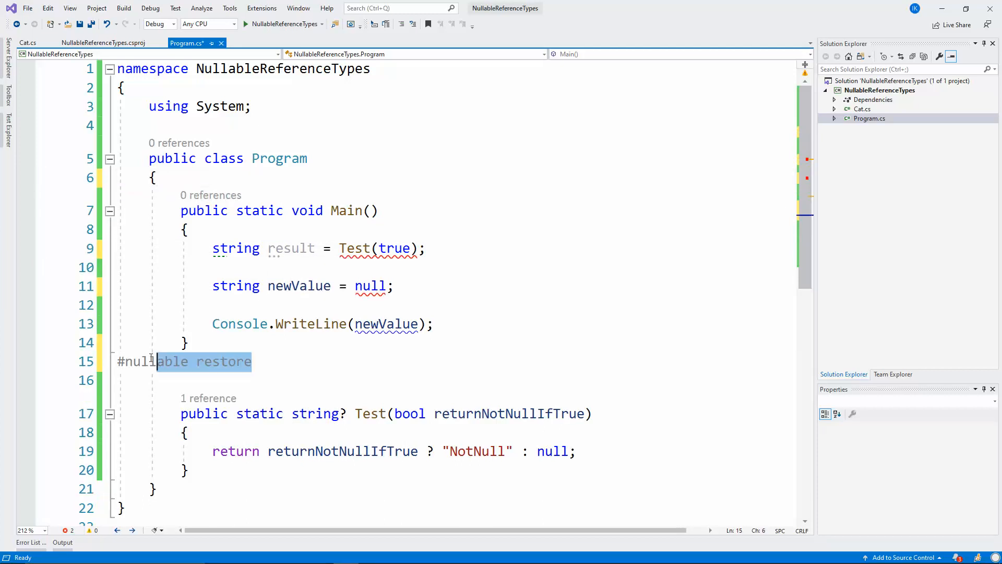
pyautogui.press('Delete')
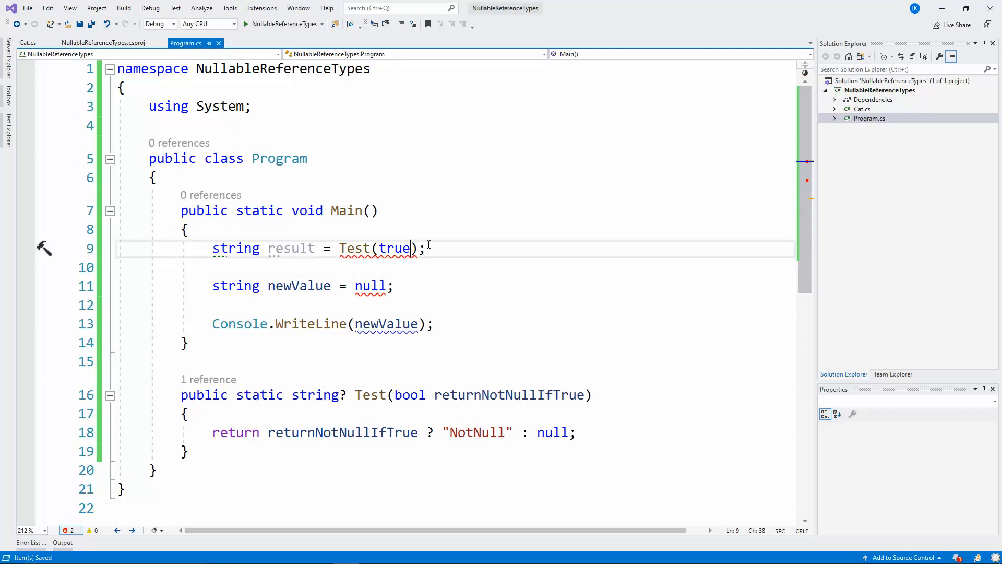
pyautogui.write('!')
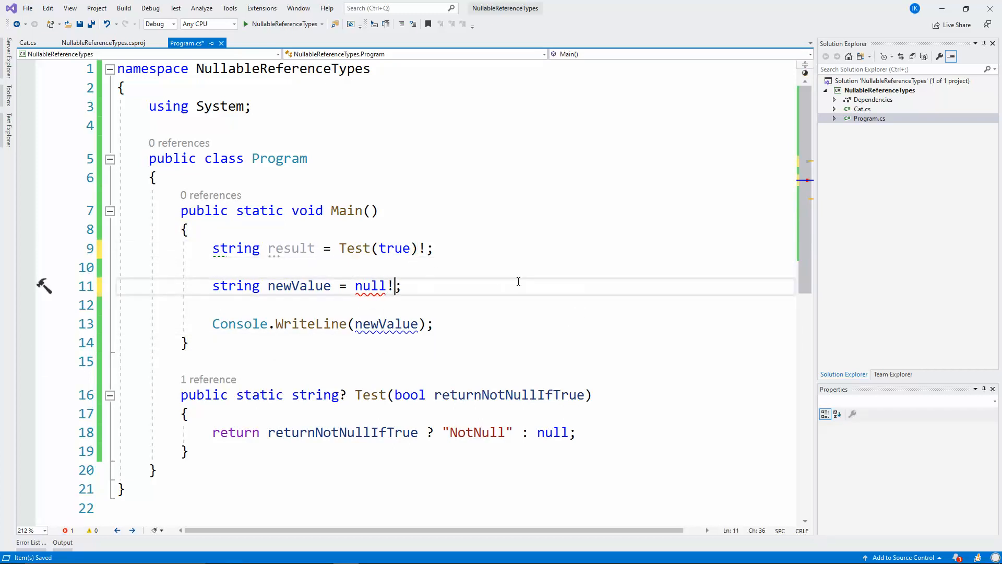
pyautogui.click(124, 8)
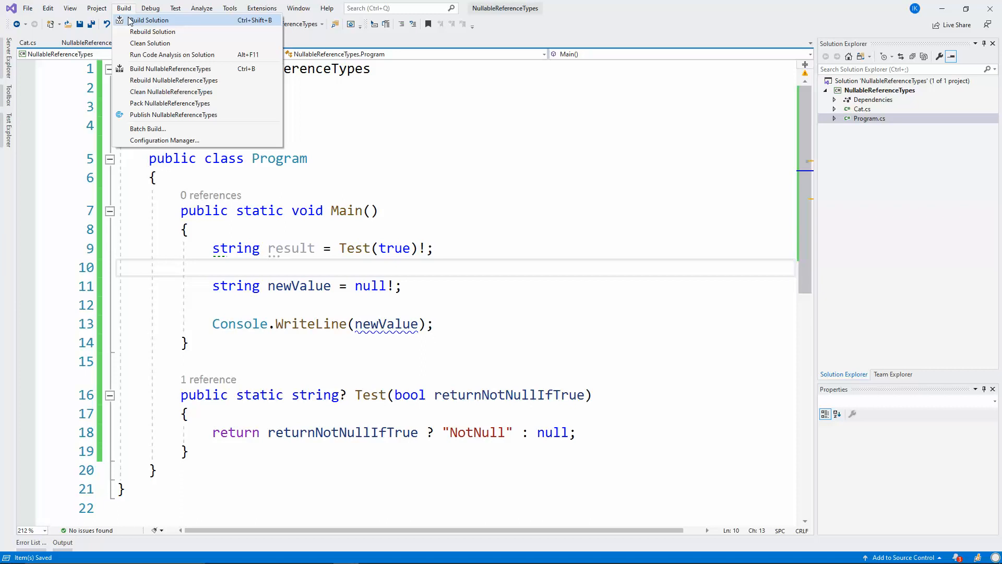
# Run Build Solution from the Build menu.
pyautogui.click(148, 20)
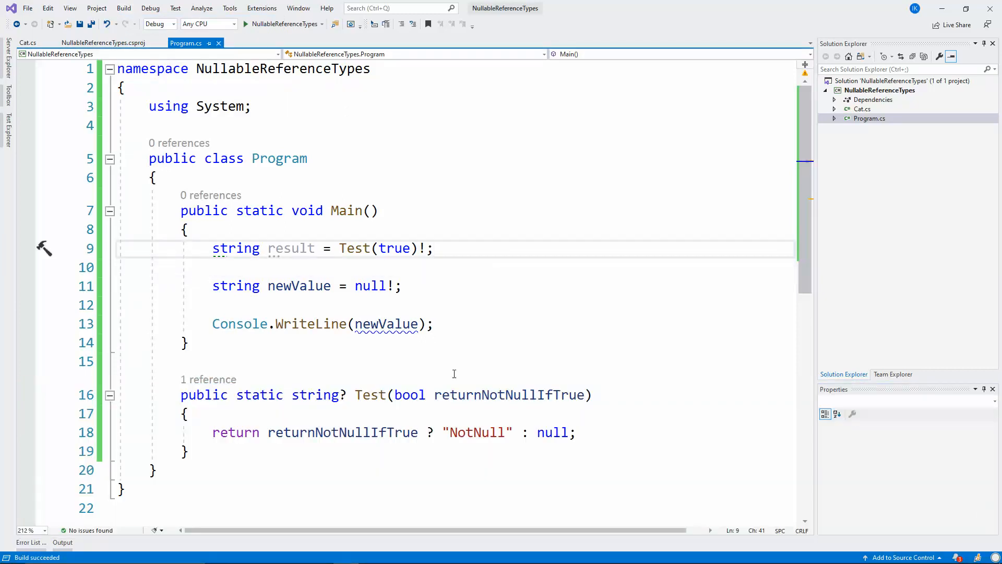
pyautogui.moveTo(370, 395)
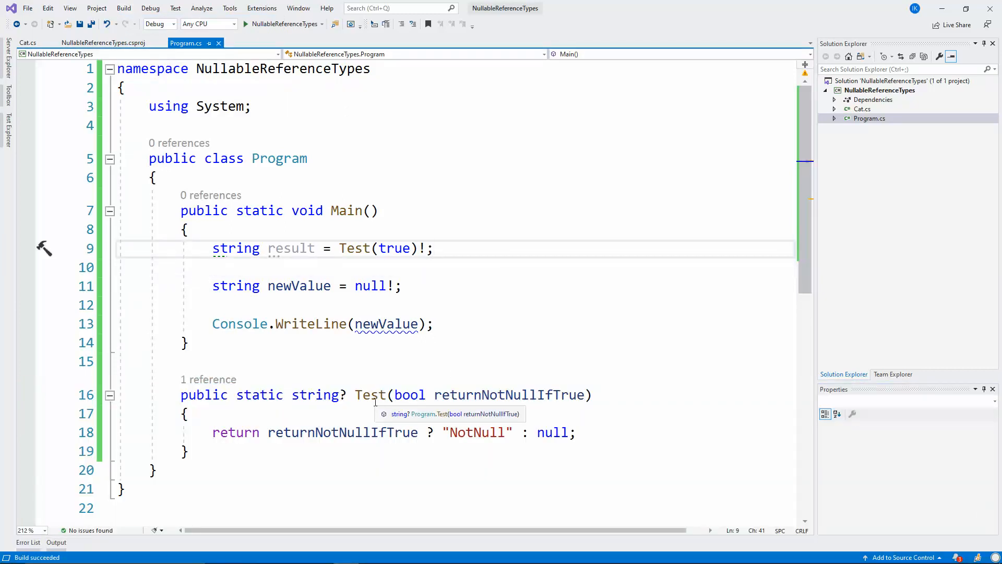
pyautogui.moveTo(219, 454)
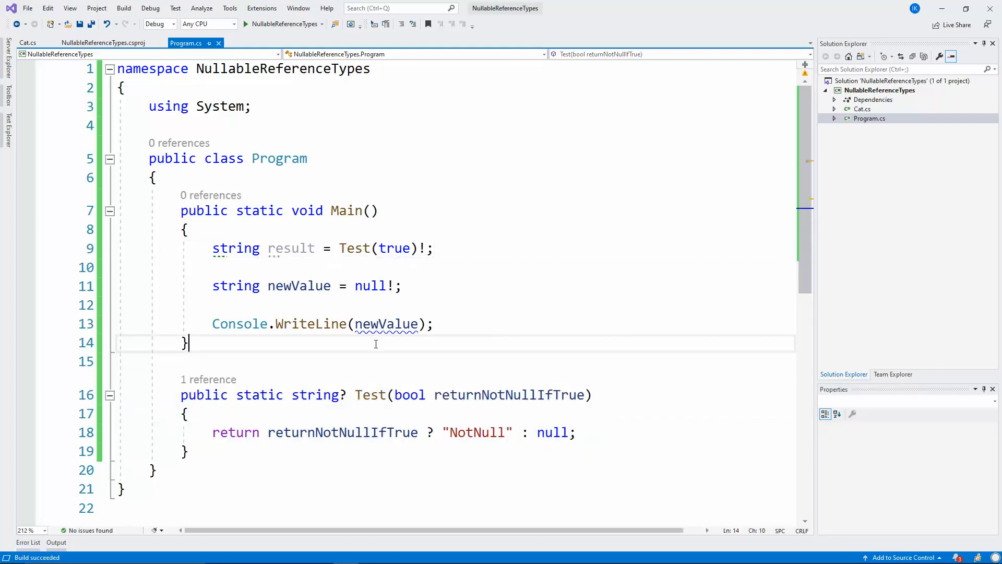
# Write a public static string? Test(string? test) overload, importing System.Diagnostics.CodeAnalysis via [AllowNull].
pyautogui.write('partia')
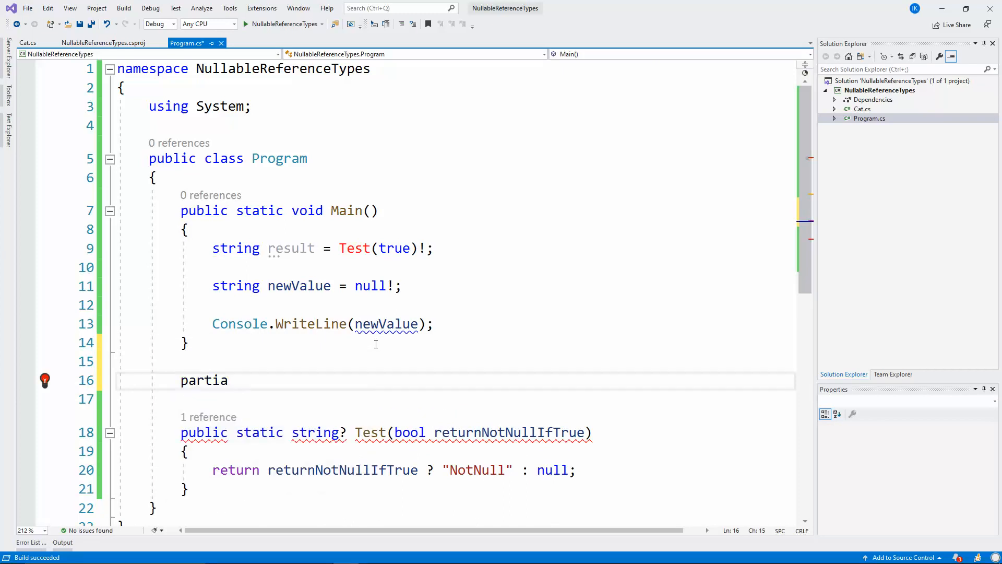
pyautogui.write('public')
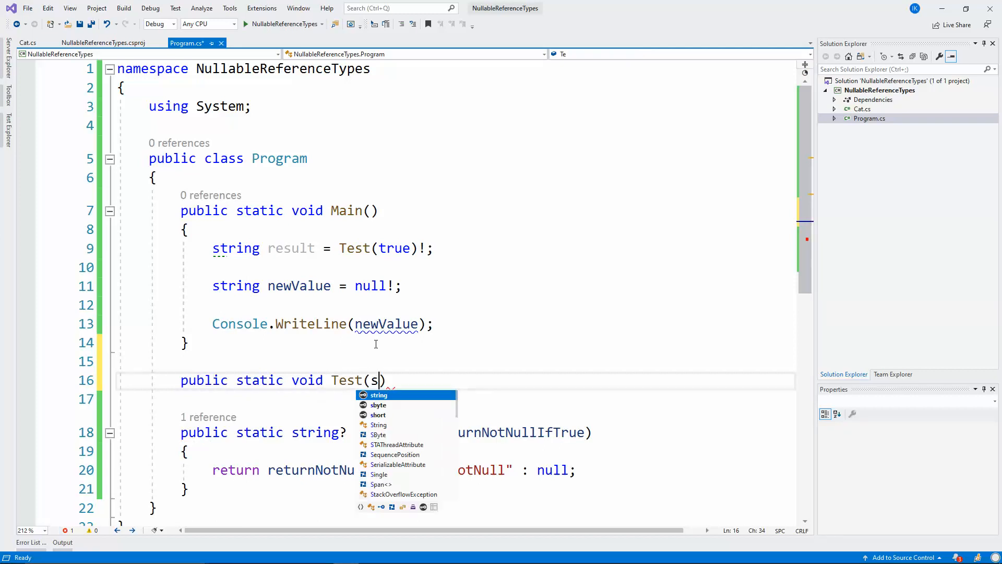
pyautogui.write('string')
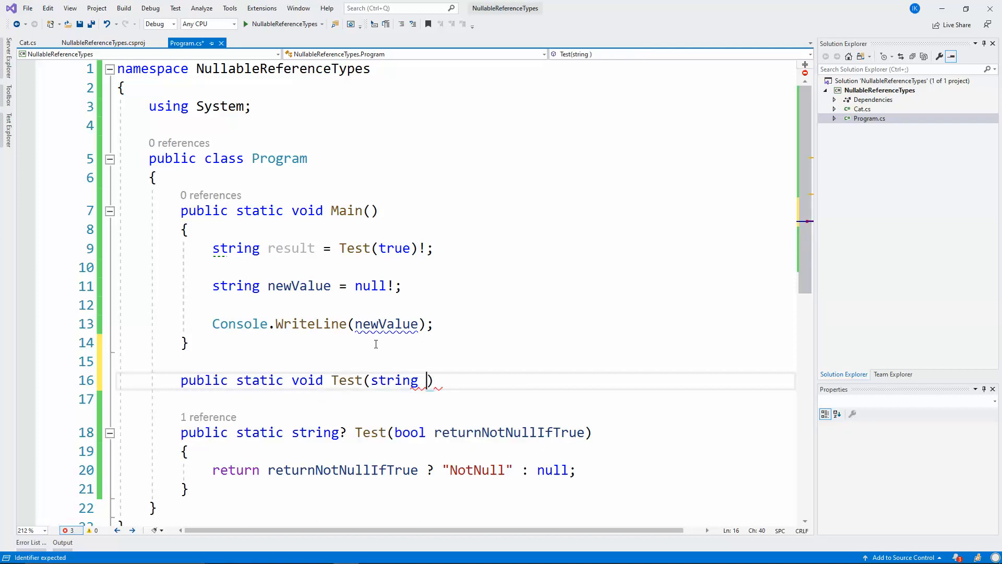
pyautogui.write('test')
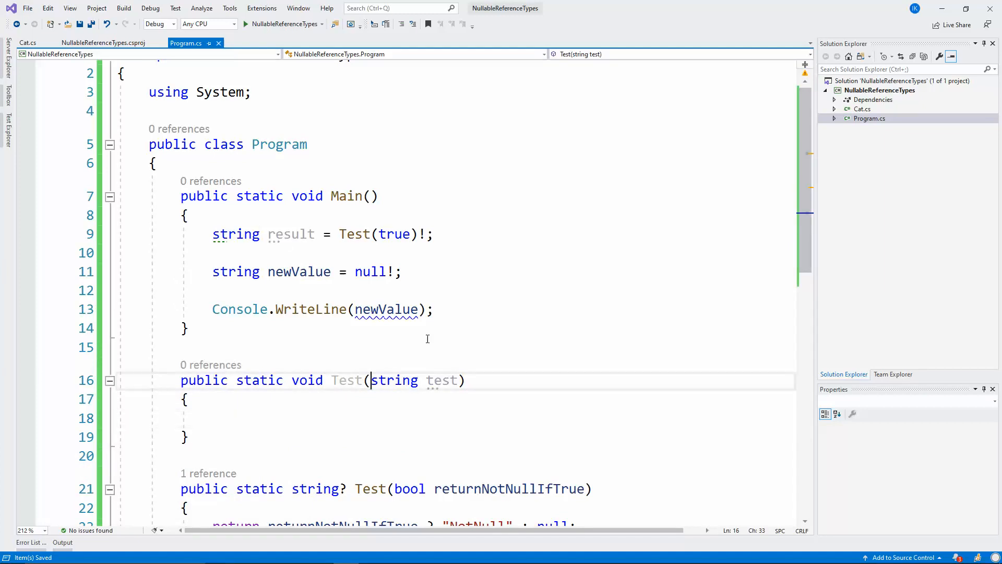
pyautogui.write('[Allo')
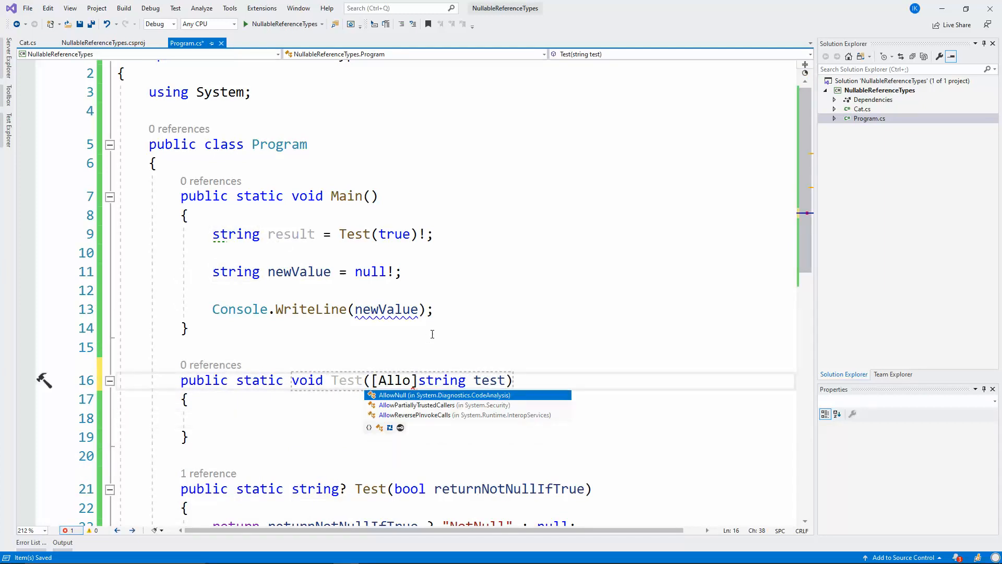
pyautogui.press('Tab')
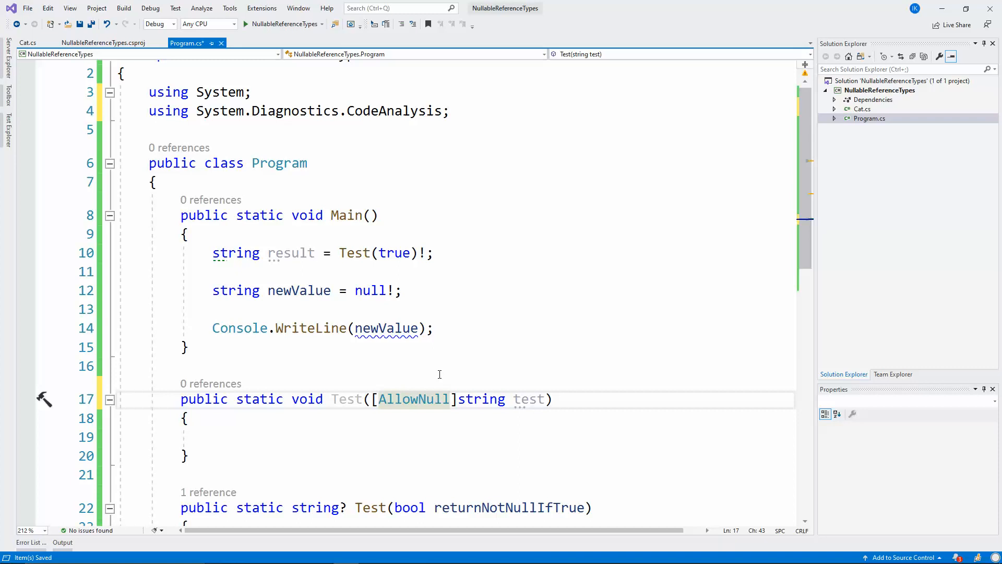
pyautogui.write('Dis')
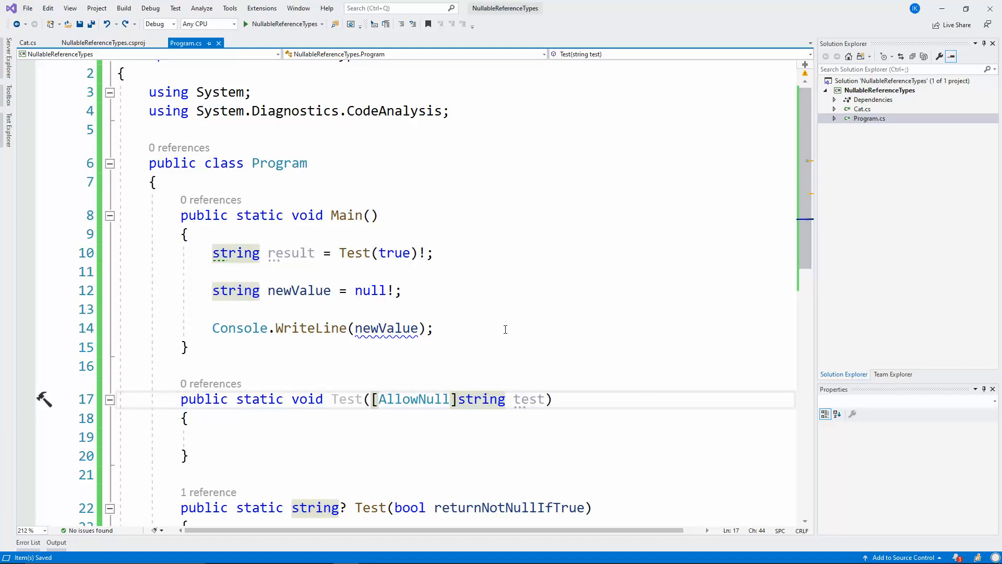
pyautogui.moveTo(495, 350)
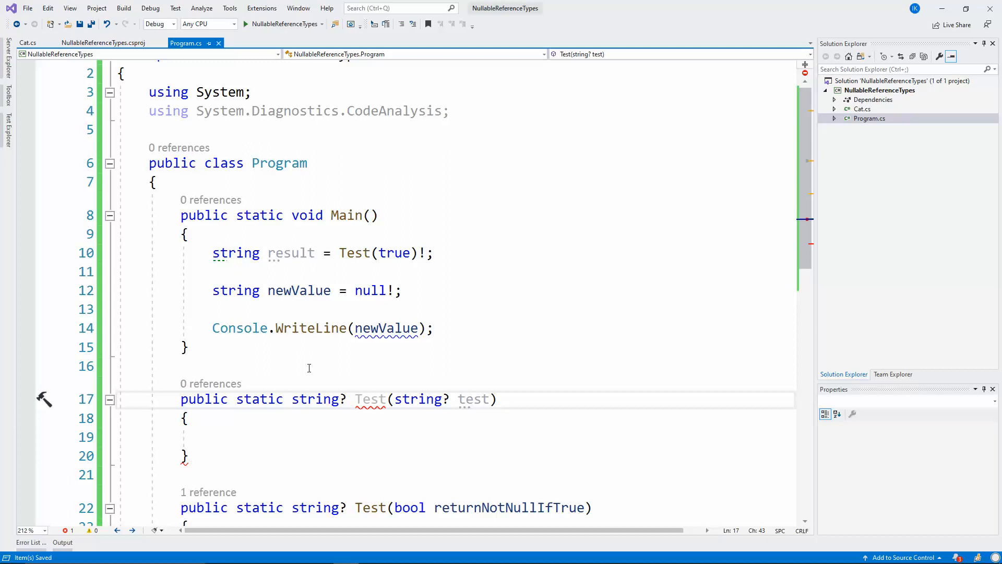
# Annotate the overload with [return: NotNullIfNotNull("parameter")].
pyautogui.write('[return: NotNullIfNotNull("')
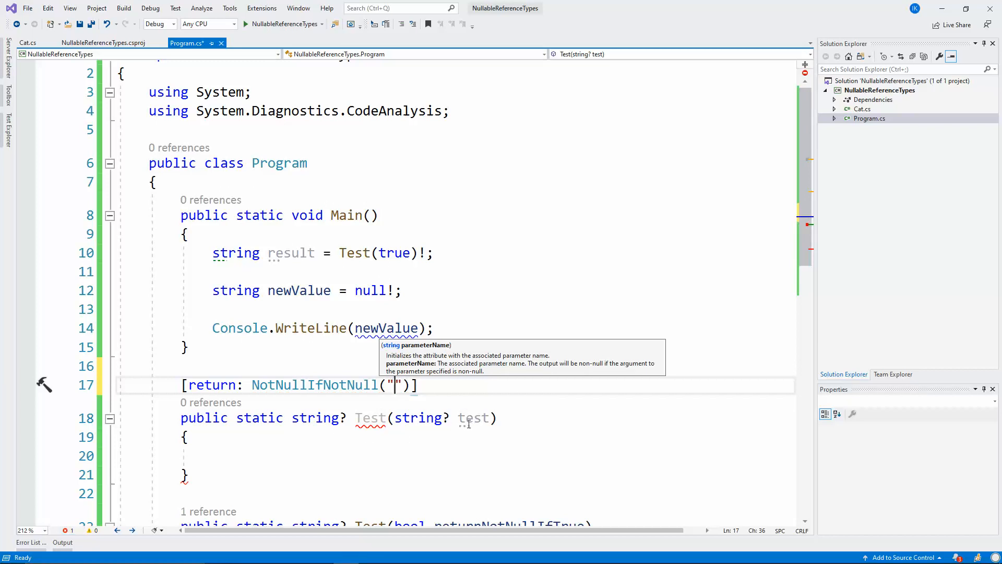
pyautogui.write('parameter')
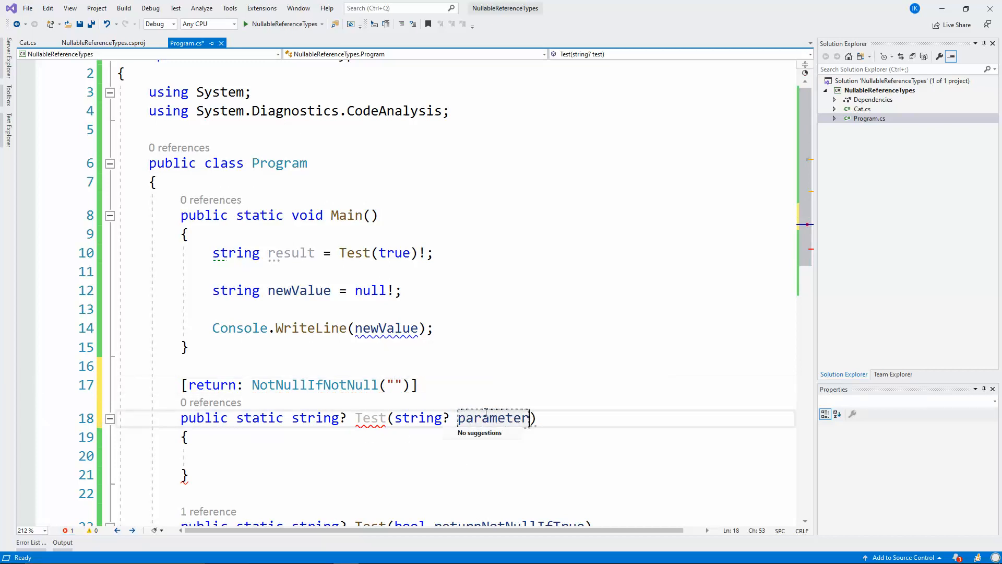
pyautogui.write('parameter')
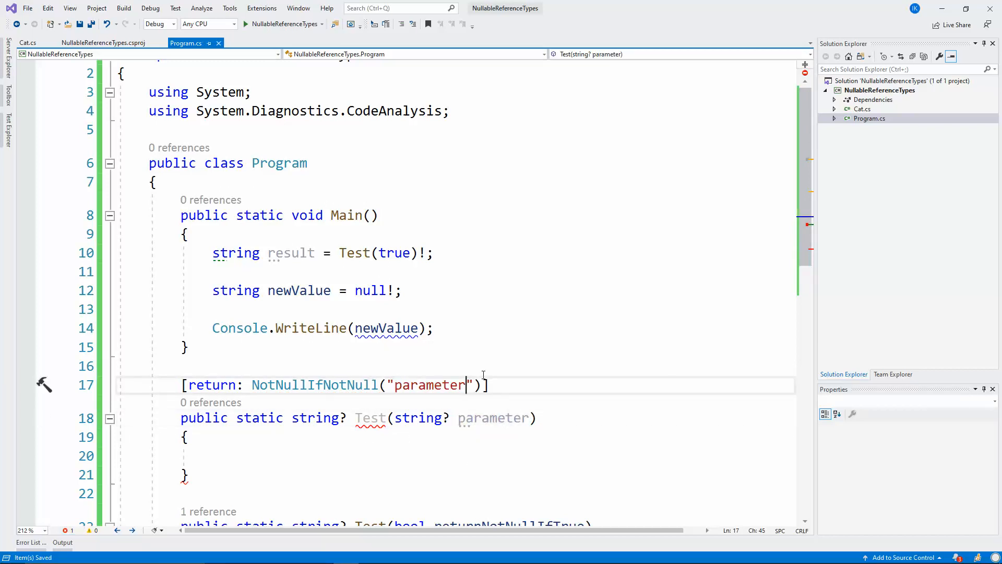
# Make it return parameter ?? "Test", then delete all statements in Main.
pyautogui.write('ret')
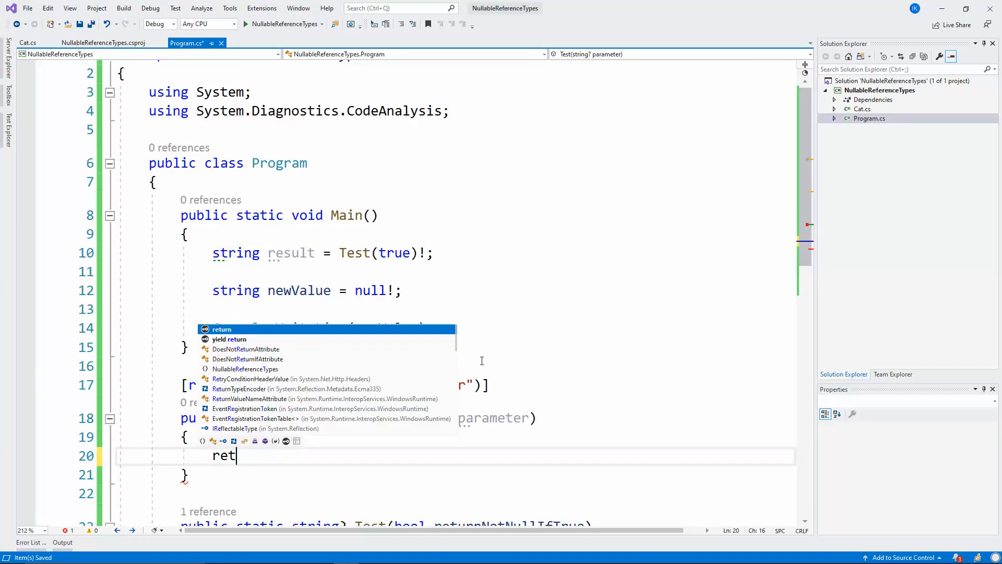
pyautogui.write('urn pa')
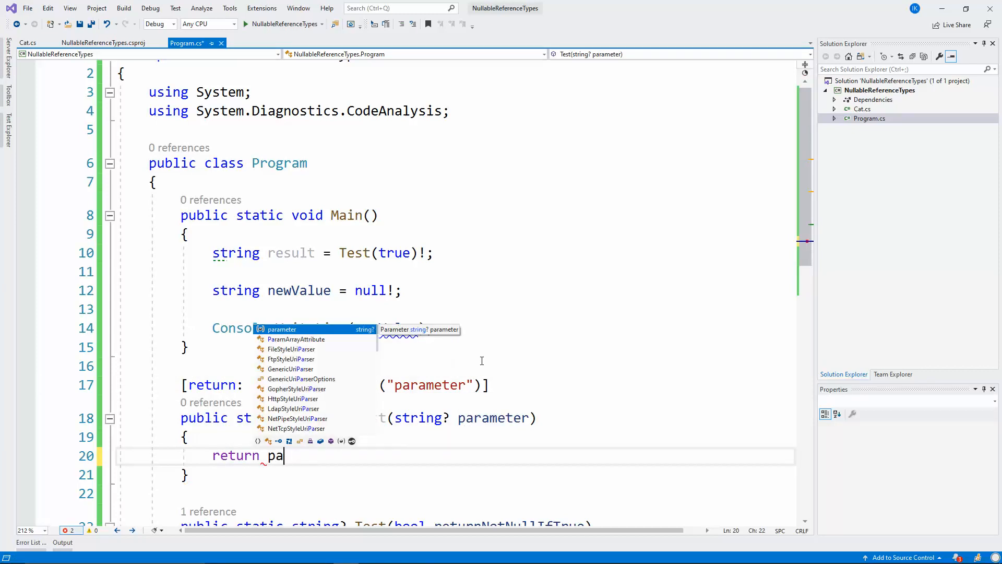
pyautogui.write('rameter ??')
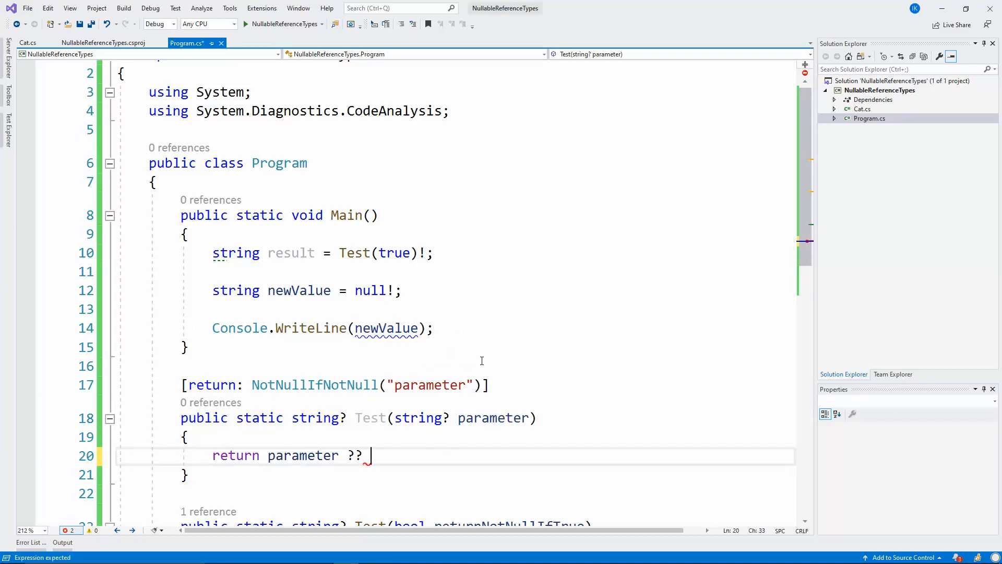
pyautogui.write('"Test";')
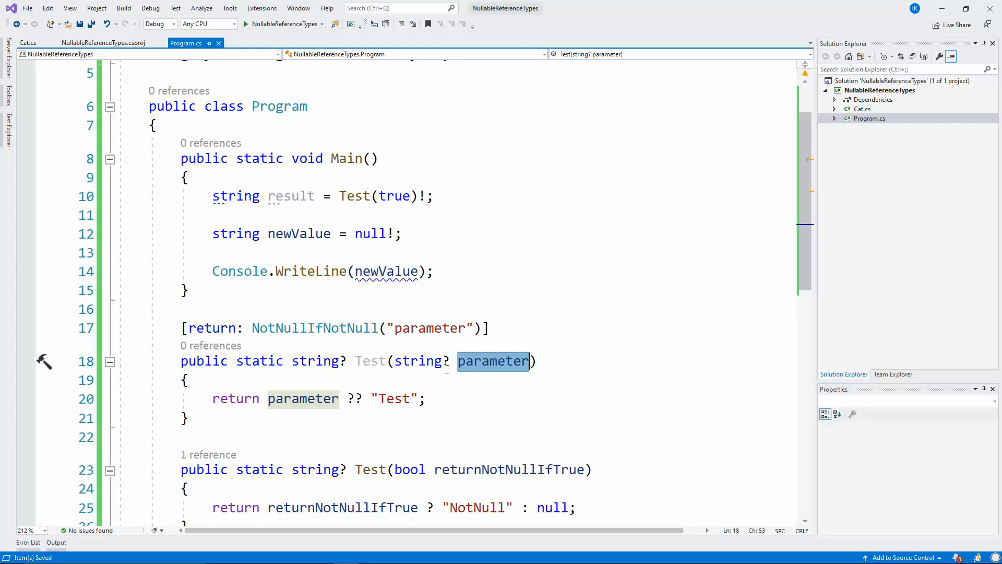
pyautogui.click(221, 327)
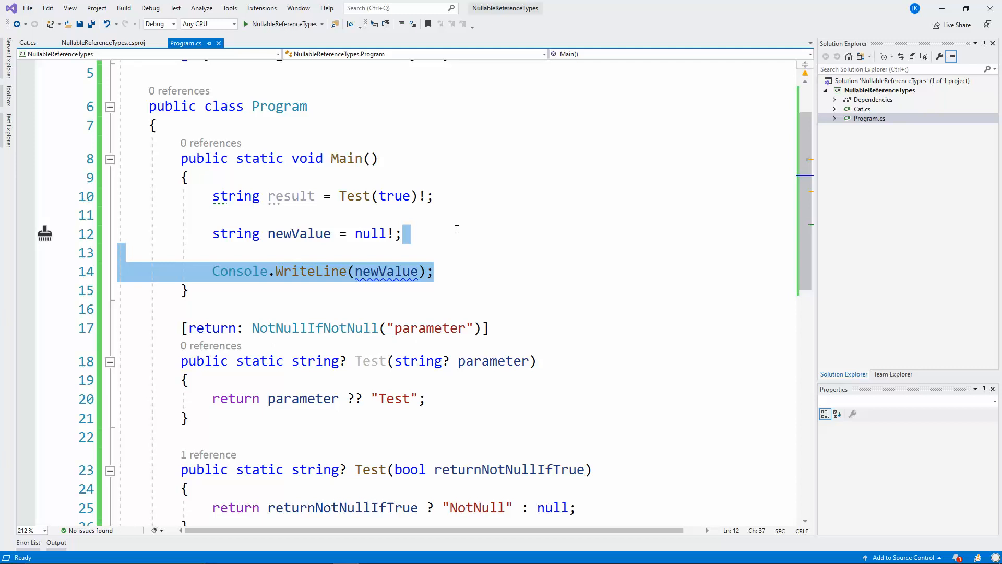
pyautogui.press('Delete')
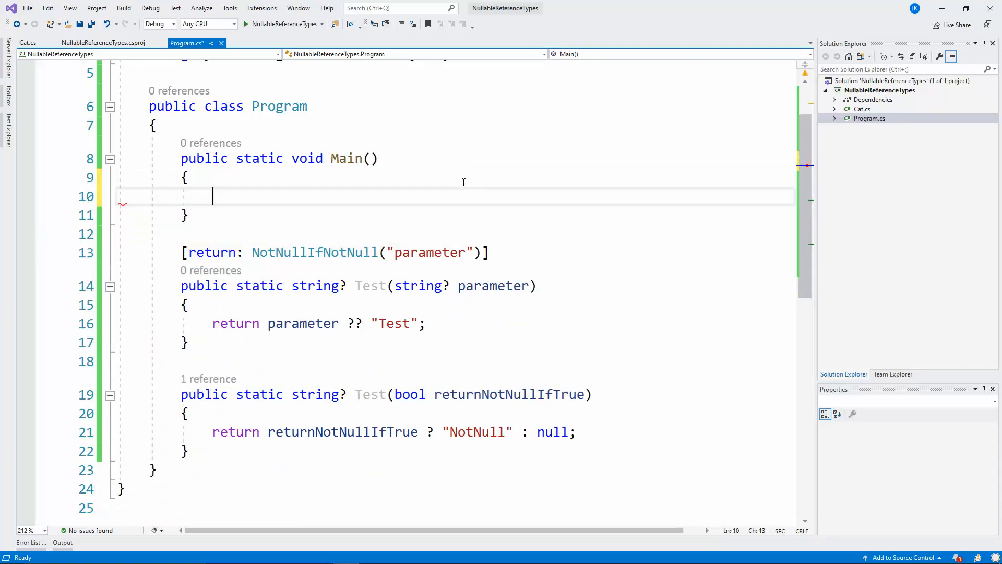
# Write string test = Test(null); in Main to show the nullability warning.
pyautogui.doubleClick(311, 251)
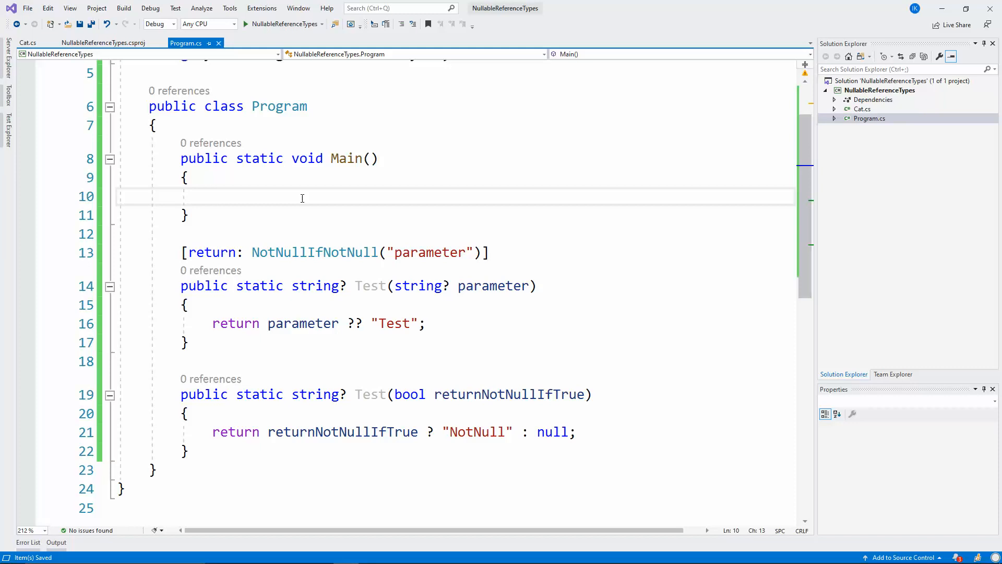
pyautogui.click(213, 197)
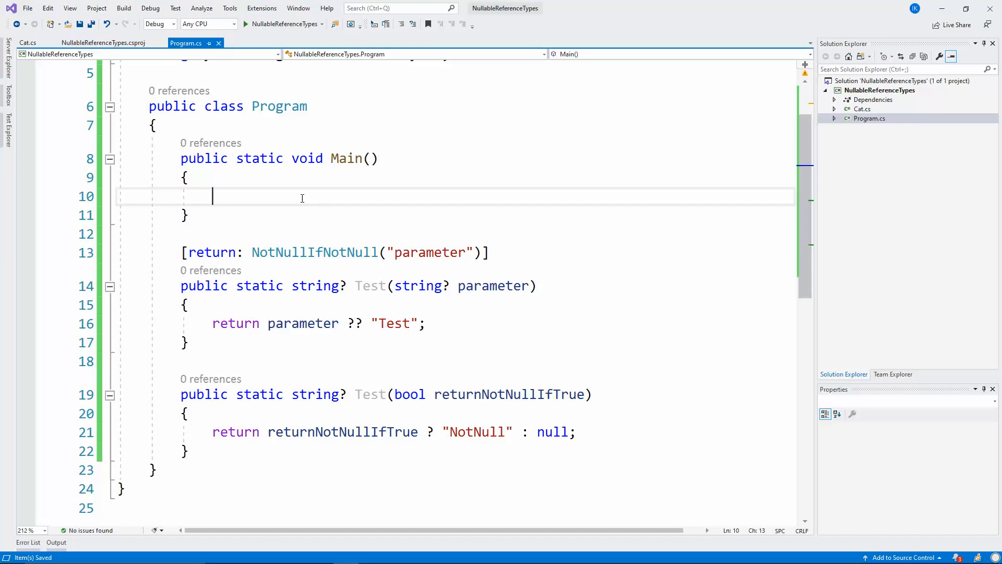
pyautogui.write('Test')
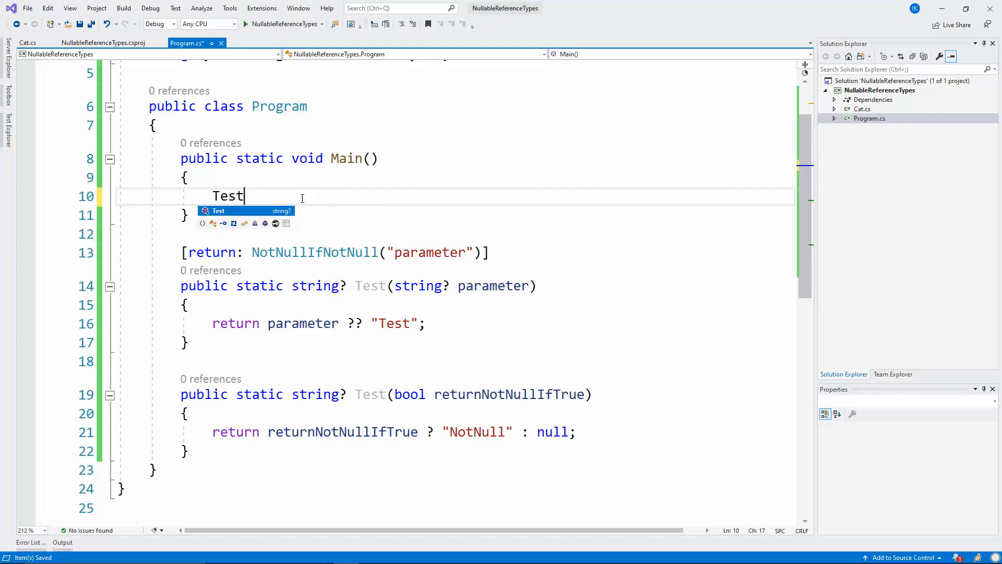
pyautogui.write('str')
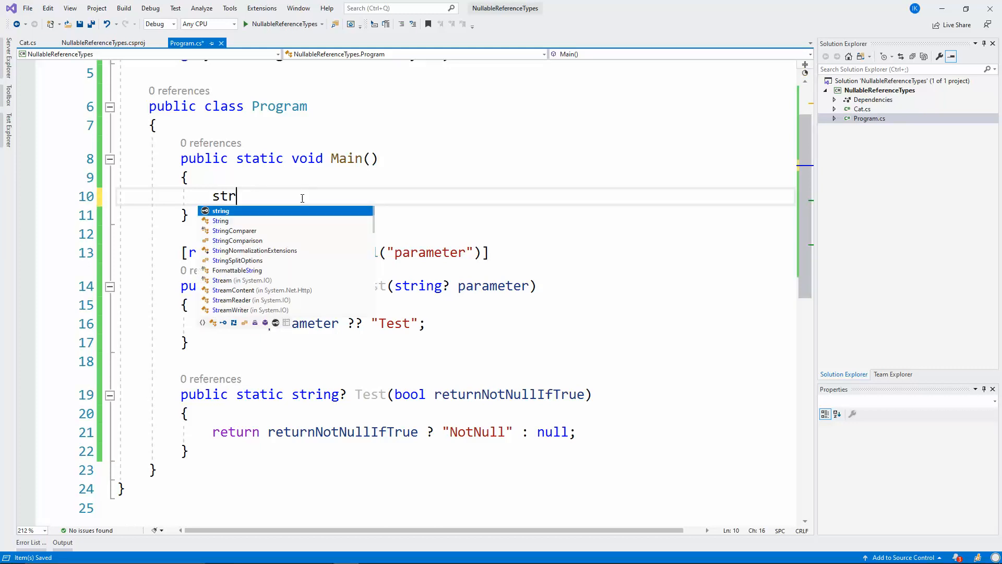
pyautogui.write('ing test =')
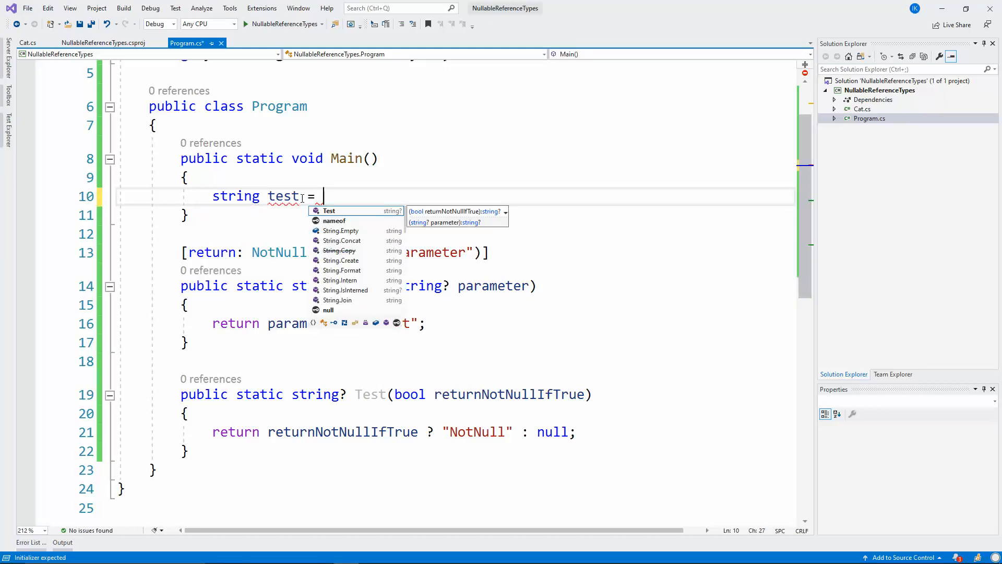
pyautogui.write('Test()')
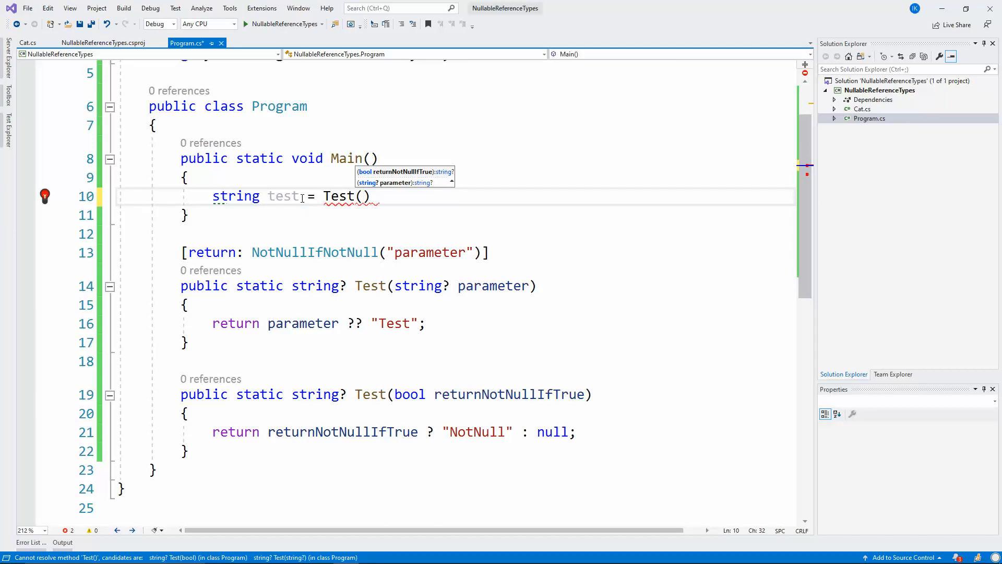
pyautogui.write('""')
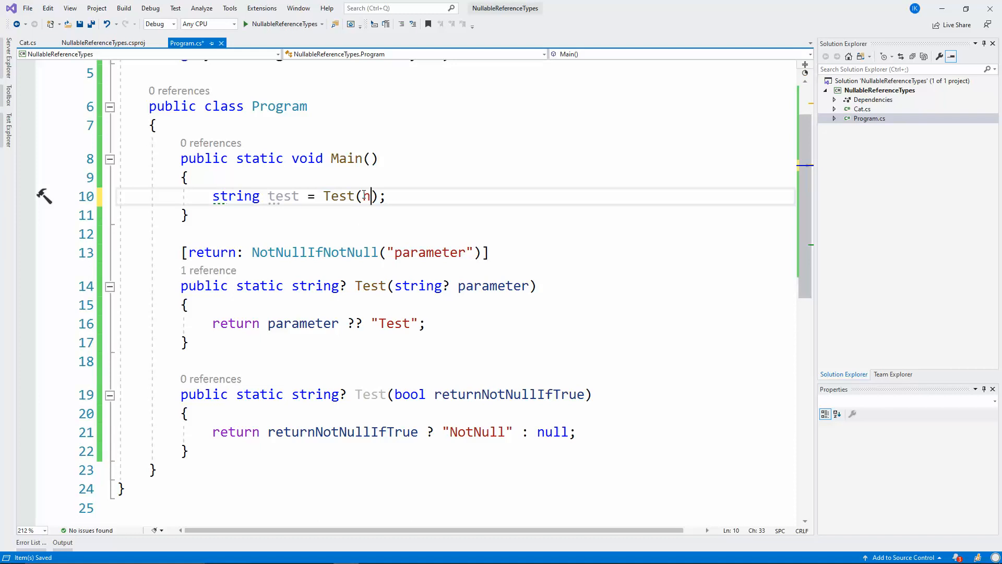
pyautogui.write('ull')
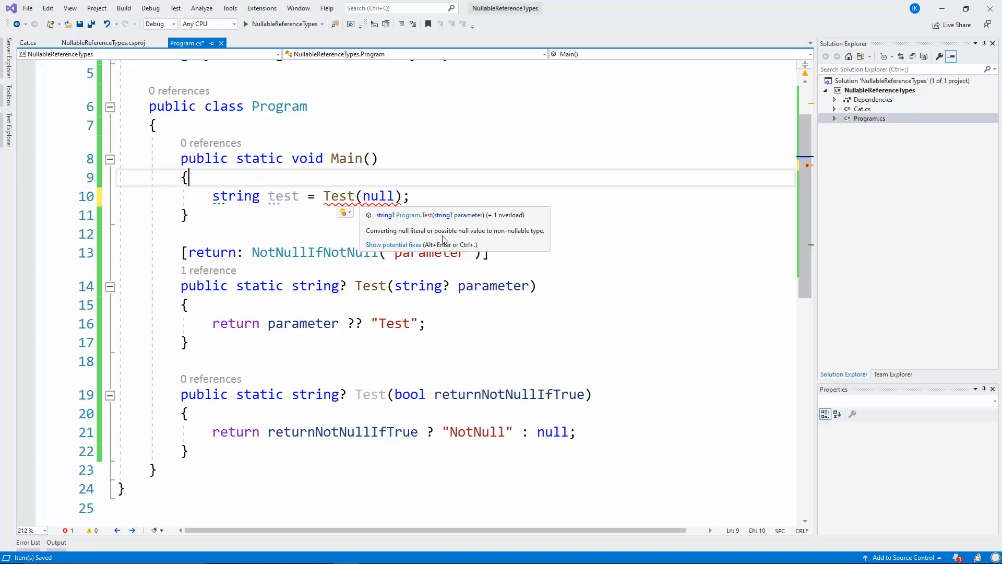
pyautogui.moveTo(527, 234)
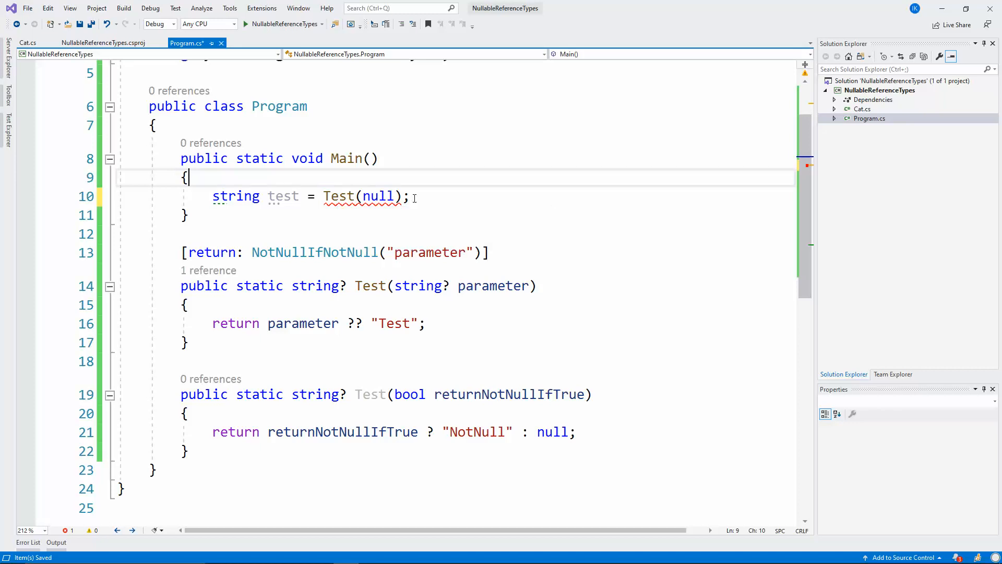
# Change the argument to "Test" so the warning clears.
pyautogui.write('""')
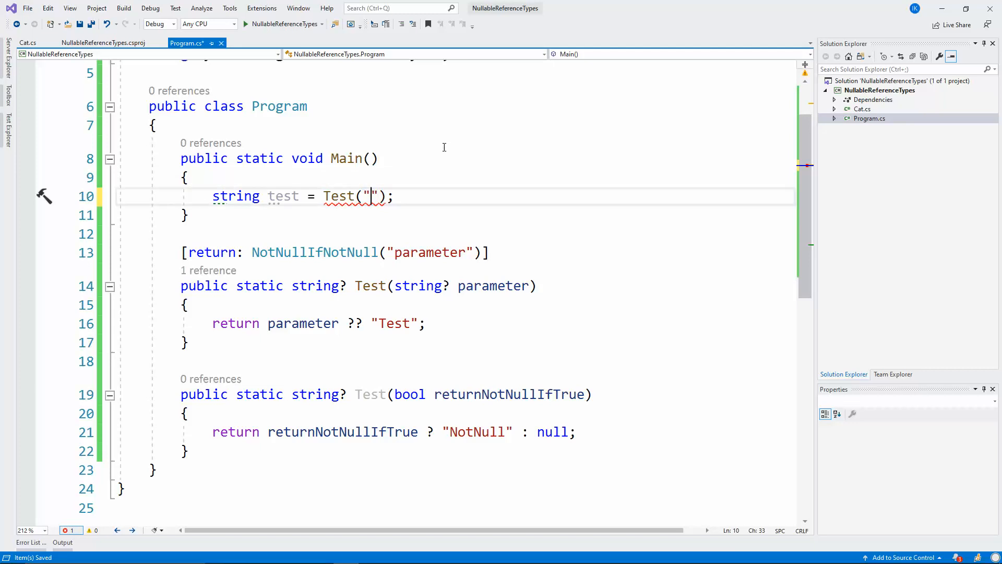
pyautogui.write('Test')
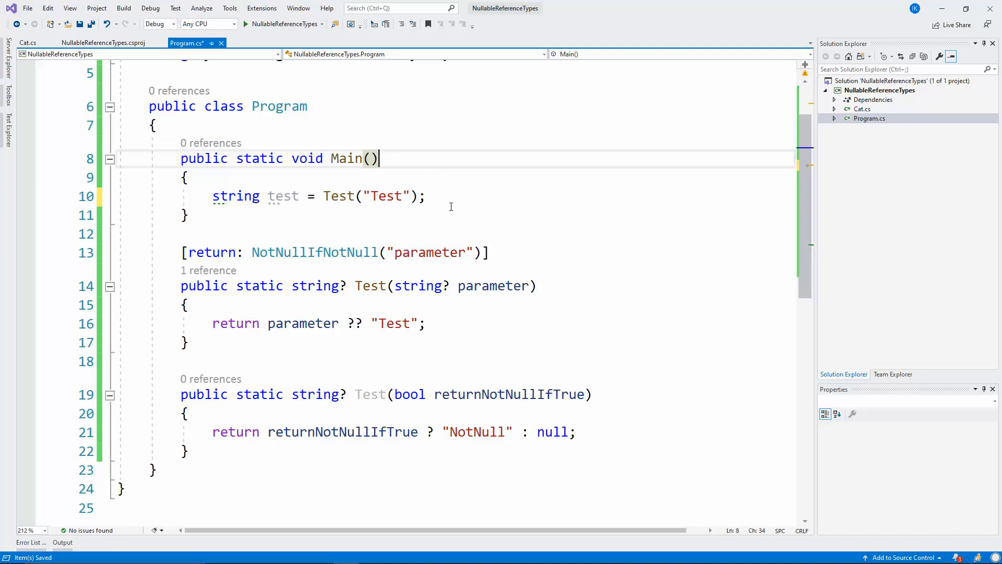
pyautogui.doubleClick(314, 251)
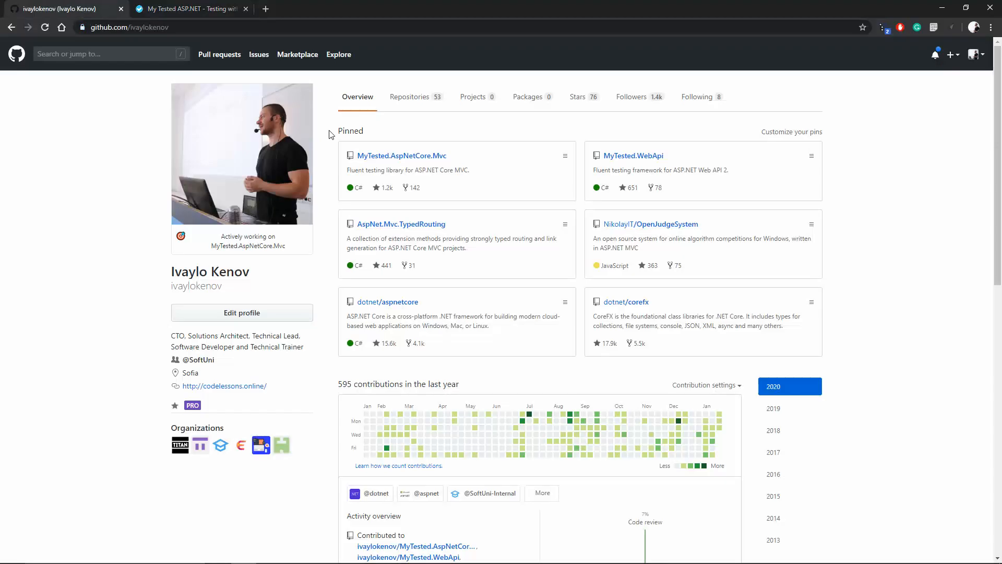
pyautogui.moveTo(498, 151)
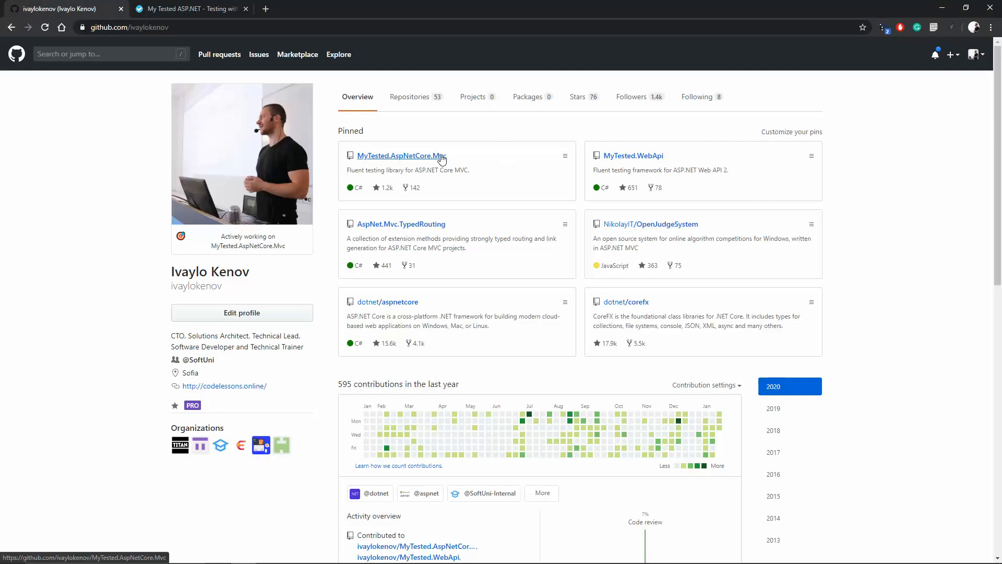
# Open the MyTested.AspNetCore.Mvc pinned repo and scroll down its README to the sponsors.
pyautogui.click(401, 155)
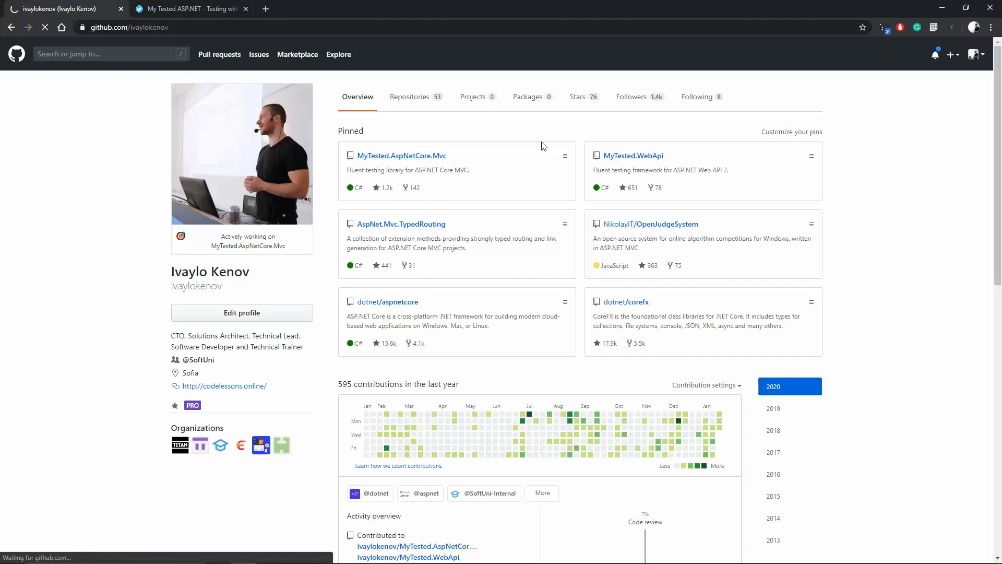
pyautogui.click(401, 155)
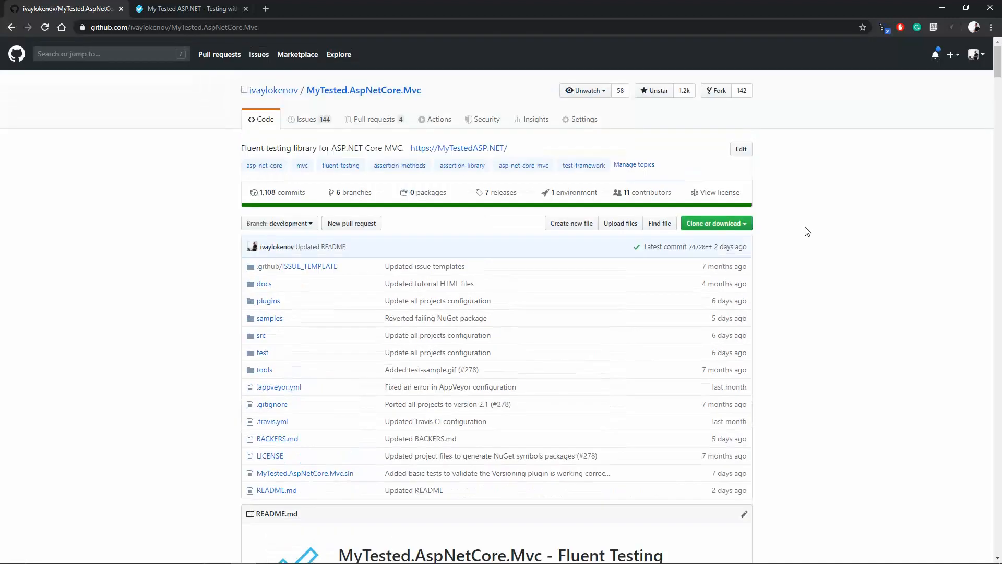
pyautogui.scroll(-3)
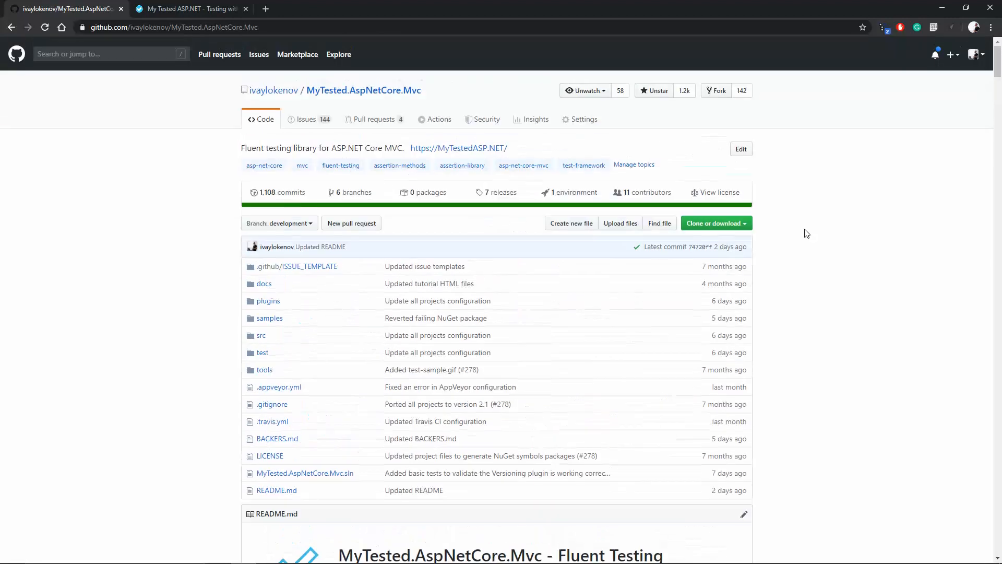
pyautogui.scroll(-3)
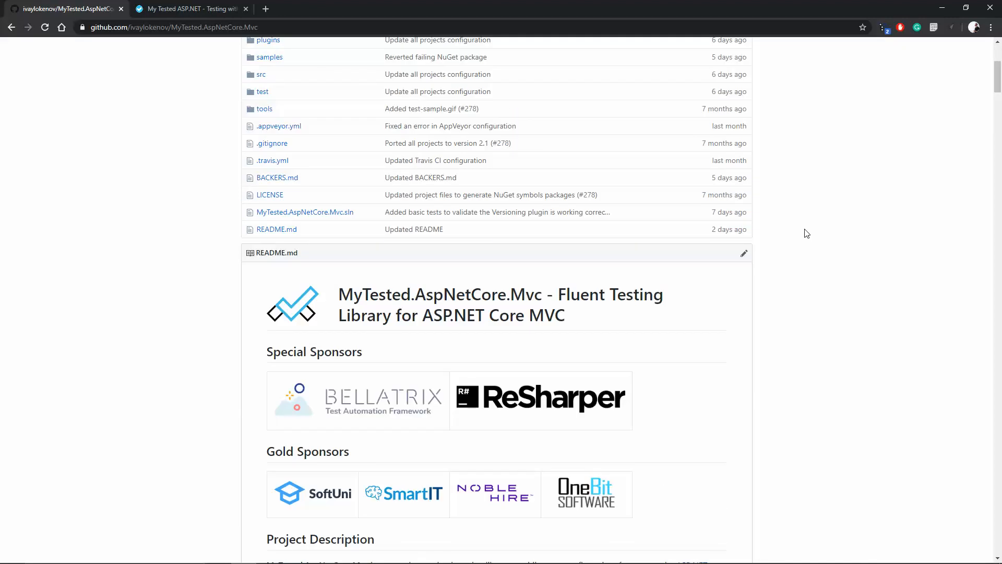
pyautogui.scroll(-3)
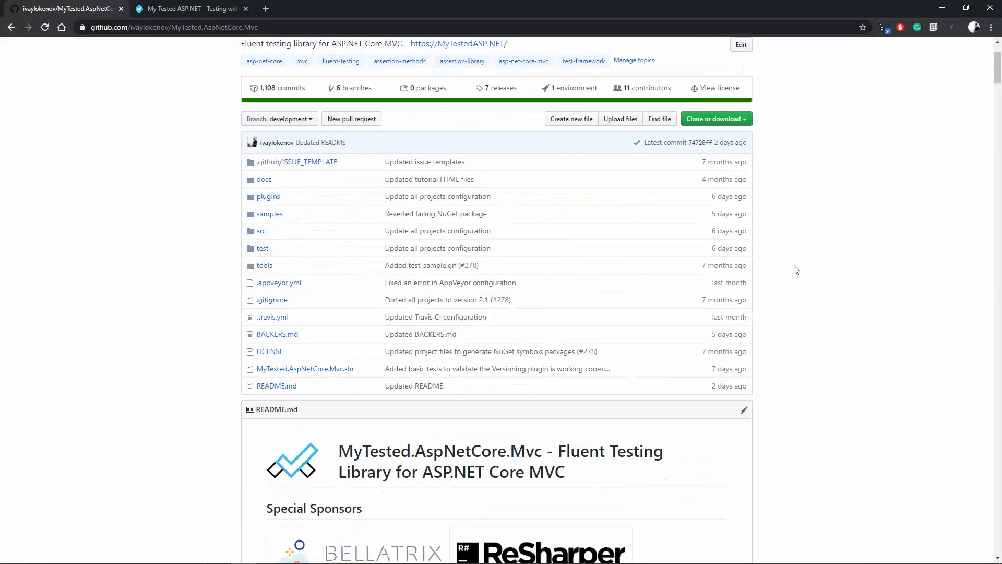
pyautogui.scroll(-3)
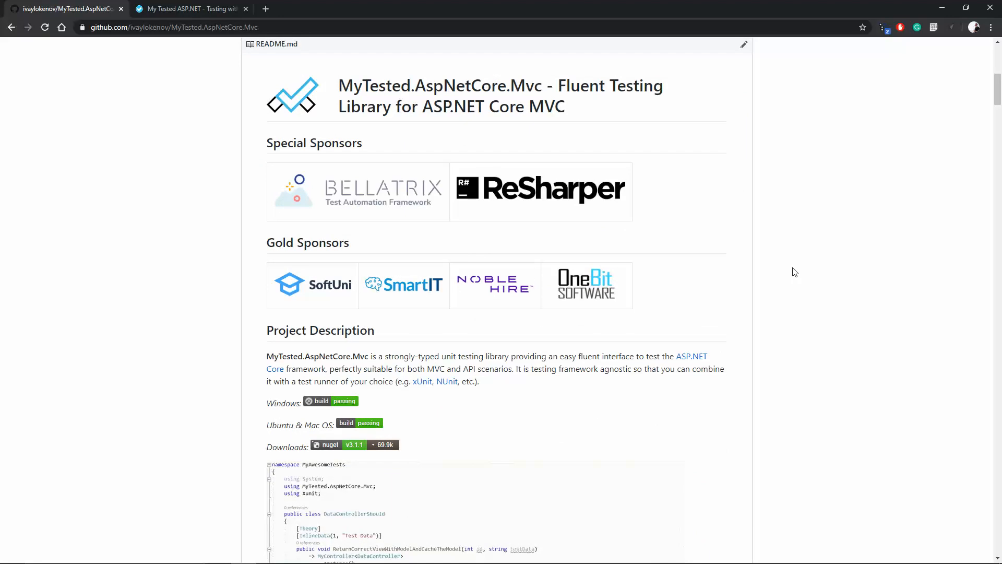
# Open the sponsor sites, then close the Bellatrix, JetBrains, SoftUni, Noble Hire and OneBit tabs.
pyautogui.click(381, 191)
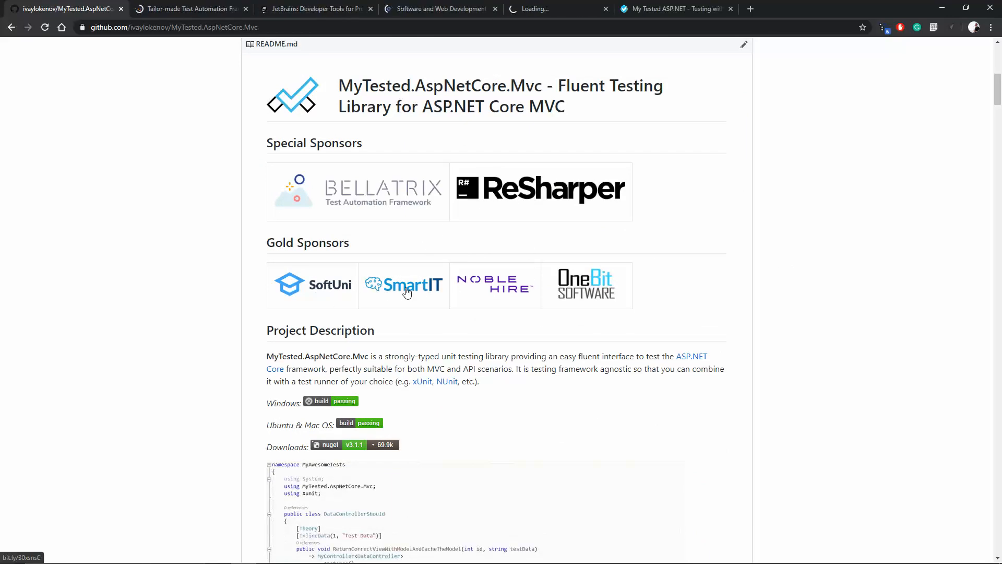
pyautogui.click(403, 284)
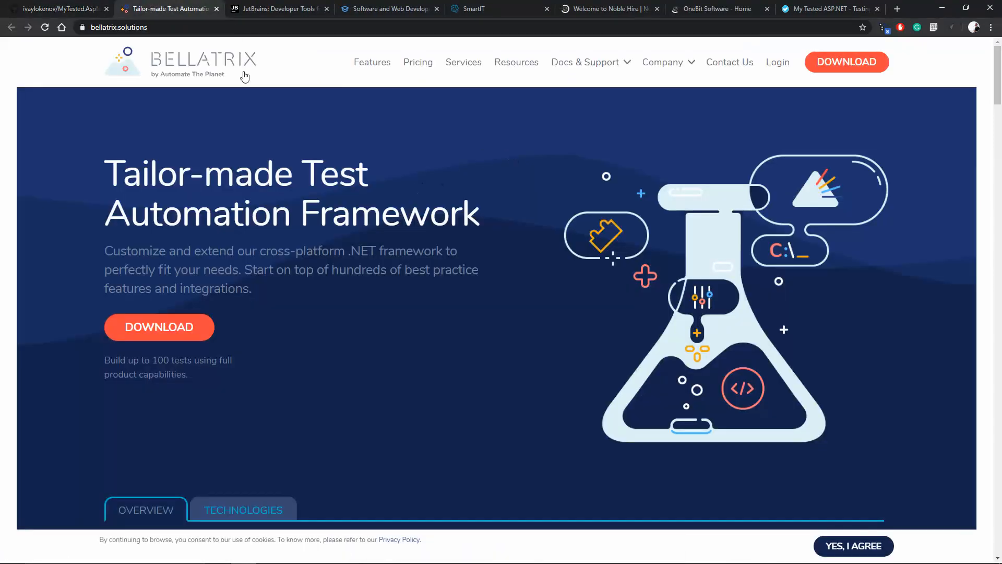
pyautogui.click(169, 8)
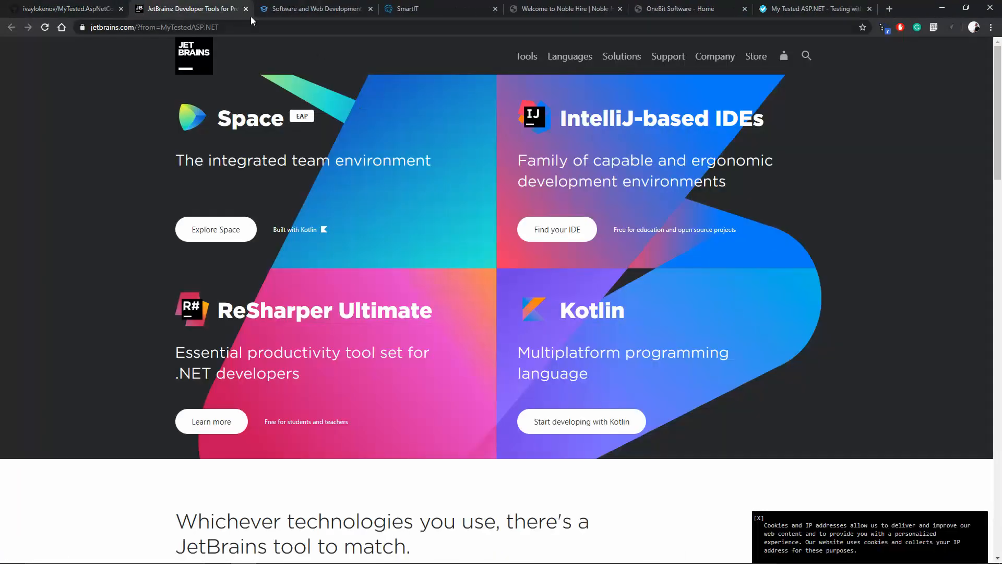
pyautogui.click(246, 8)
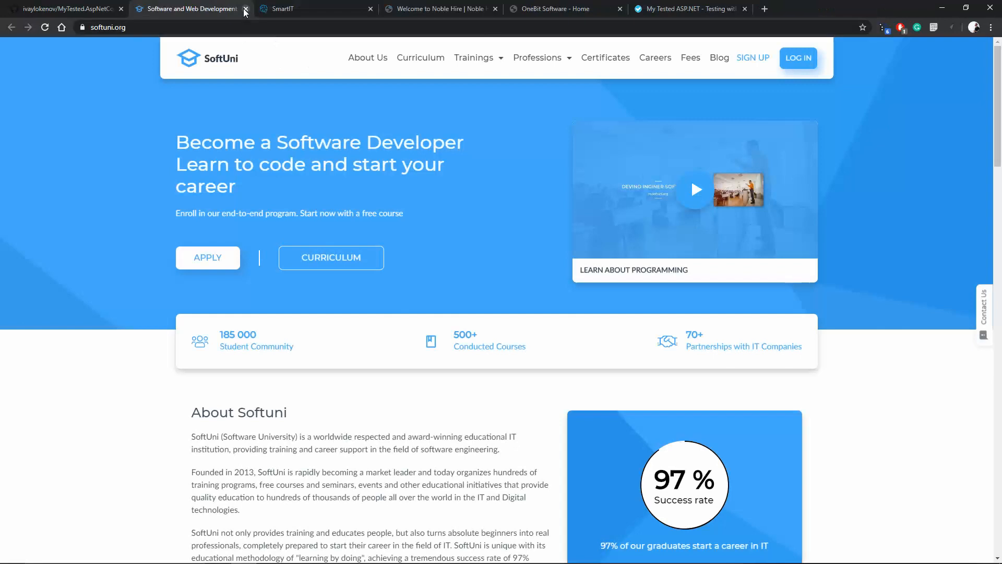
pyautogui.click(245, 9)
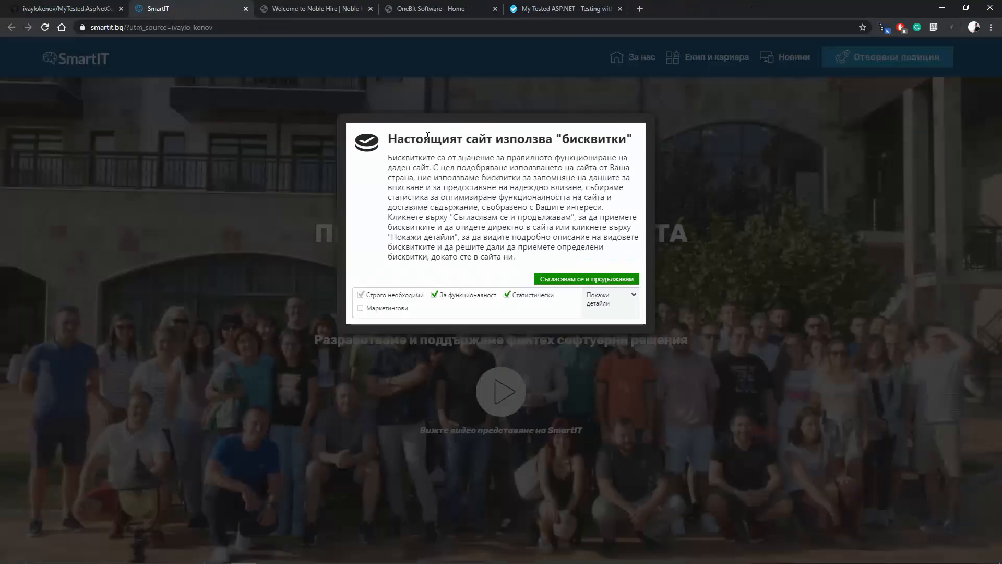
pyautogui.click(584, 279)
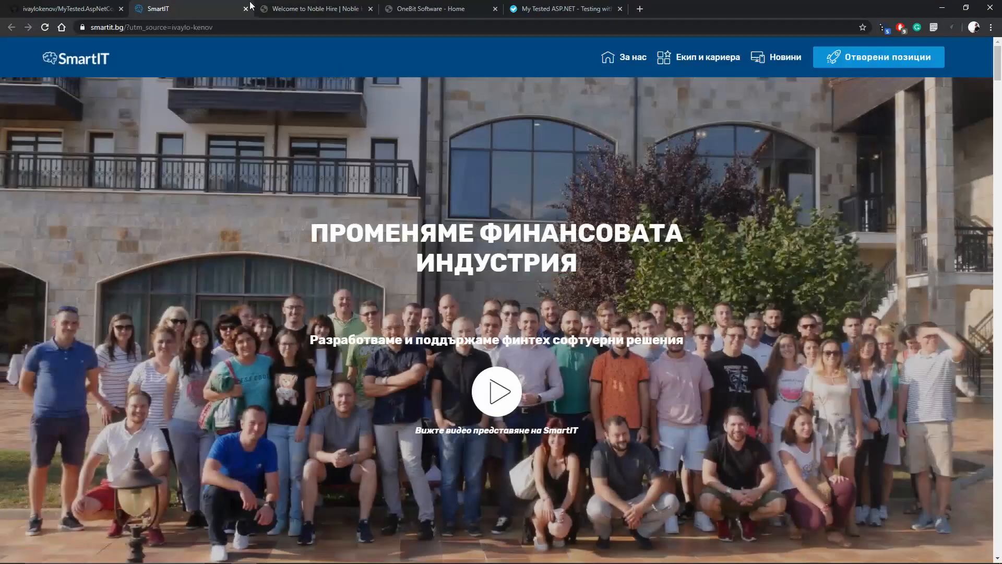
pyautogui.click(186, 8)
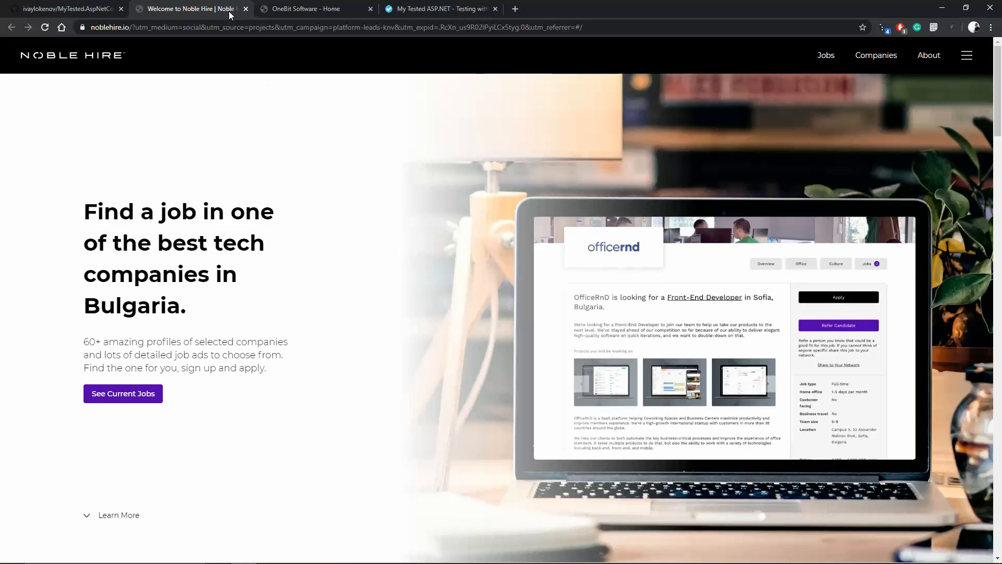
pyautogui.click(245, 8)
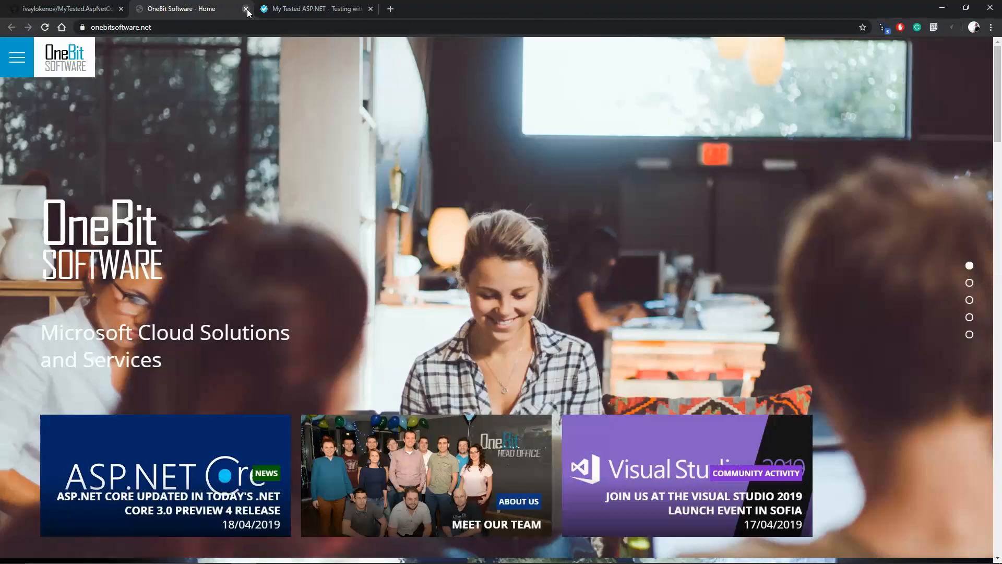
pyautogui.click(244, 9)
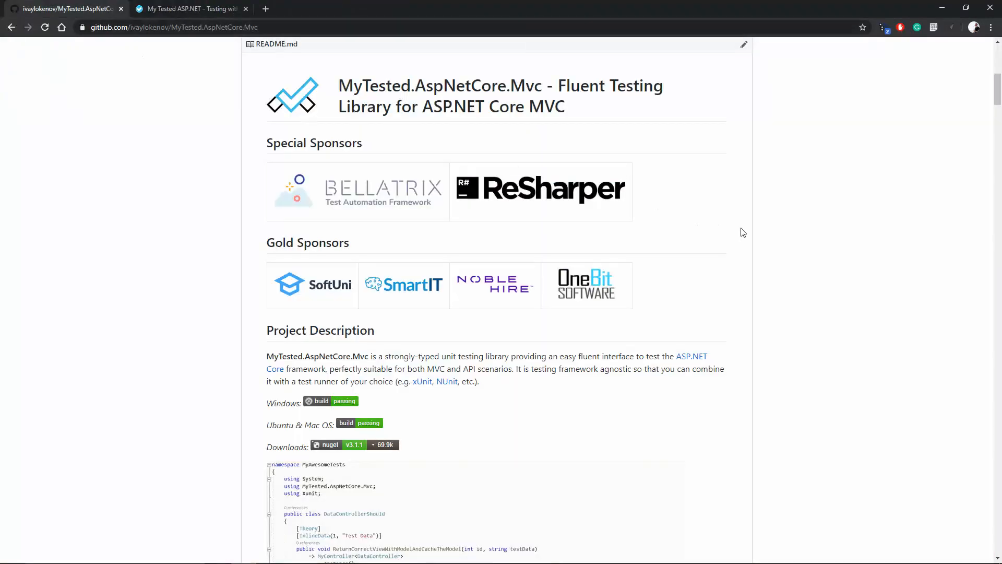
pyautogui.scroll(-3)
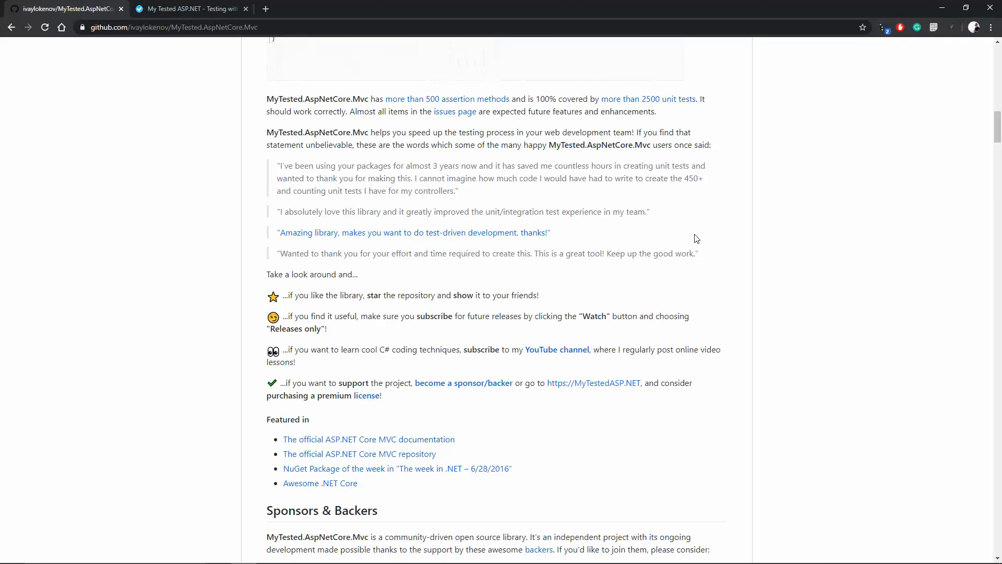
pyautogui.scroll(-3)
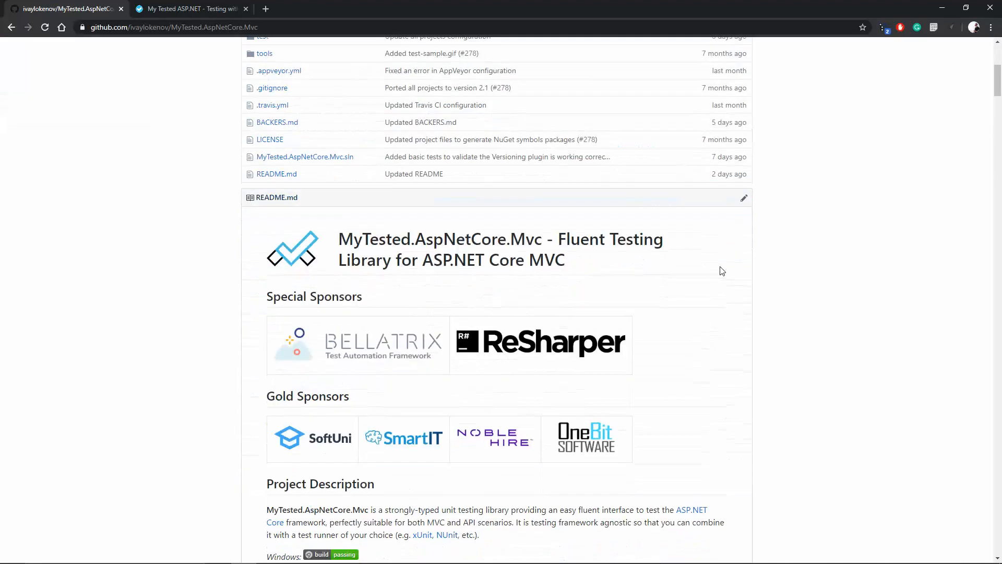
pyautogui.scroll(-3)
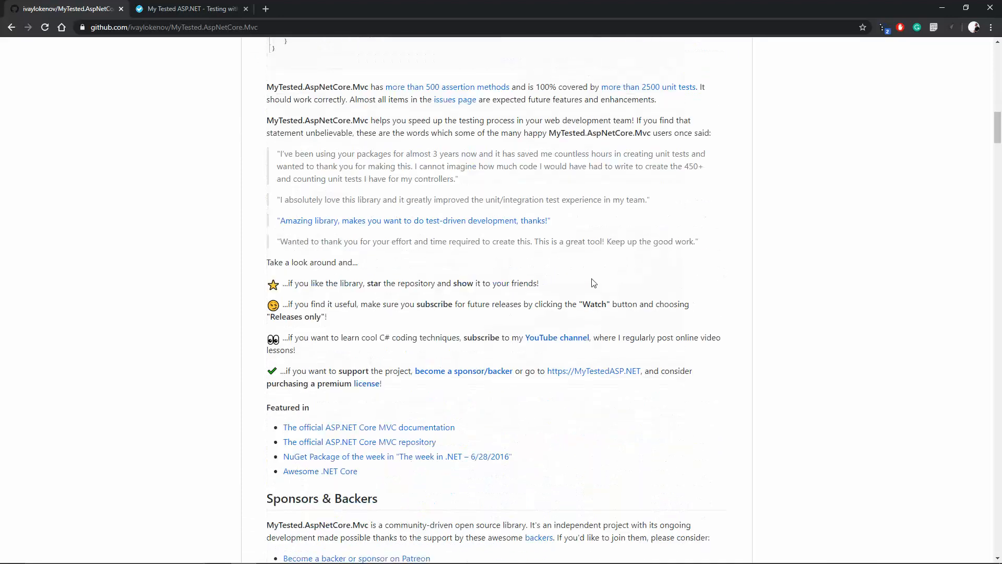
pyautogui.scroll(-3)
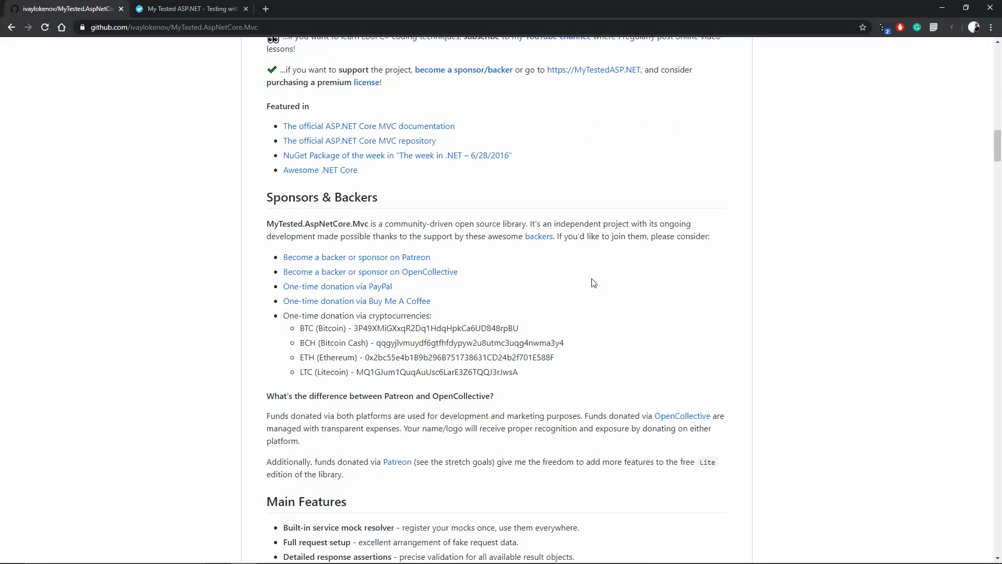
pyautogui.click(370, 271)
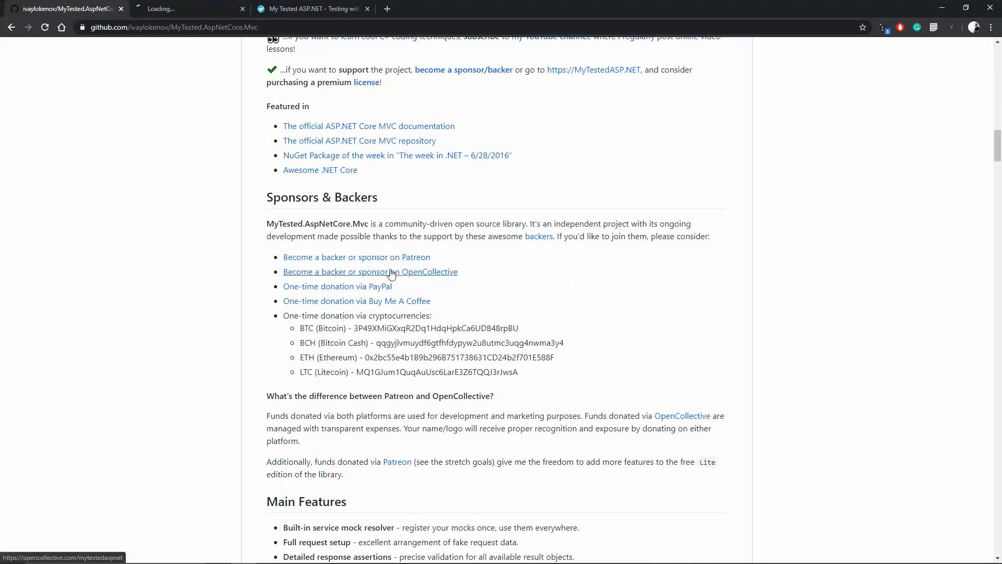
pyautogui.click(356, 256)
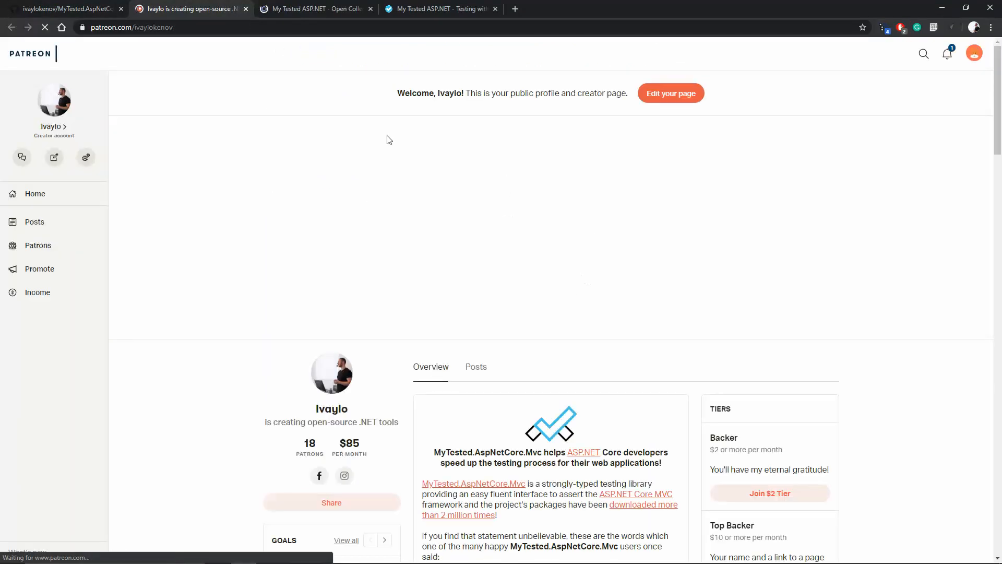
pyautogui.click(313, 8)
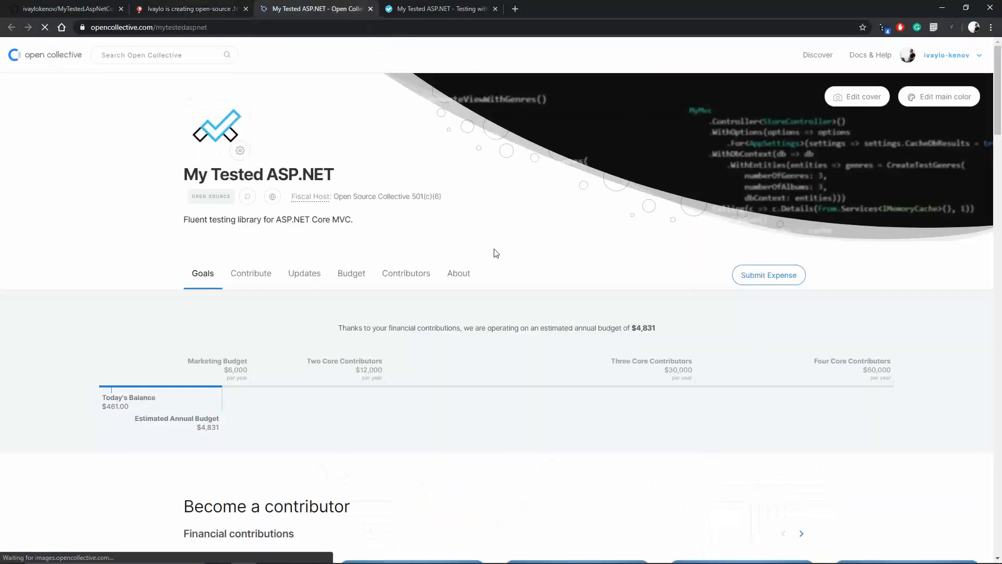
pyautogui.scroll(-3)
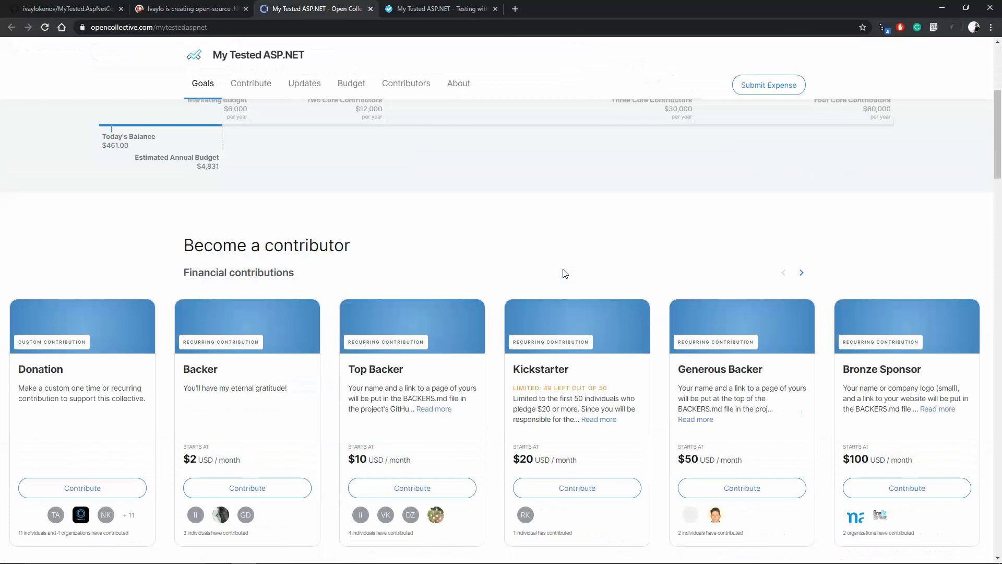
pyautogui.click(250, 83)
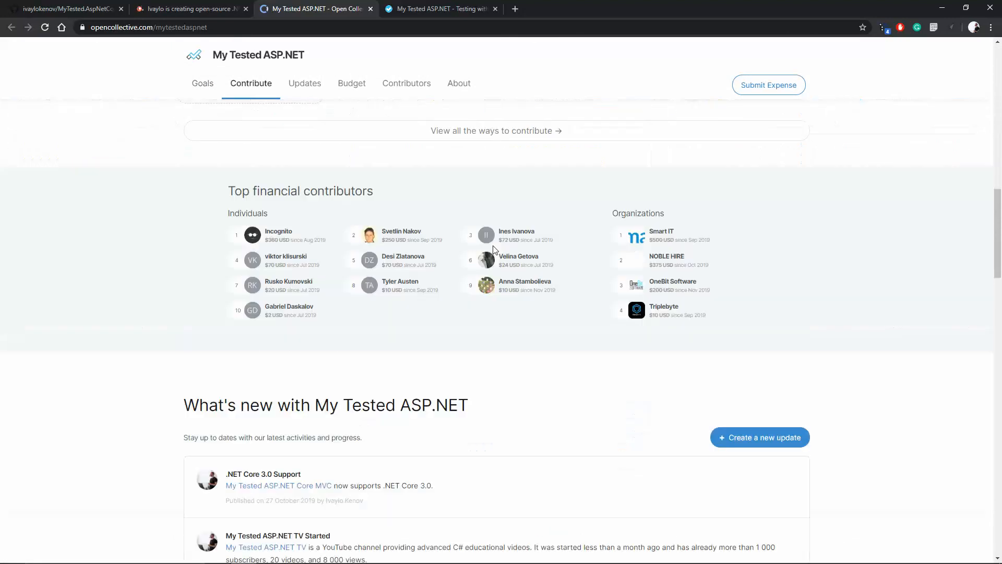
pyautogui.click(351, 83)
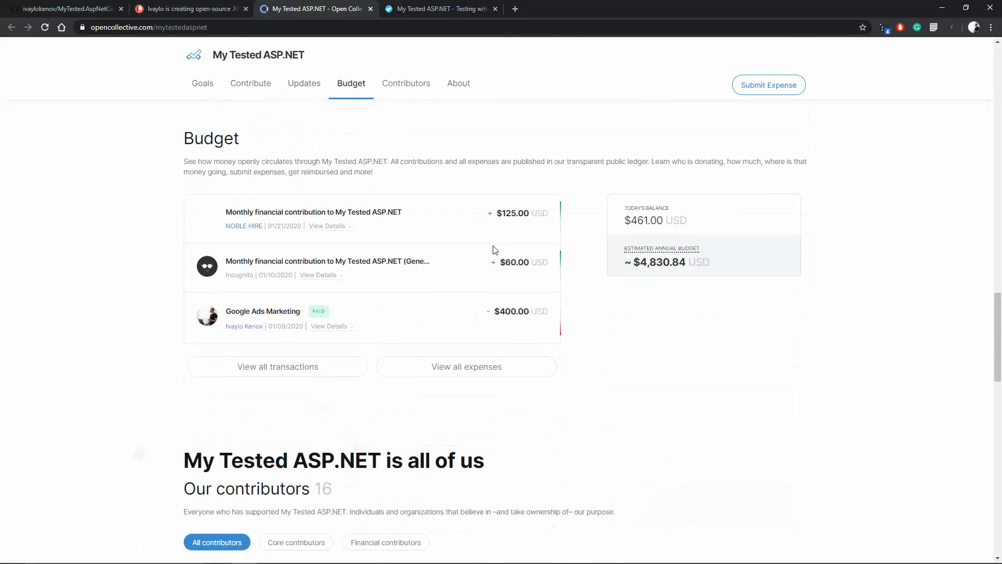
pyautogui.click(186, 8)
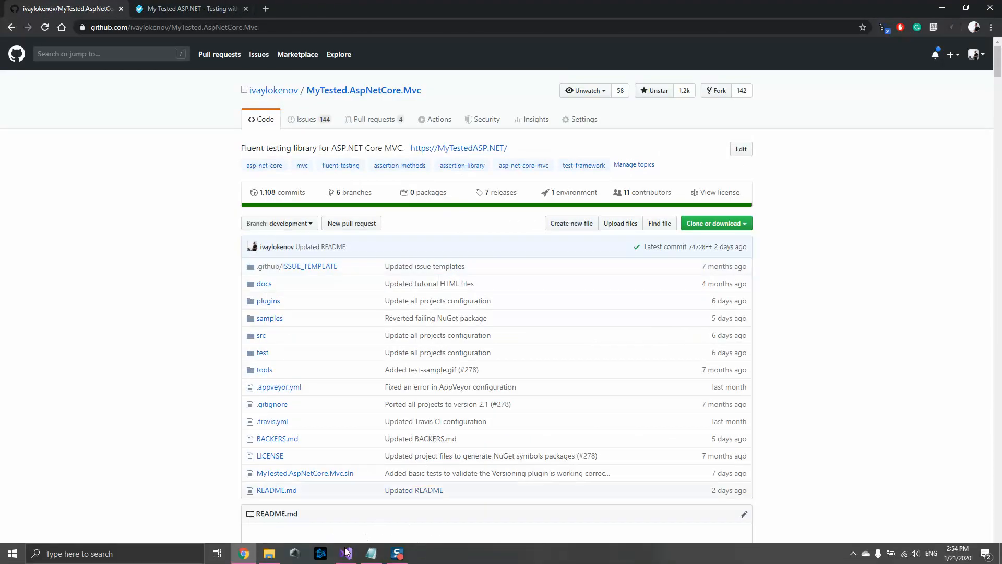
# Write public static void SomeGenericMethod<TKey>() where TKey : notnull below Main.
pyautogui.click(320, 553)
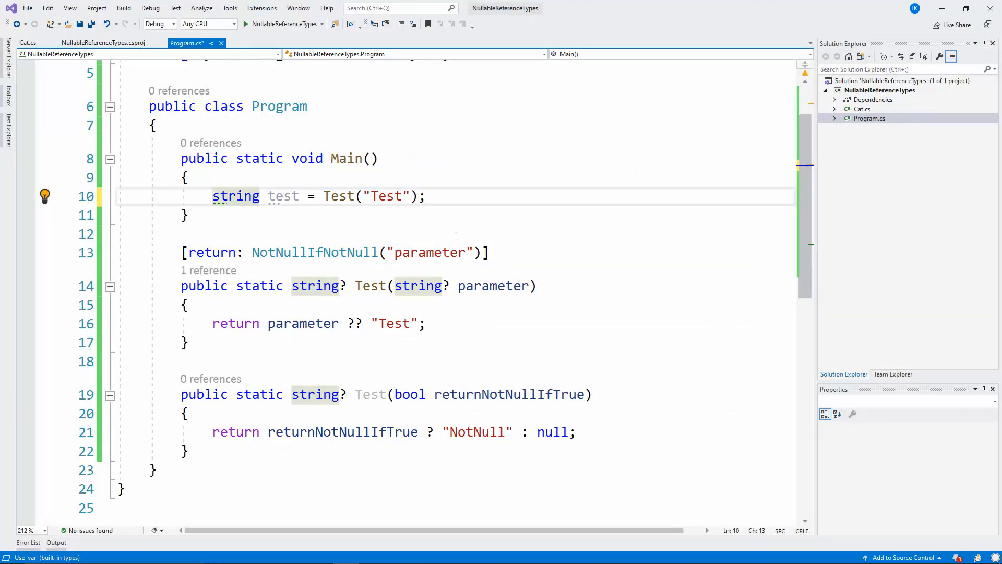
pyautogui.moveTo(530, 220)
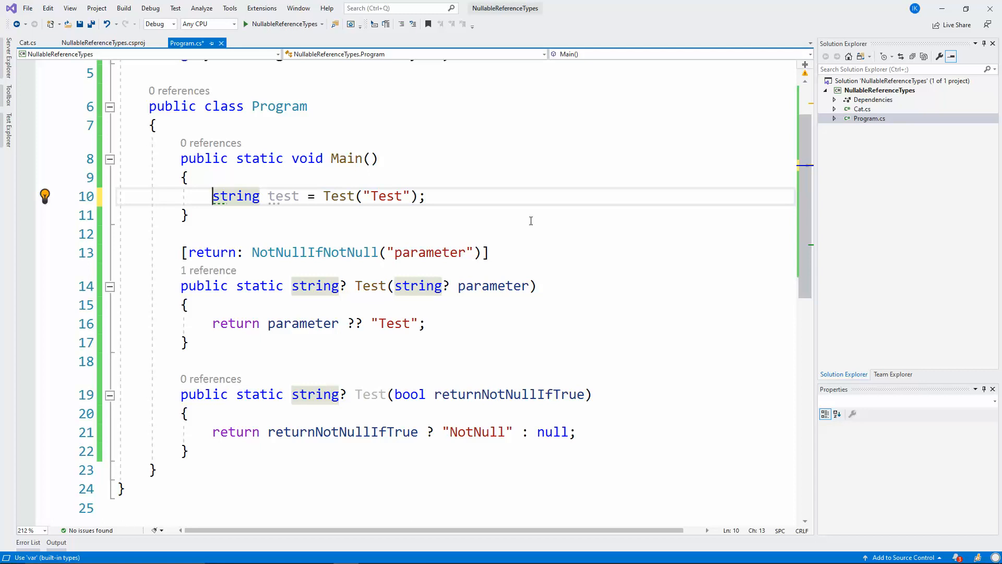
pyautogui.moveTo(331, 220)
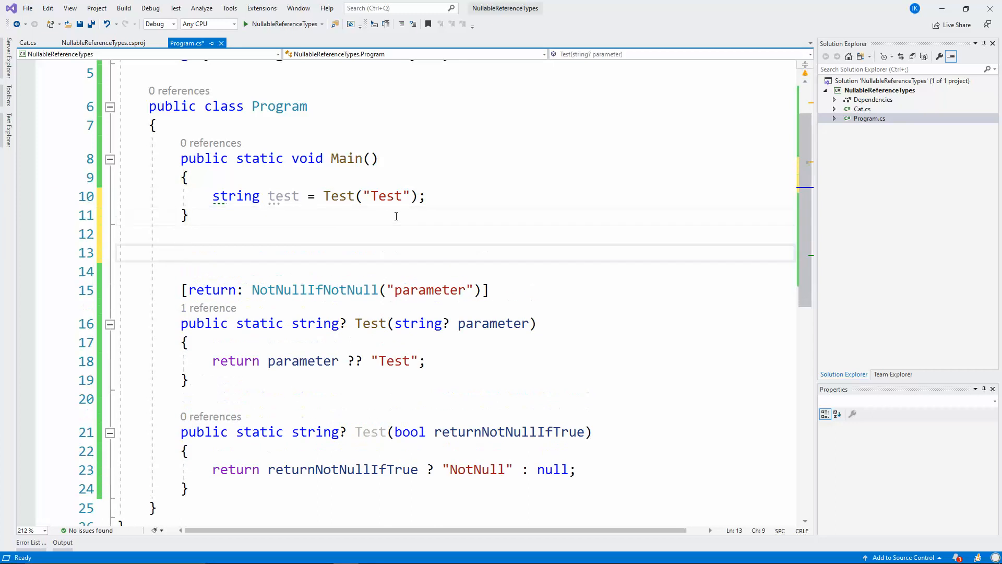
pyautogui.write('public strin')
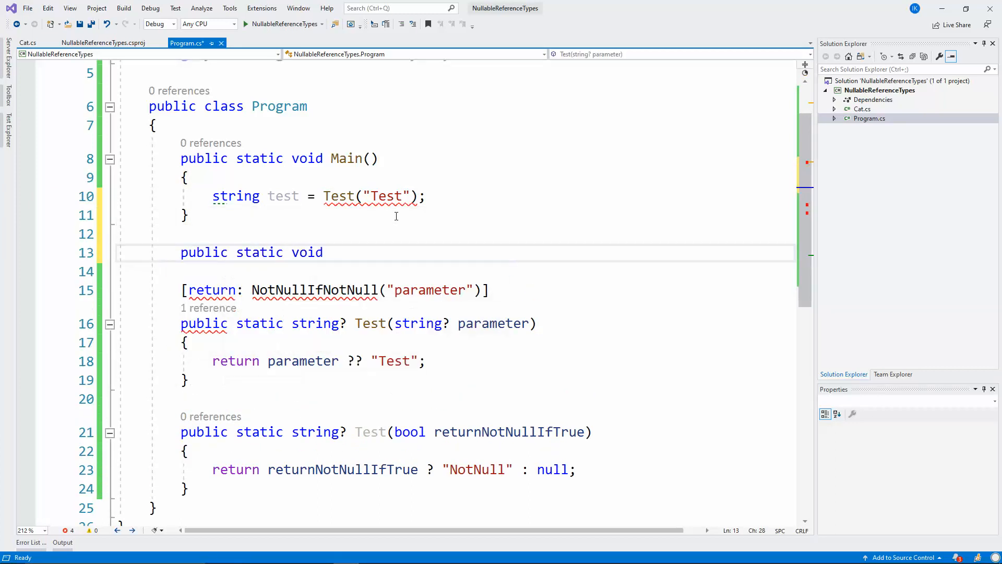
pyautogui.write('SomeGeneric')
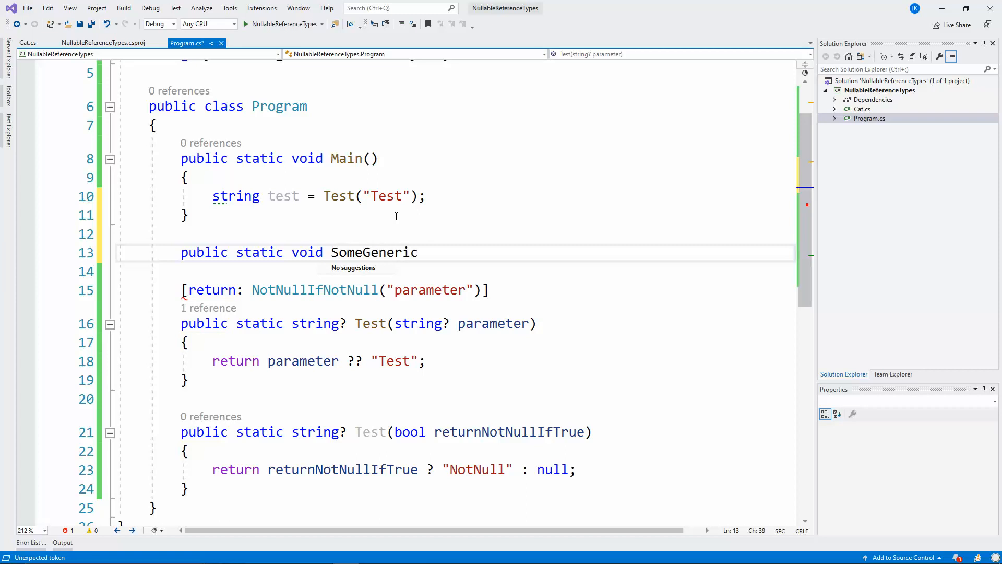
pyautogui.write('Method<T>')
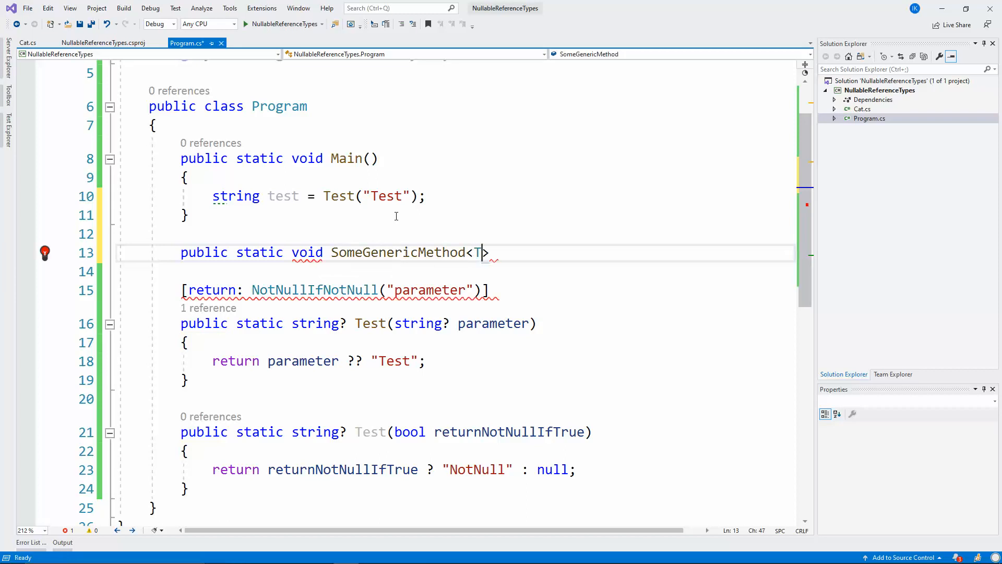
pyautogui.write('Key>(')
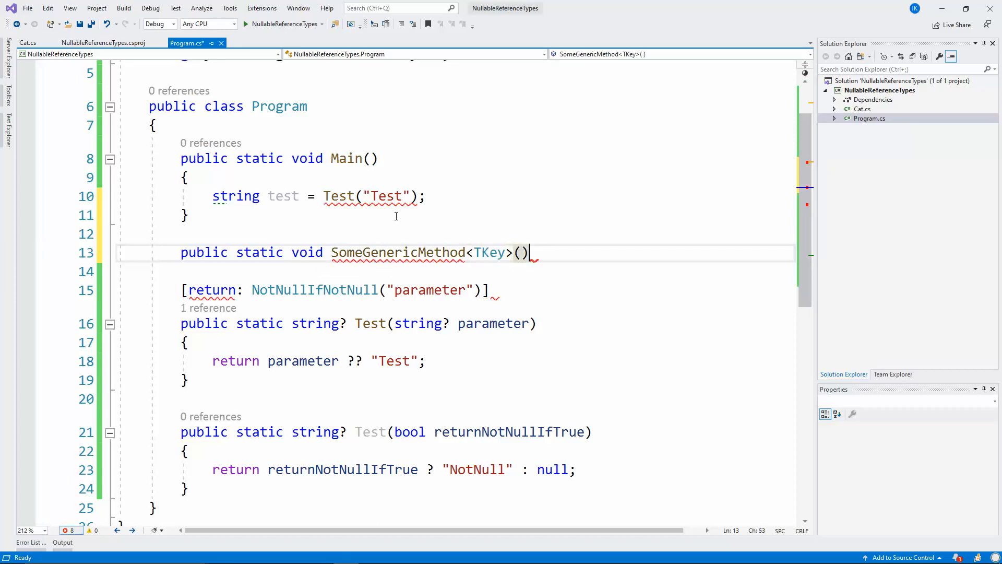
pyautogui.write('where')
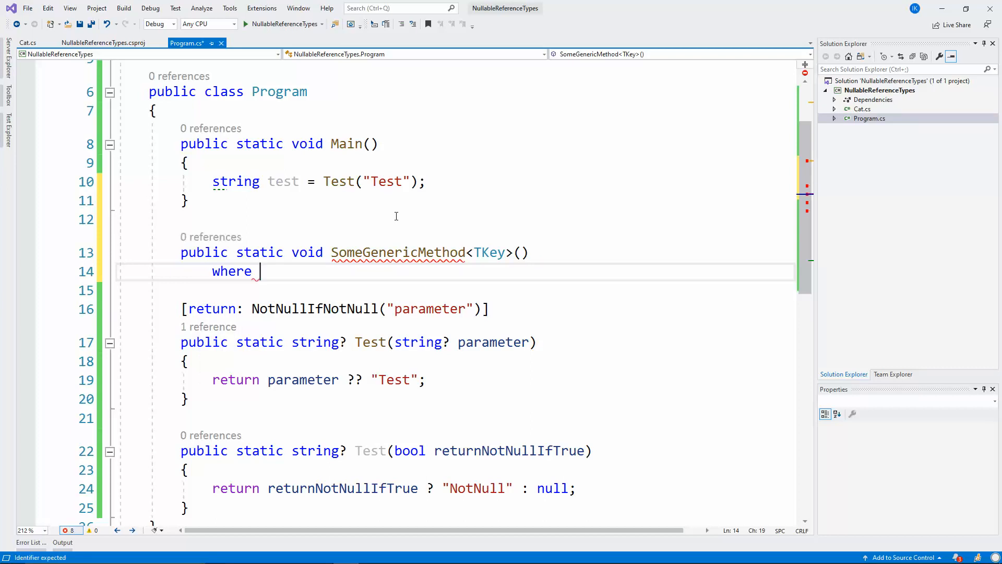
pyautogui.write('TKey : notnull')
pyautogui.click(456, 290)
pyautogui.write('{')
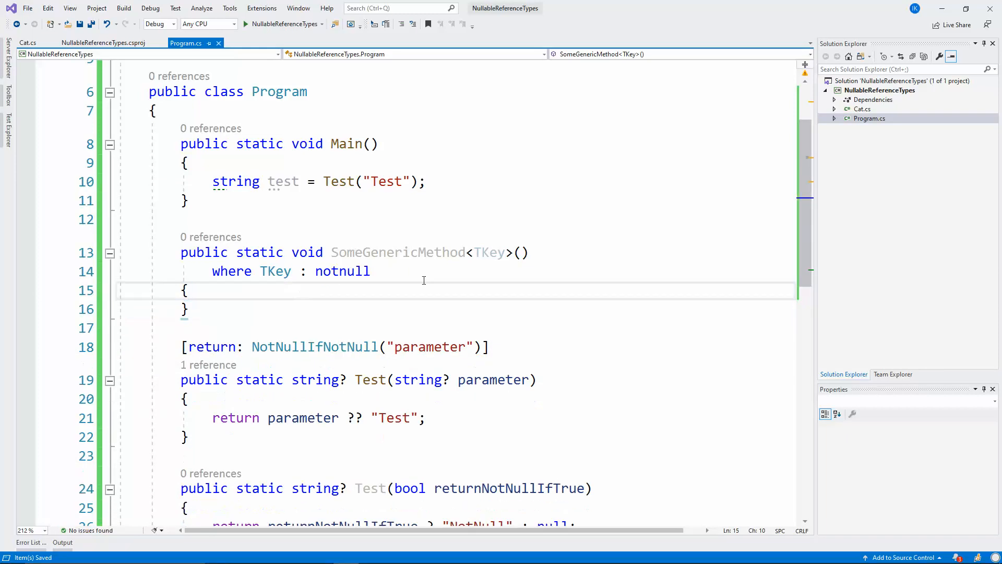
pyautogui.doubleClick(275, 270)
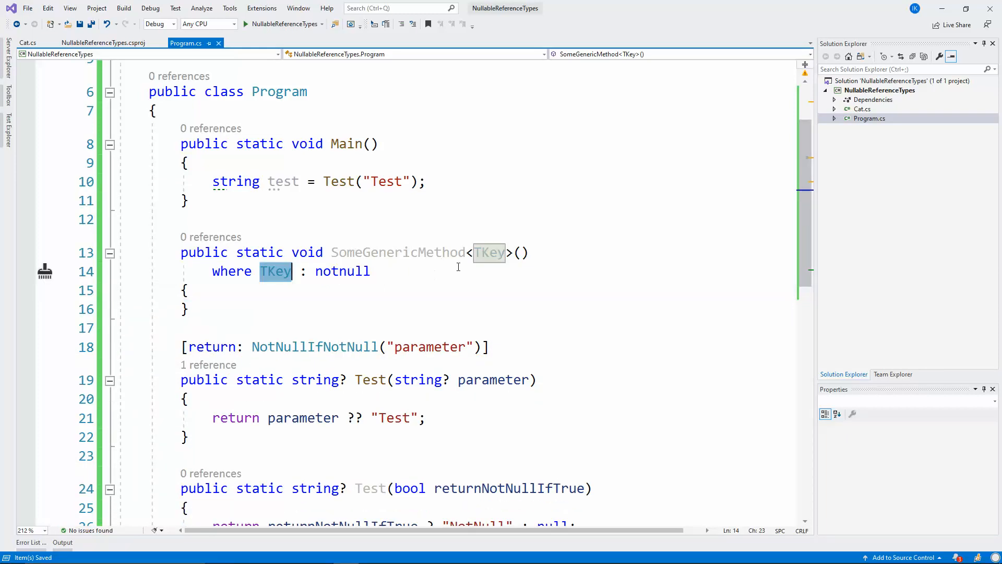
pyautogui.click(489, 252)
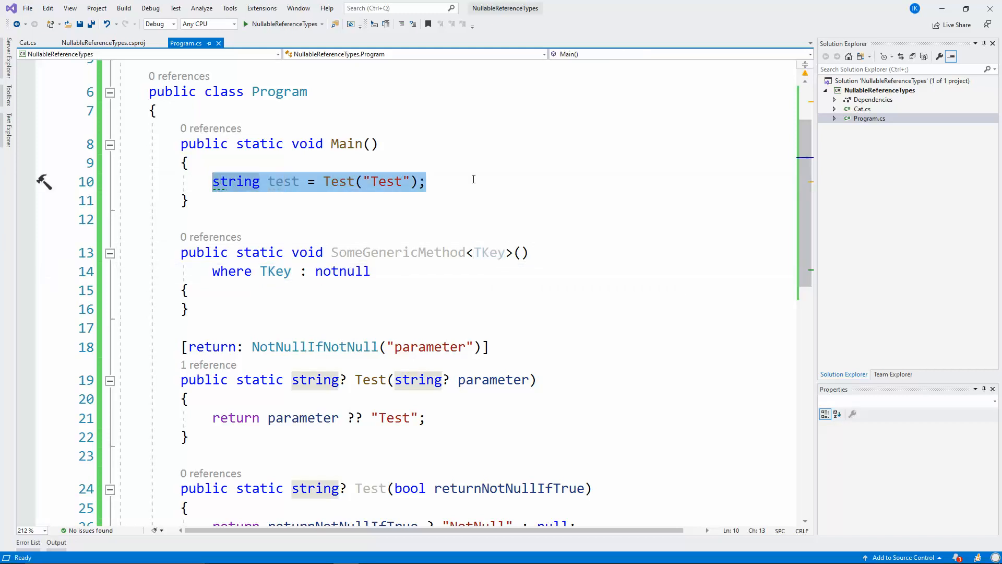
# Call SomeGenericMethod from Main, trying int? and then Cat? as the type argument.
pyautogui.write('Soe')
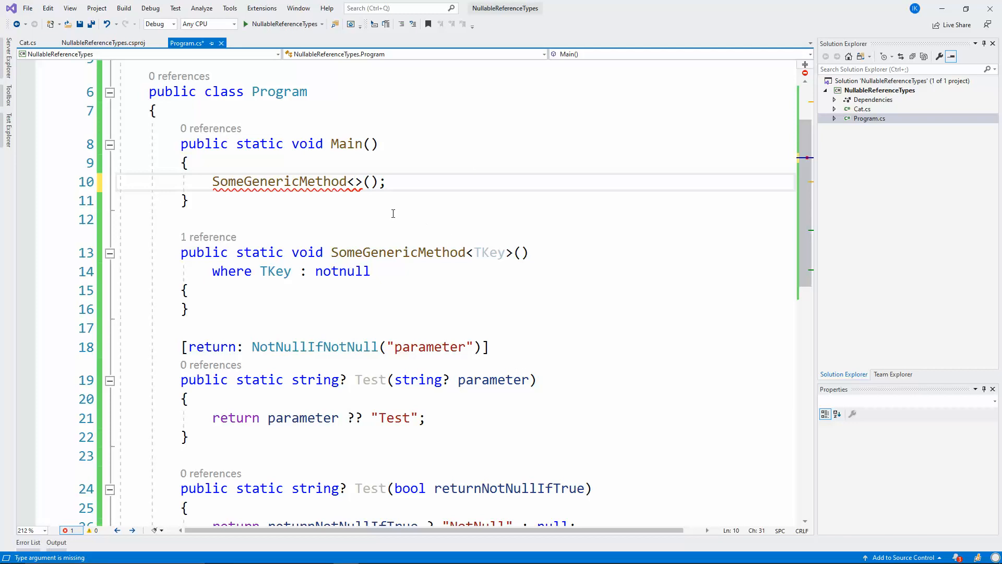
pyautogui.write('Tke')
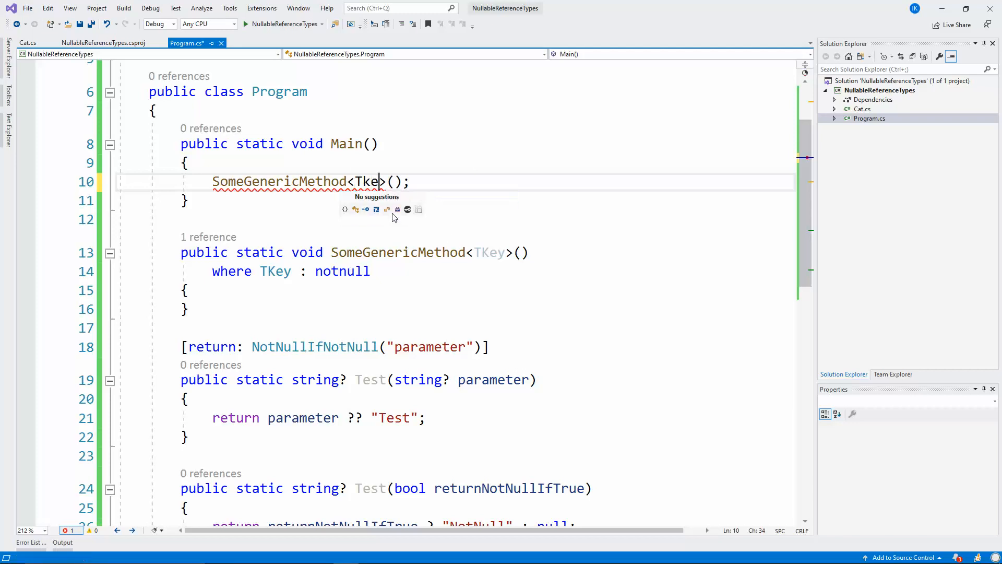
pyautogui.write('int')
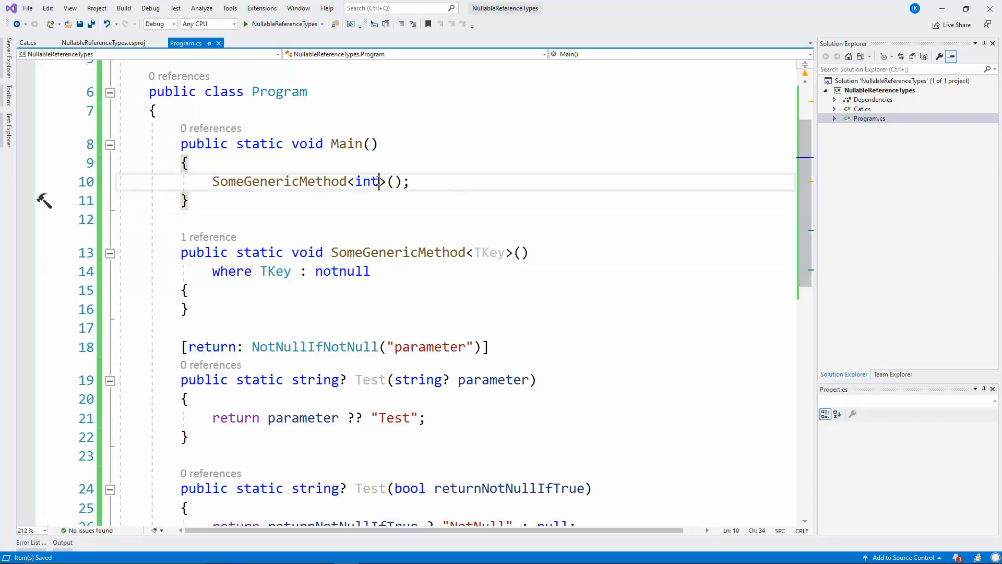
pyautogui.write('?')
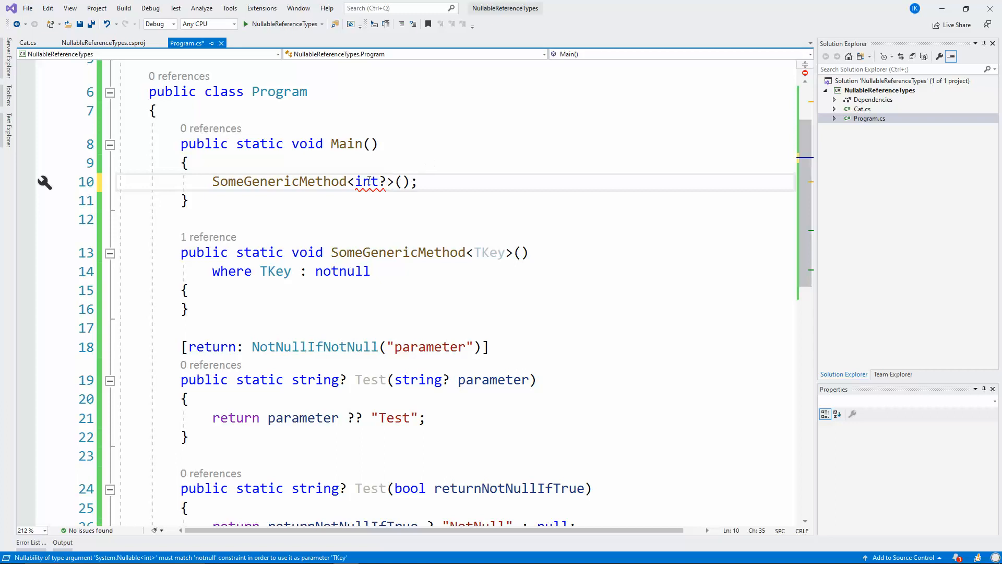
pyautogui.write('Ca')
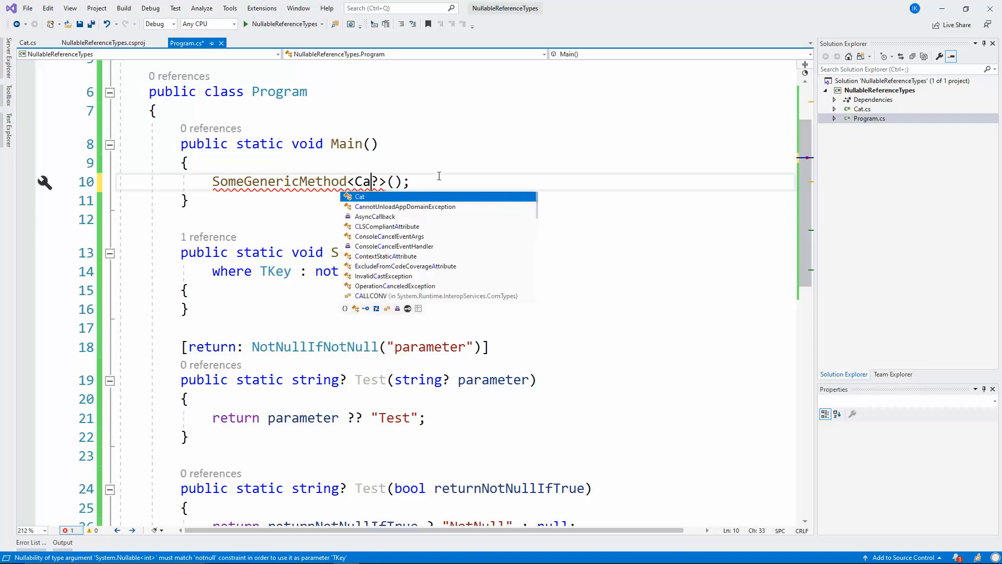
pyautogui.write('t?')
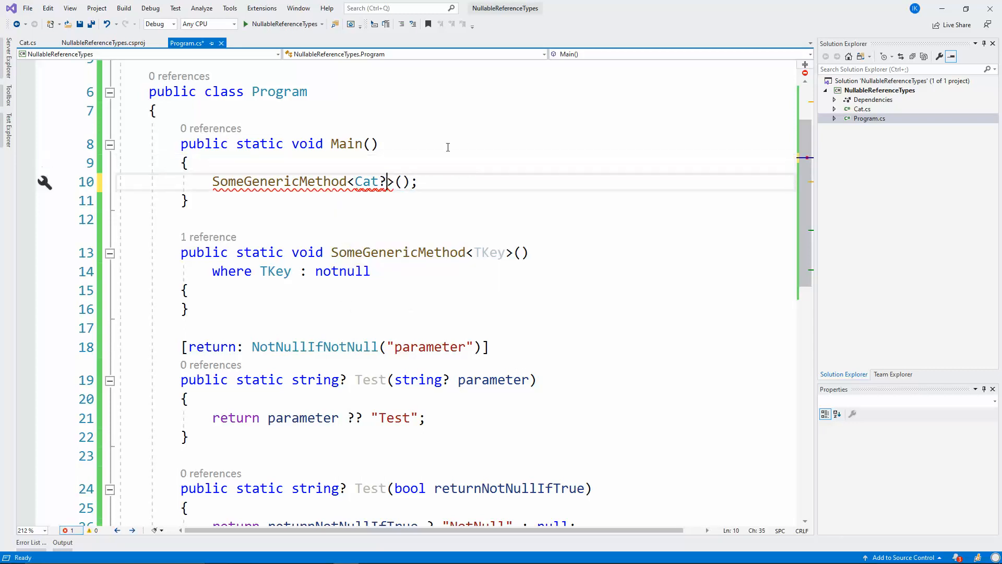
pyautogui.press('Backspace')
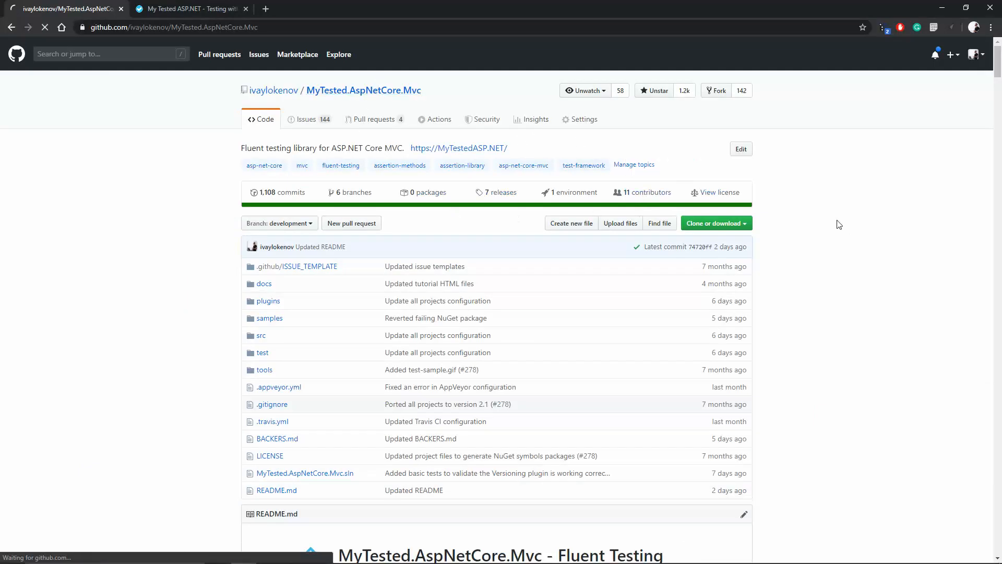
# Browse the repository's Insights contributor charts, scrolling down through them.
pyautogui.click(535, 119)
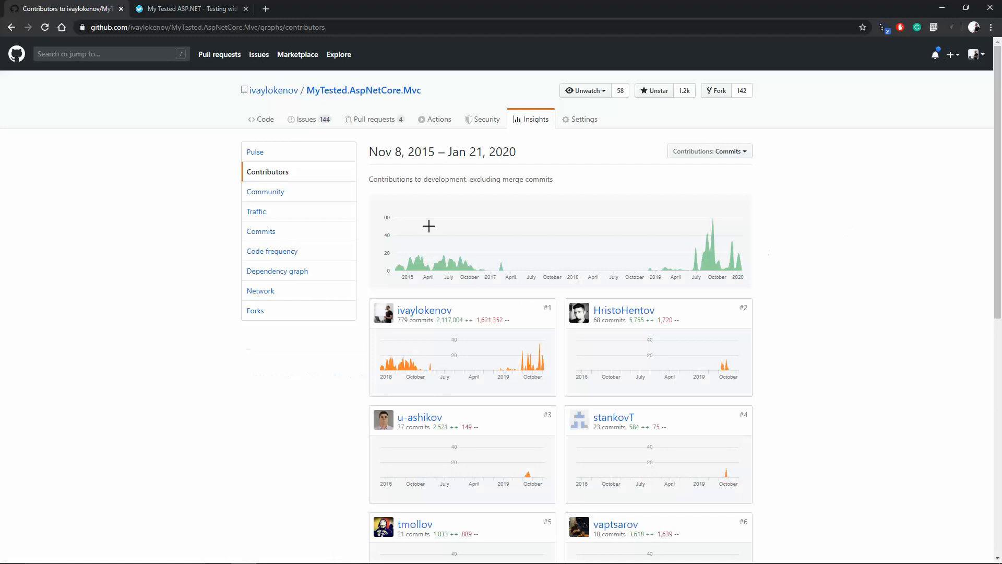
pyautogui.scroll(-3)
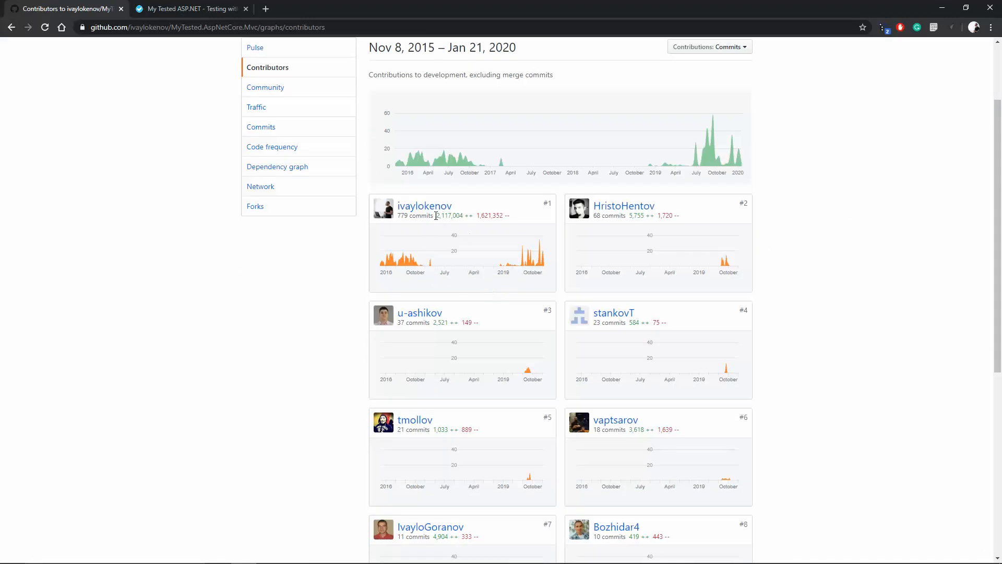
pyautogui.moveTo(438, 216); pyautogui.dragTo(509, 215)
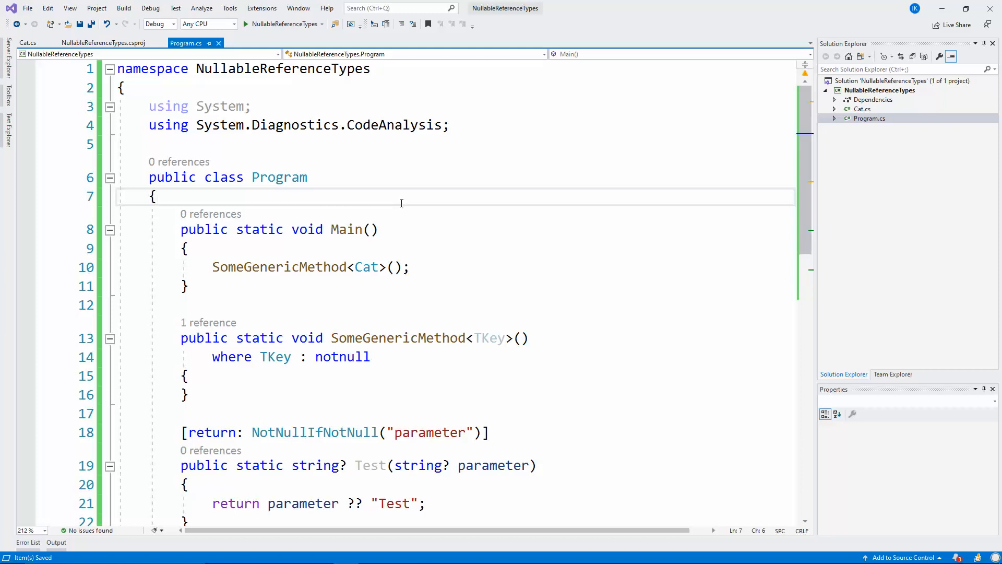
pyautogui.click(157, 197)
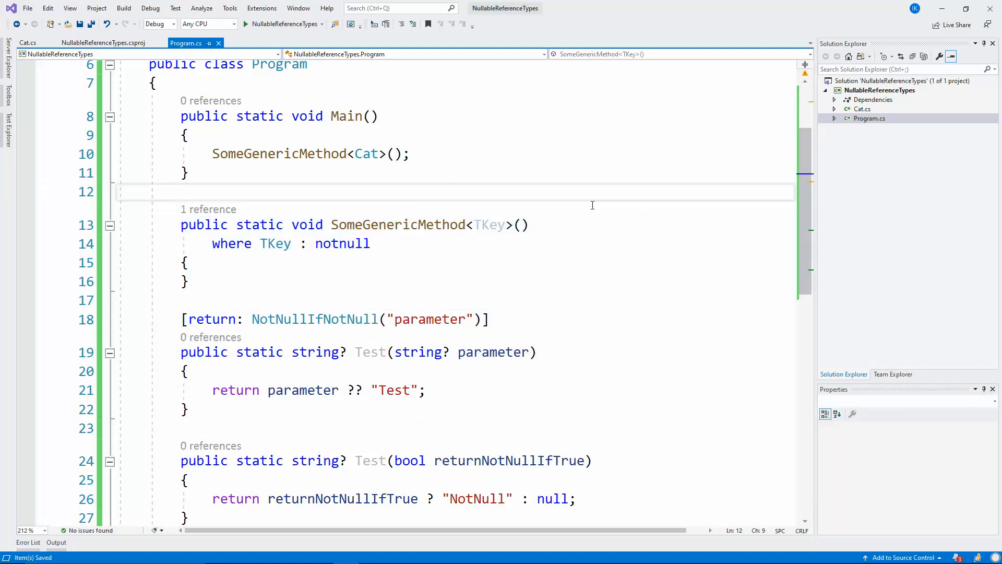
pyautogui.click(156, 82)
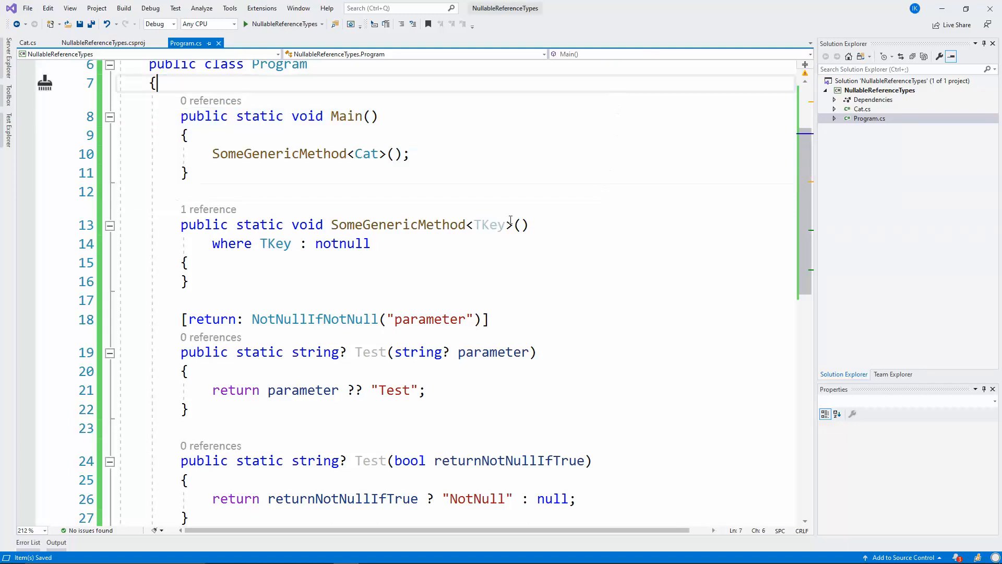
pyautogui.click(245, 553)
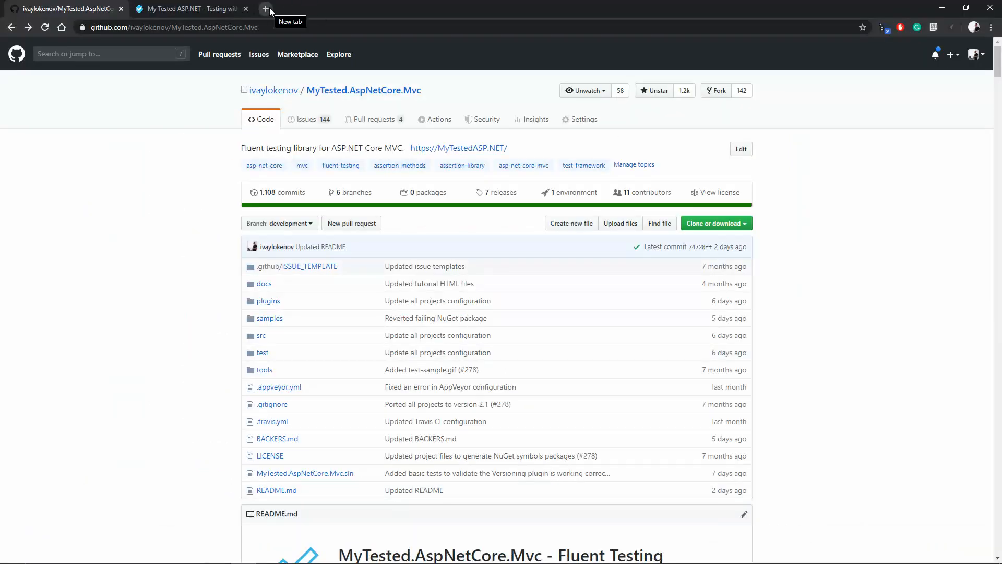
# Open a new Chrome tab and enter the meziantou.net blog post address.
pyautogui.click(265, 8)
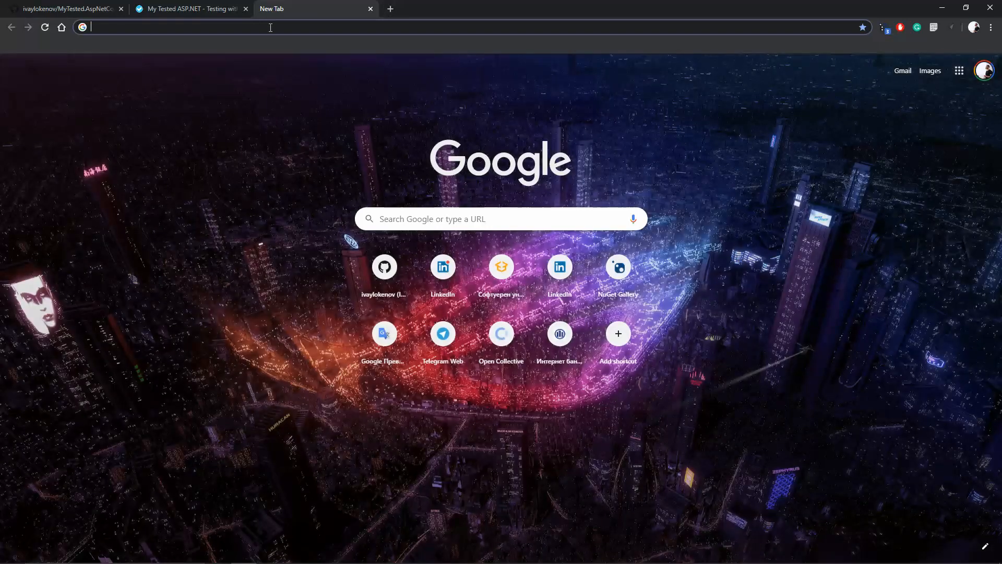
pyautogui.write('music.youtube.com')
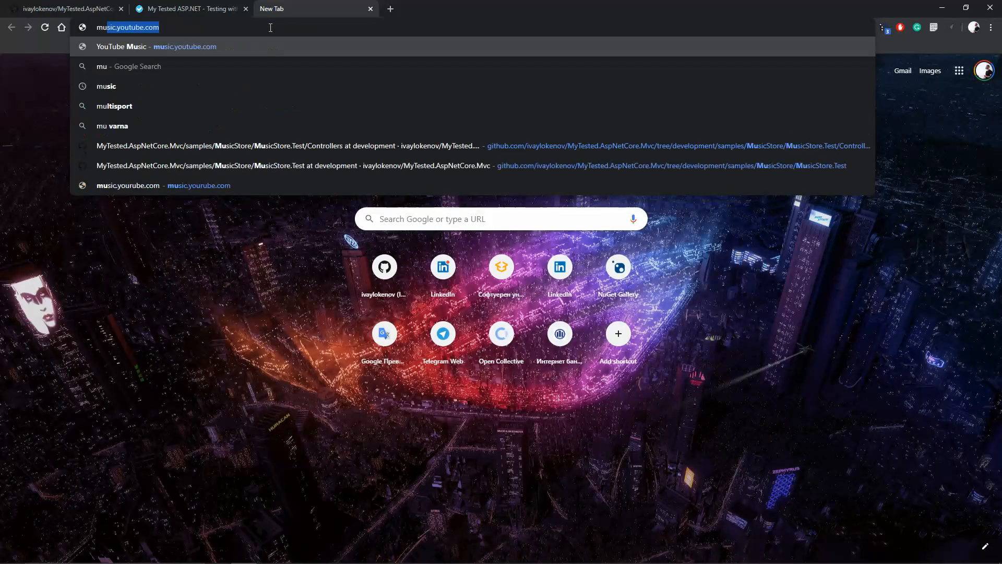
pyautogui.write('mue')
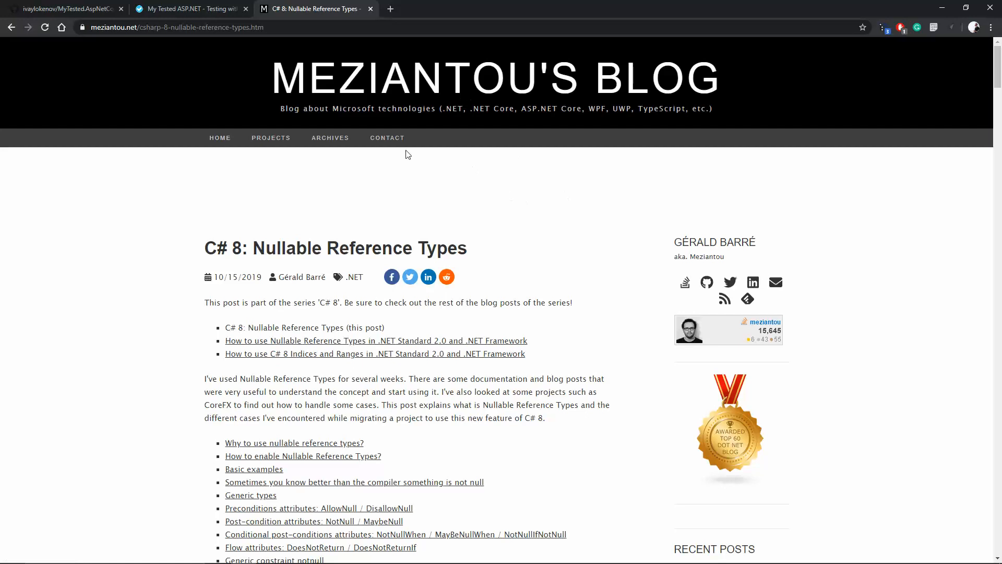
pyautogui.moveTo(658, 89)
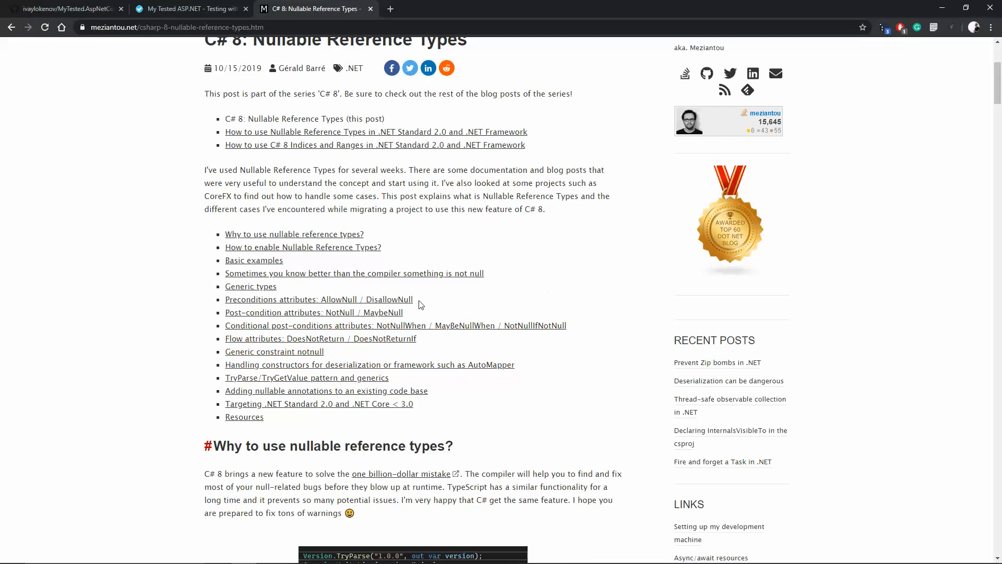
# Scroll through the nullable reference types article down to its generic types section.
pyautogui.scroll(-3)
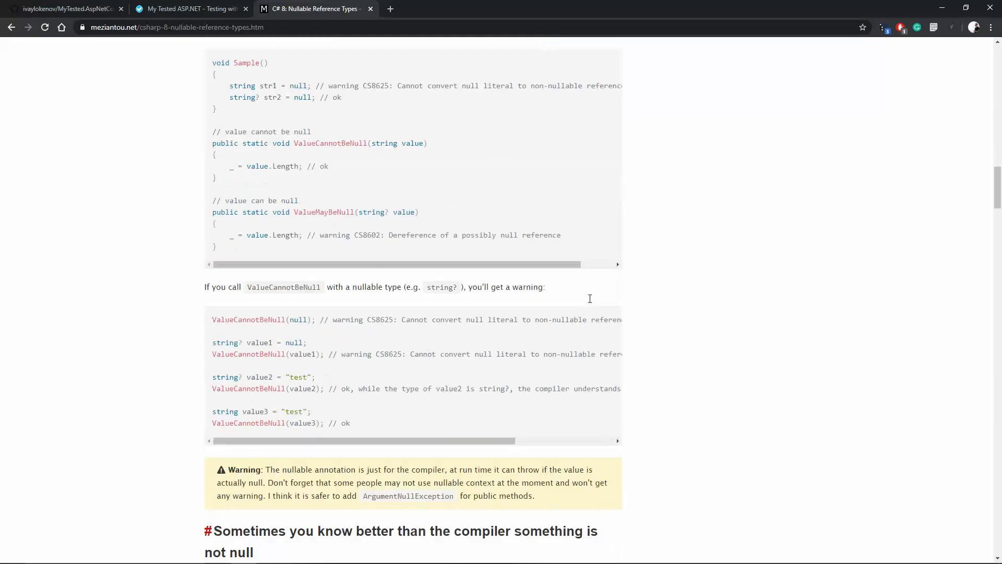
pyautogui.scroll(-3)
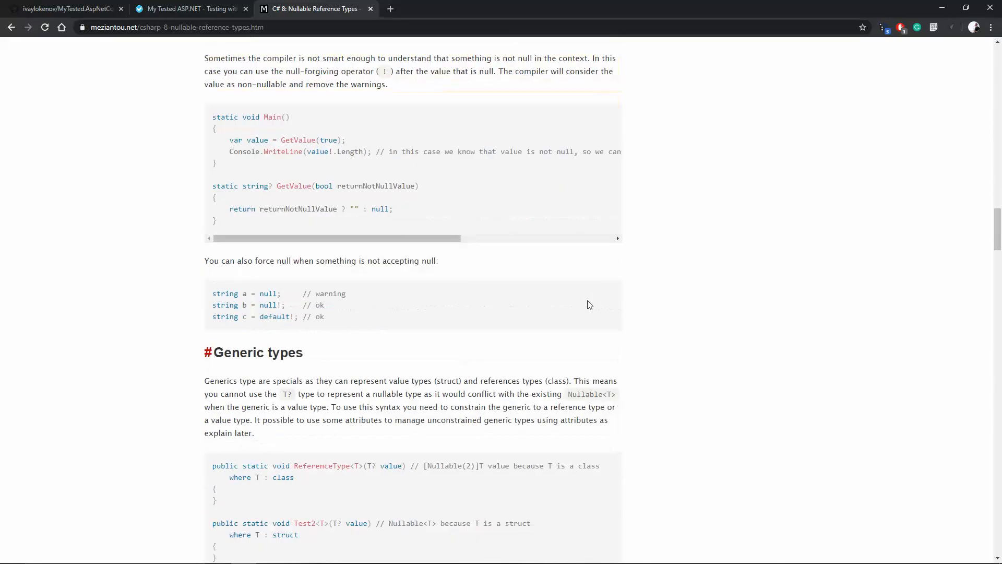
pyautogui.scroll(-3)
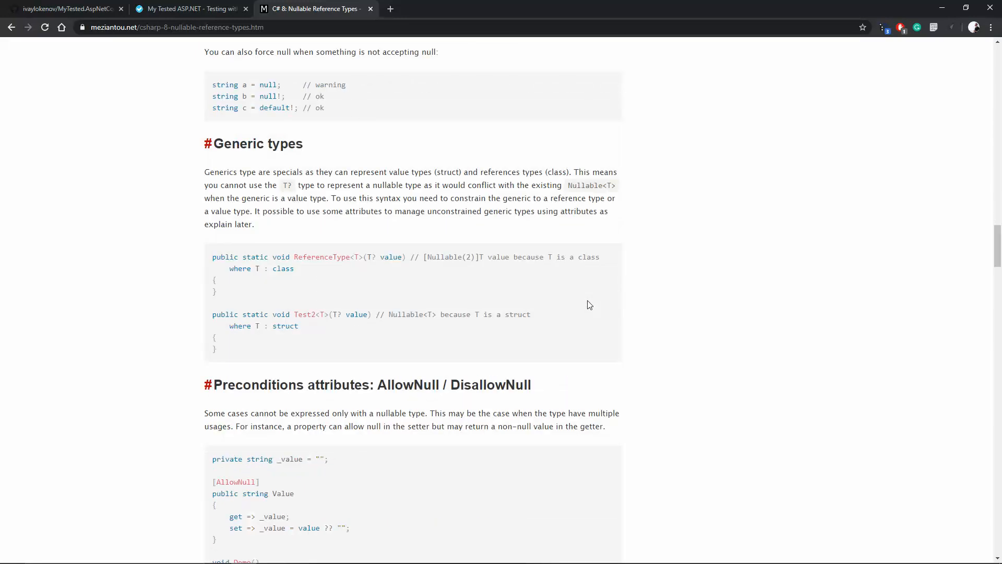
pyautogui.moveTo(672, 251)
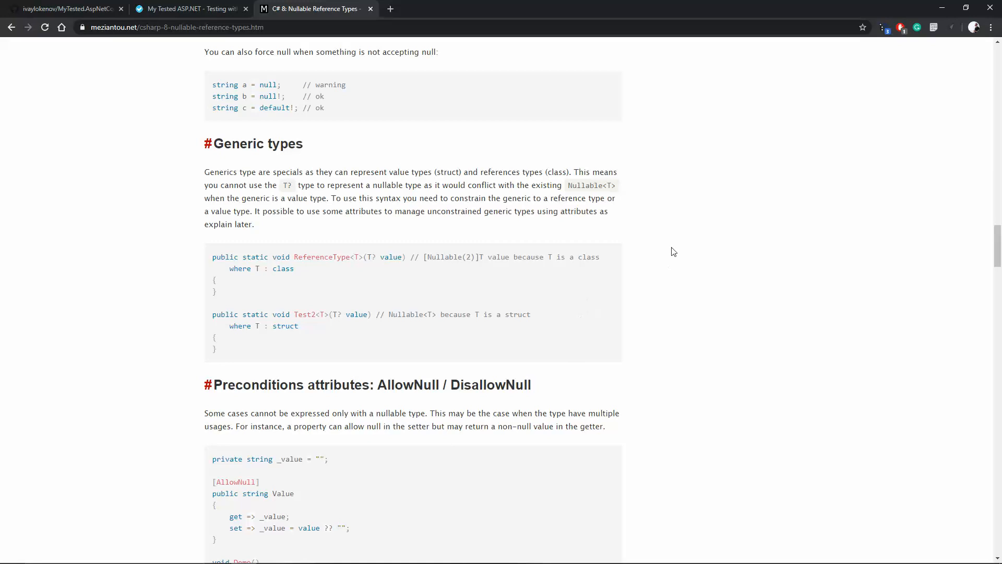
pyautogui.scroll(-3)
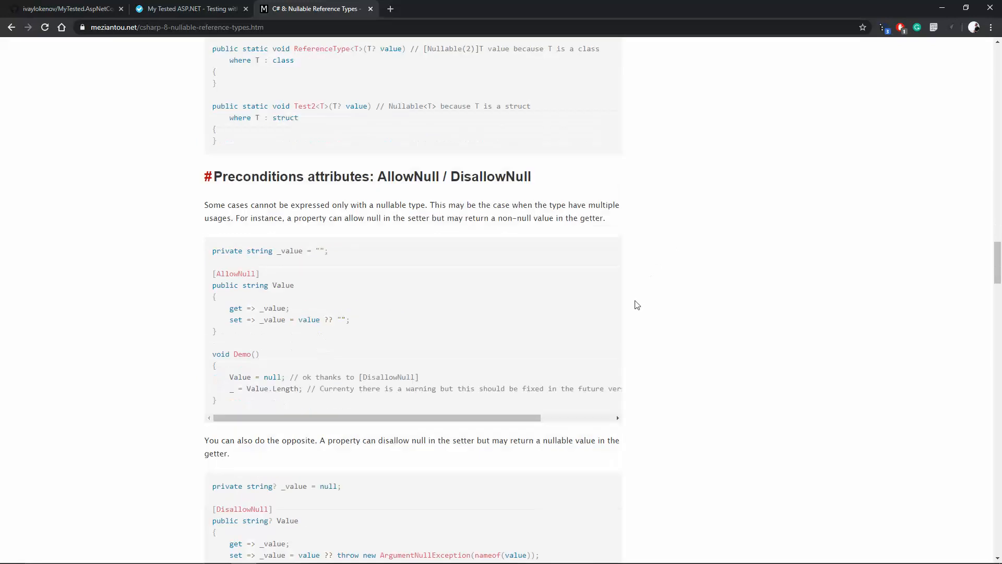
pyautogui.scroll(-3)
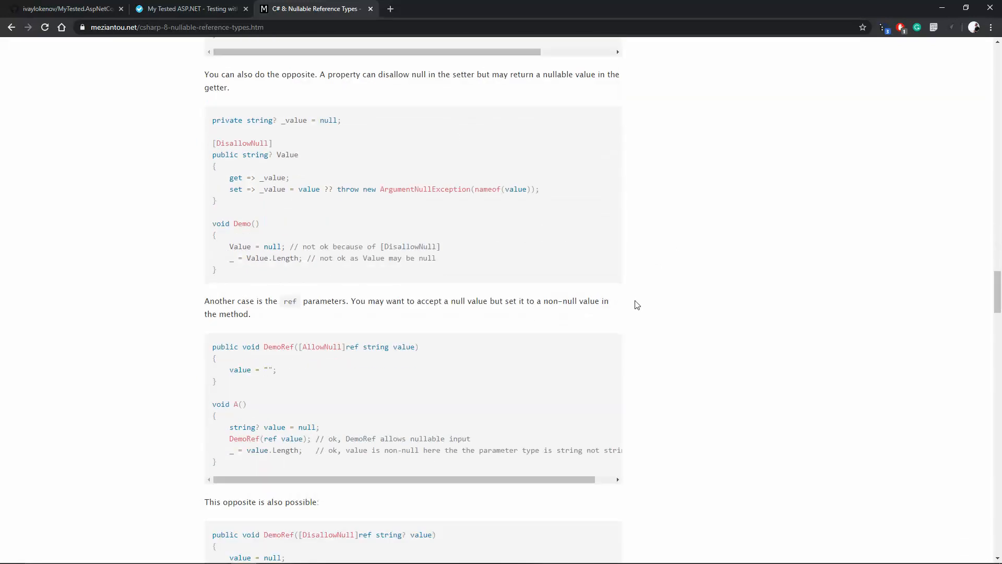
pyautogui.scroll(-3)
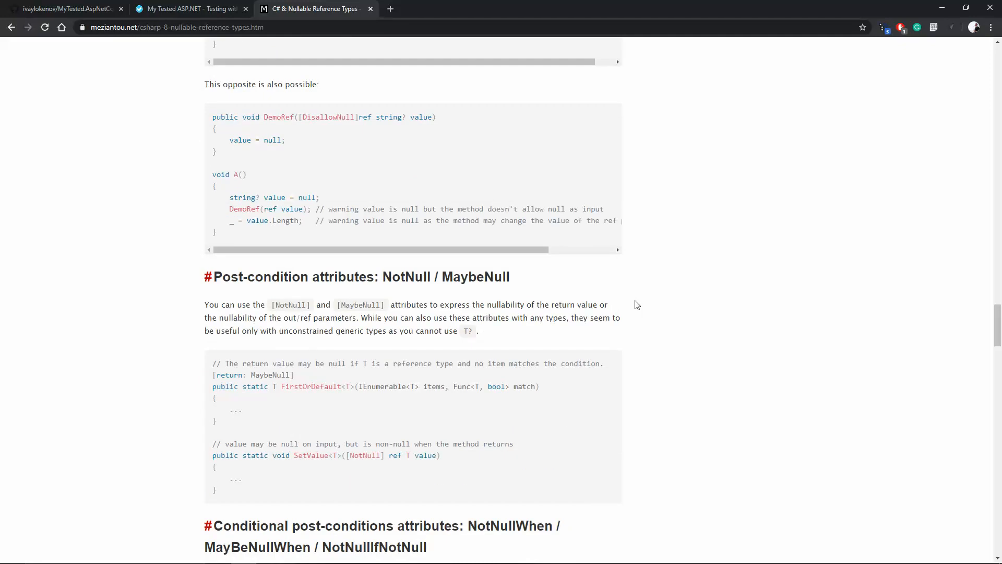
pyautogui.click(189, 8)
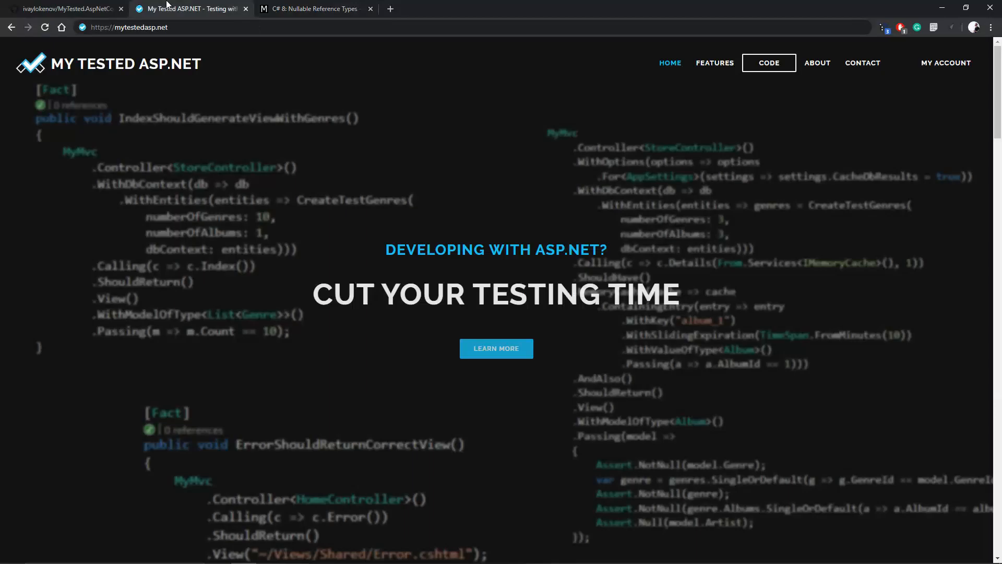
# Scroll the MyTested.AspNetCore.Mvc README down to Sponsors & Backers and Main Features.
pyautogui.click(64, 8)
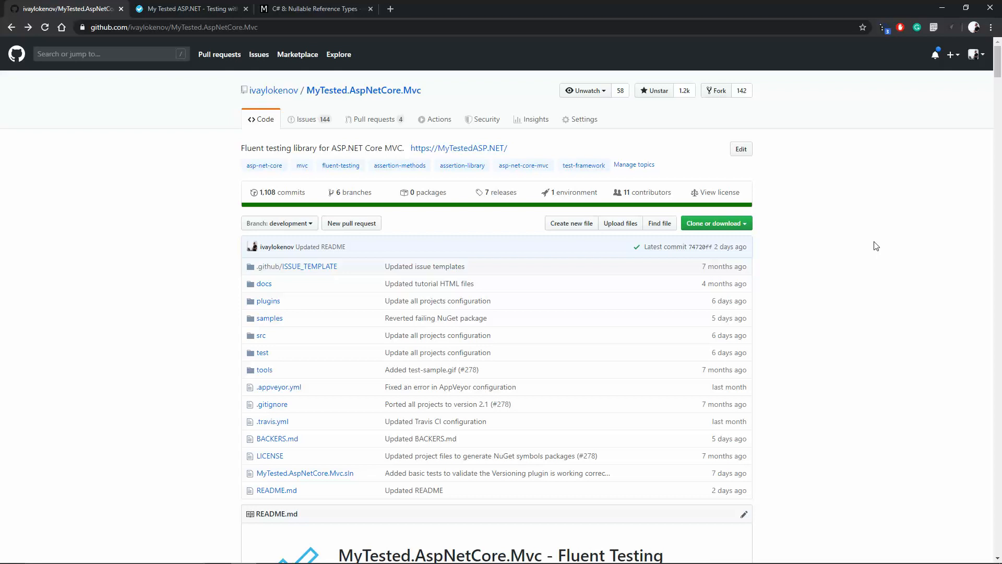
pyautogui.scroll(-3)
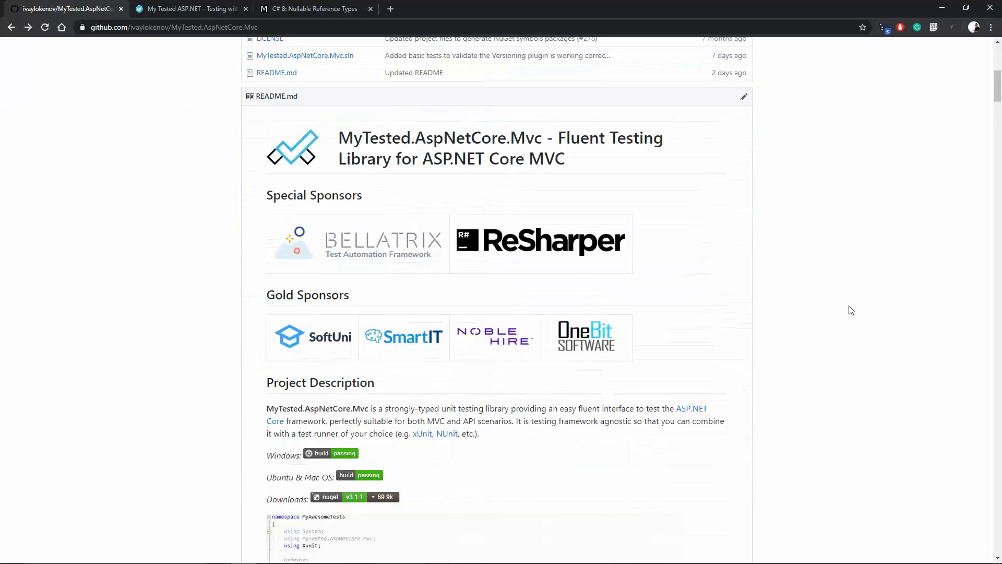
pyautogui.scroll(-3)
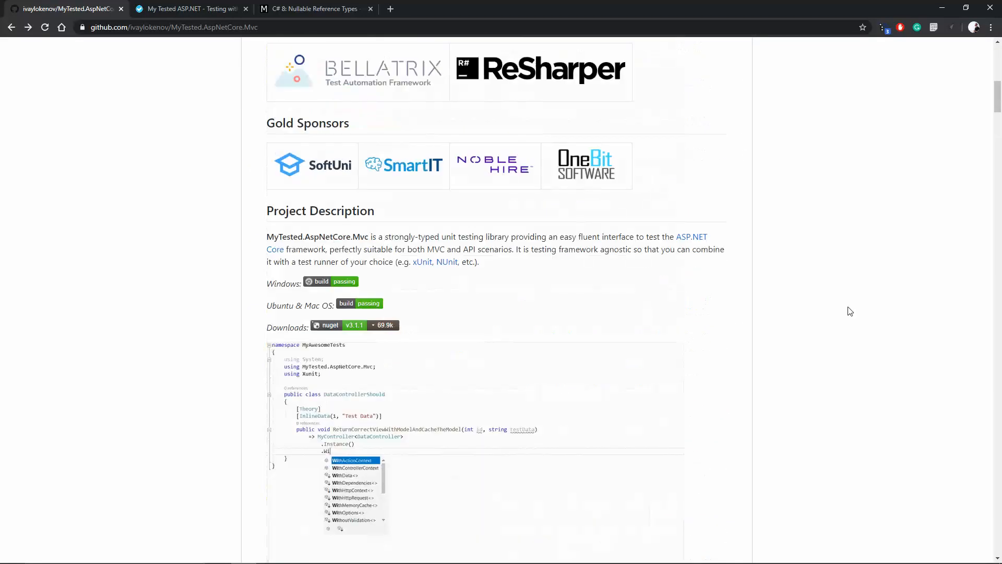
pyautogui.scroll(-3)
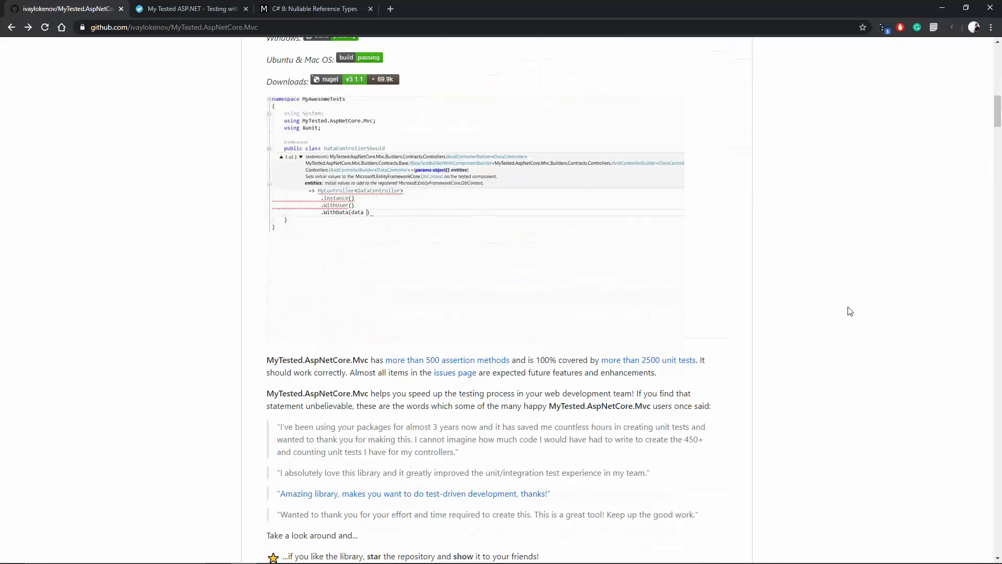
pyautogui.scroll(-3)
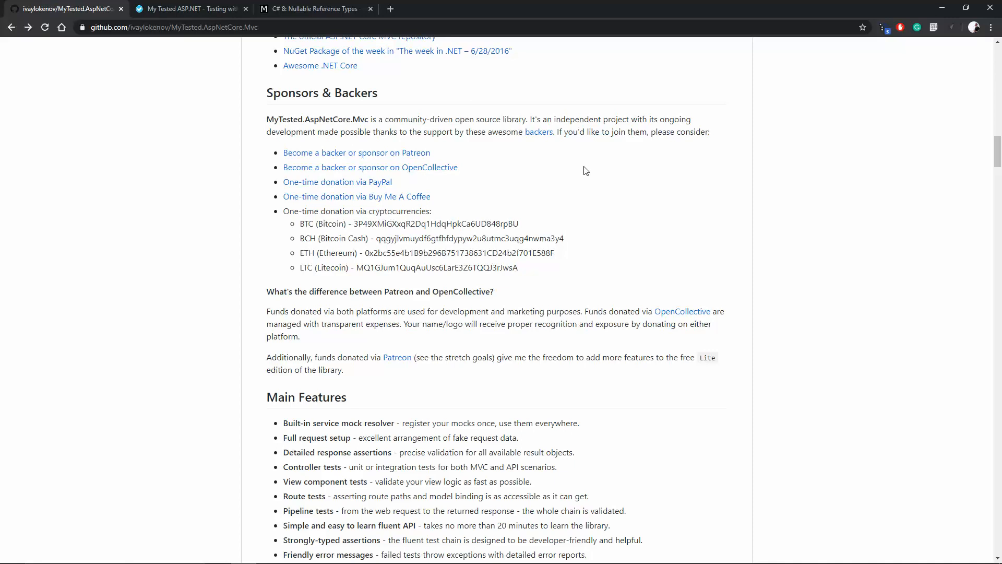
pyautogui.moveTo(672, 184)
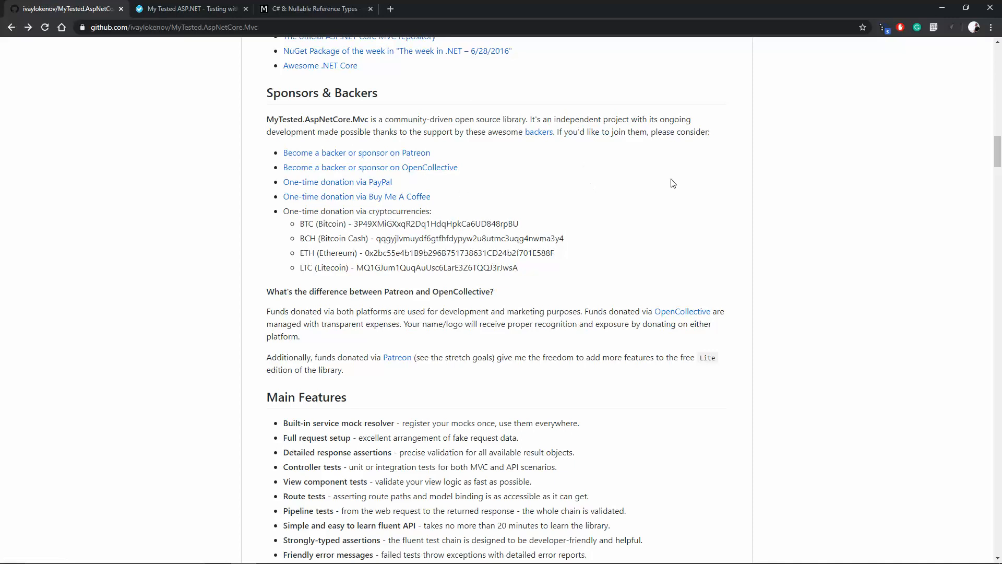